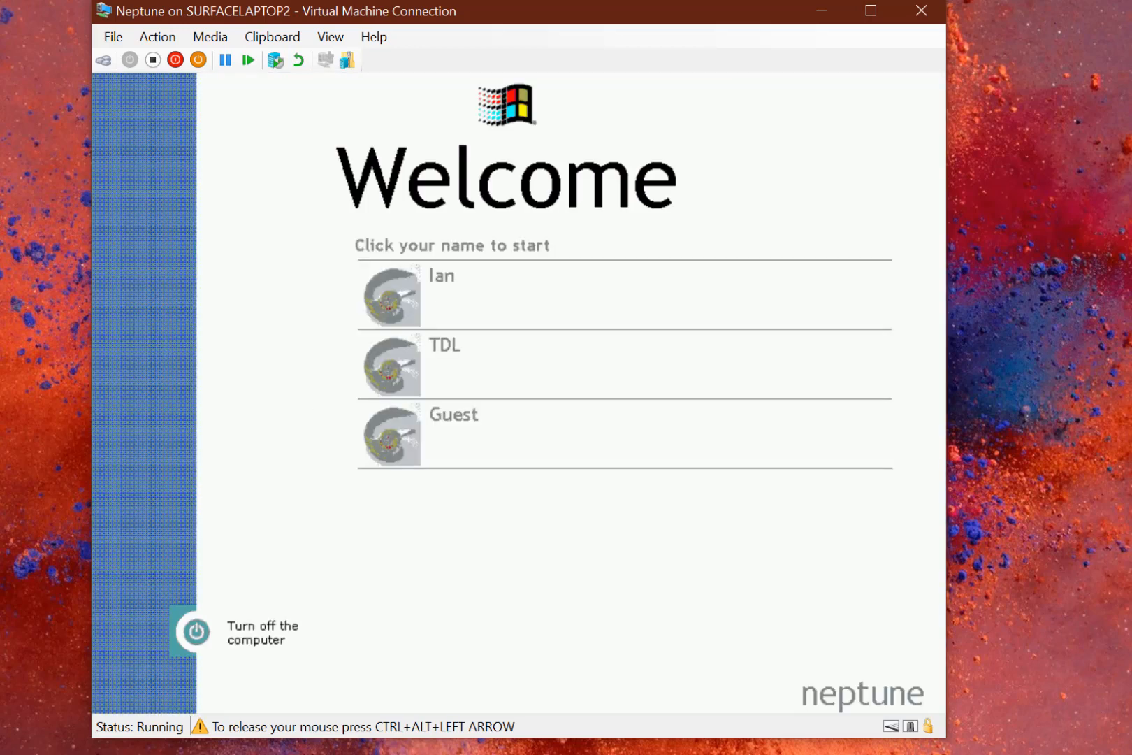
mouse_move(268, 335)
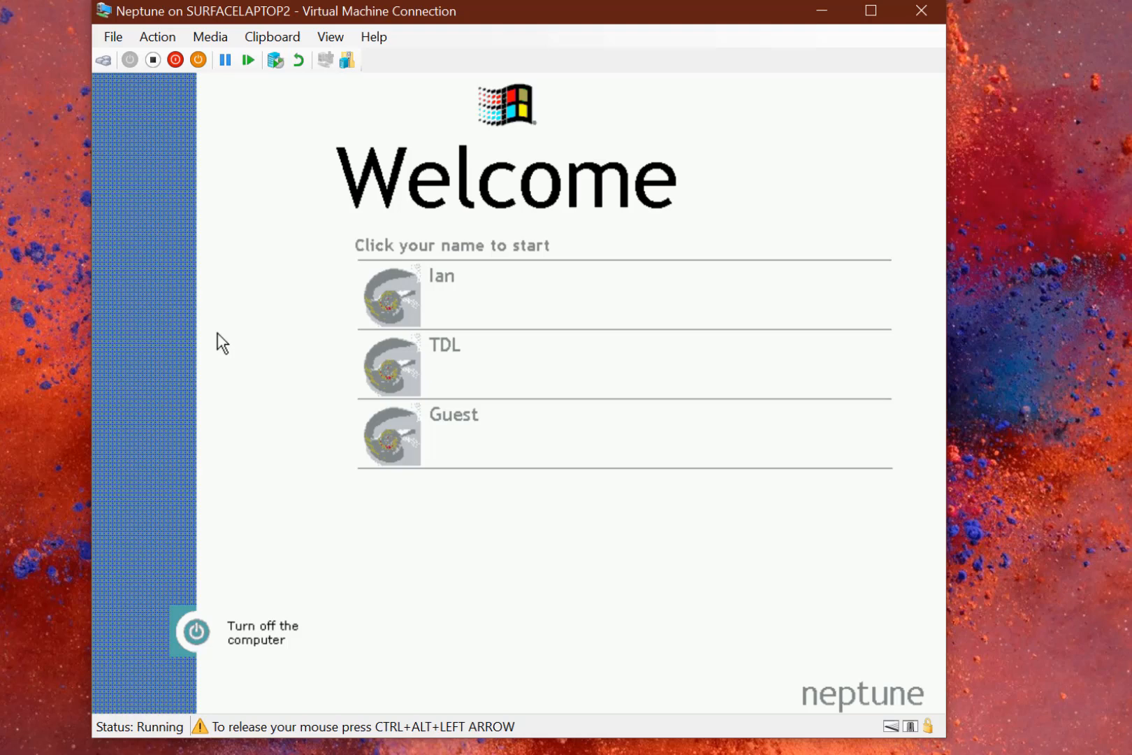
mouse_move(261, 430)
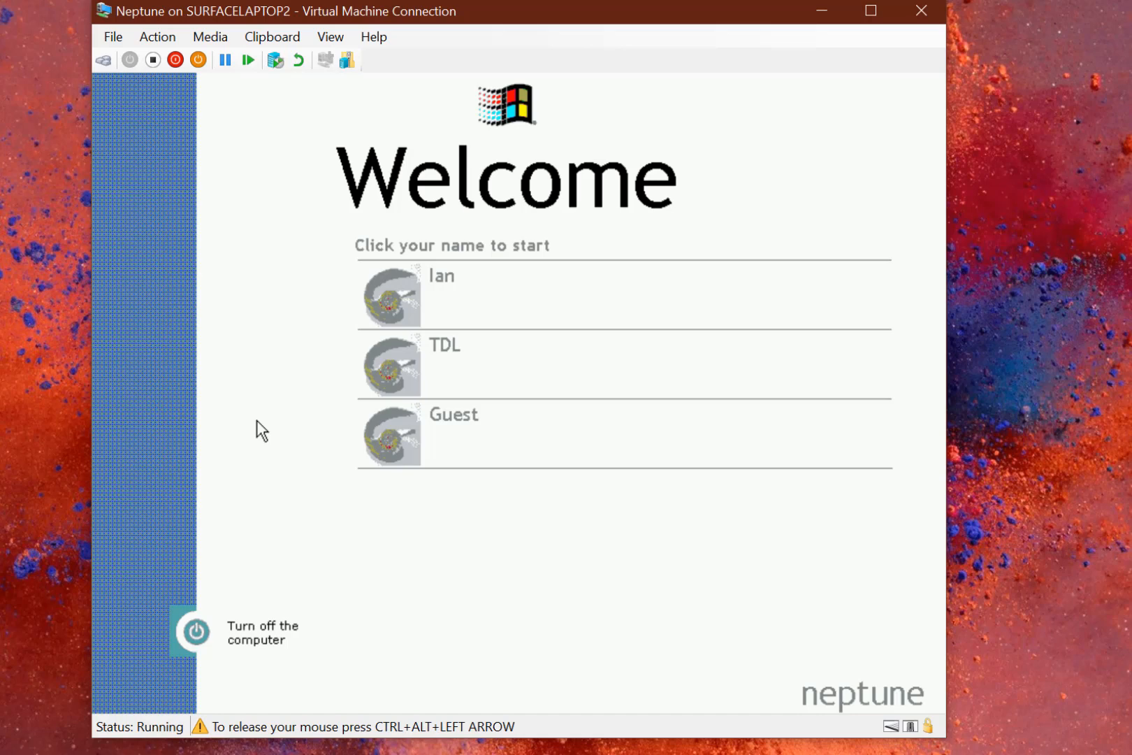
mouse_move(525, 127)
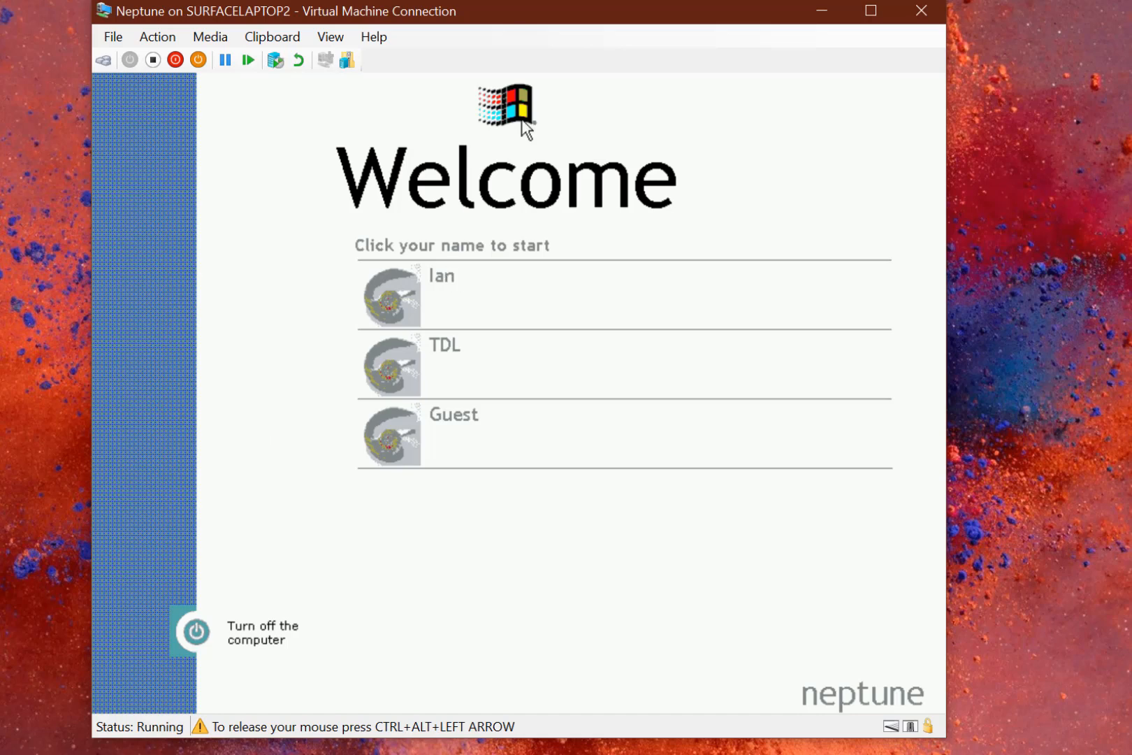
mouse_move(591, 638)
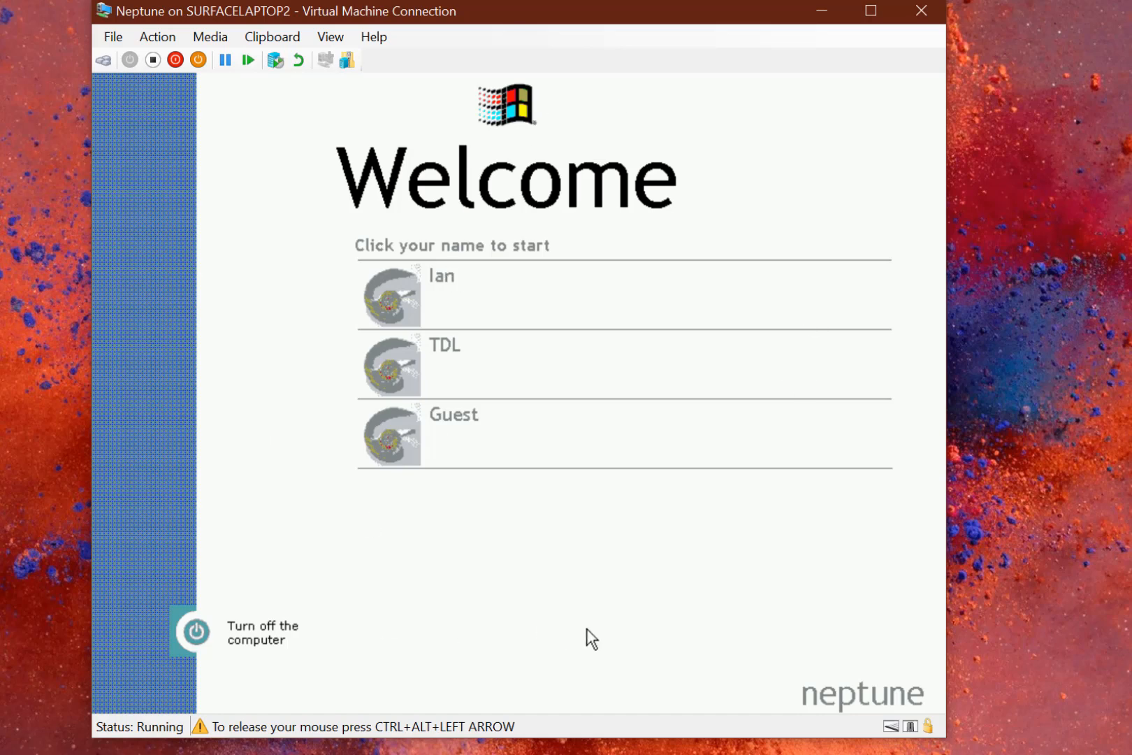
mouse_move(461, 179)
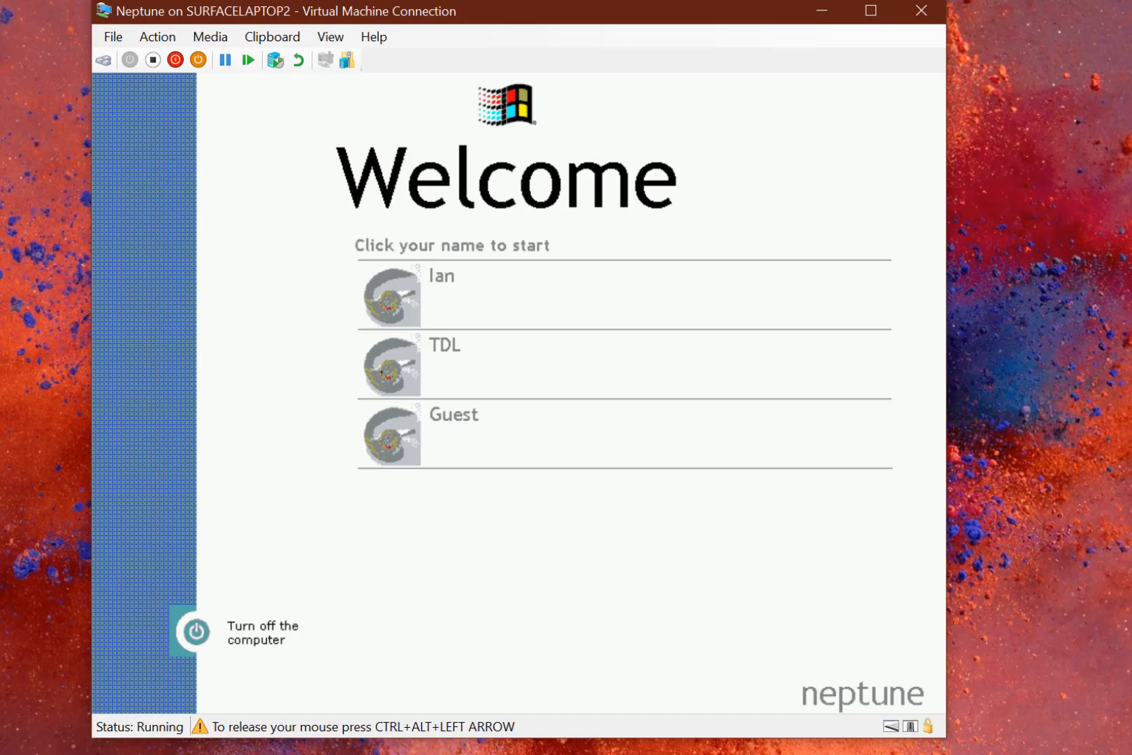
mouse_move(238, 355)
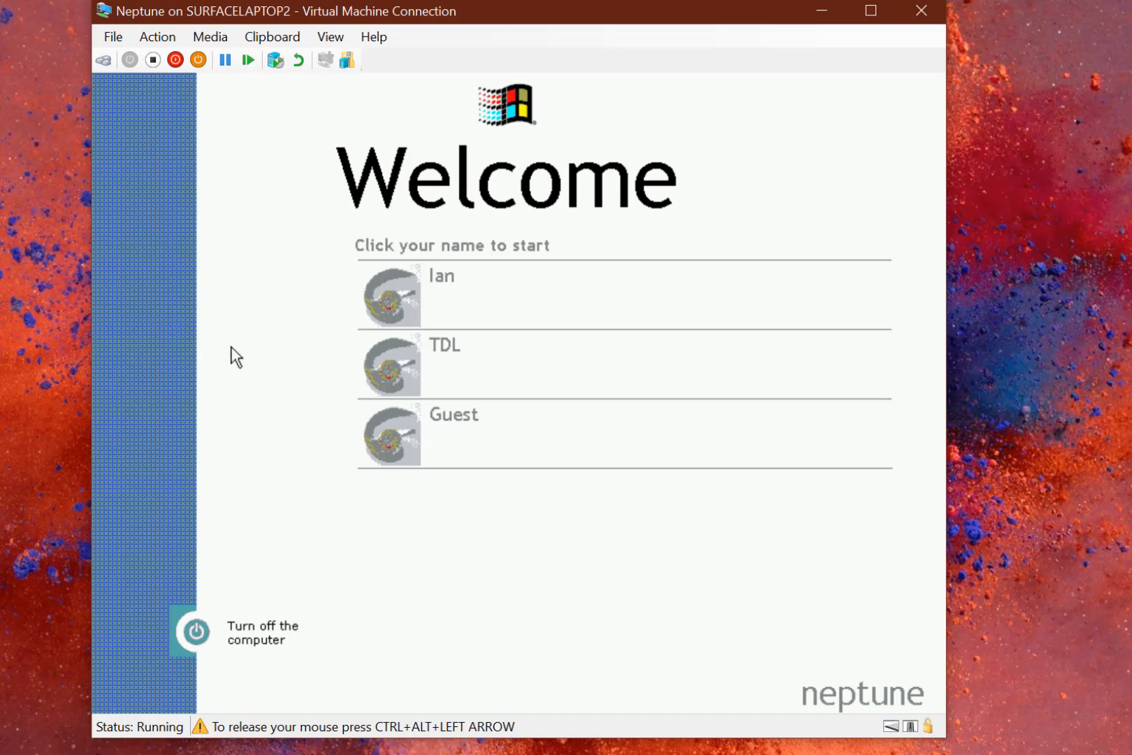
mouse_move(282, 428)
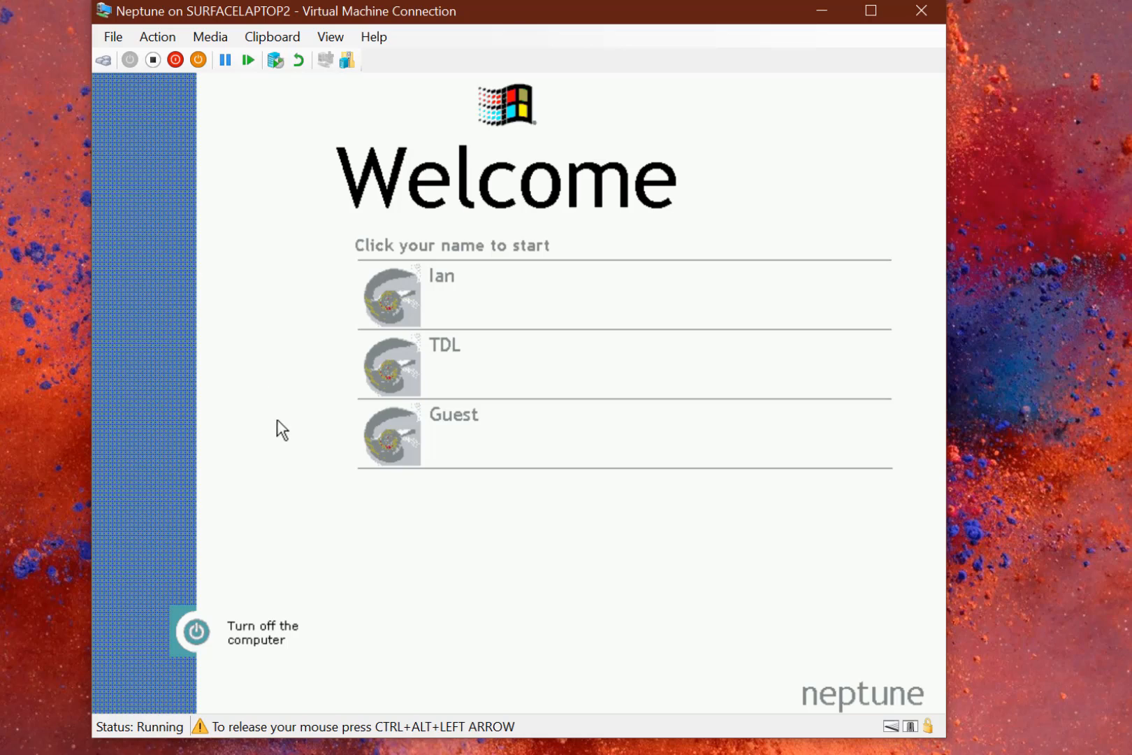
mouse_move(283, 603)
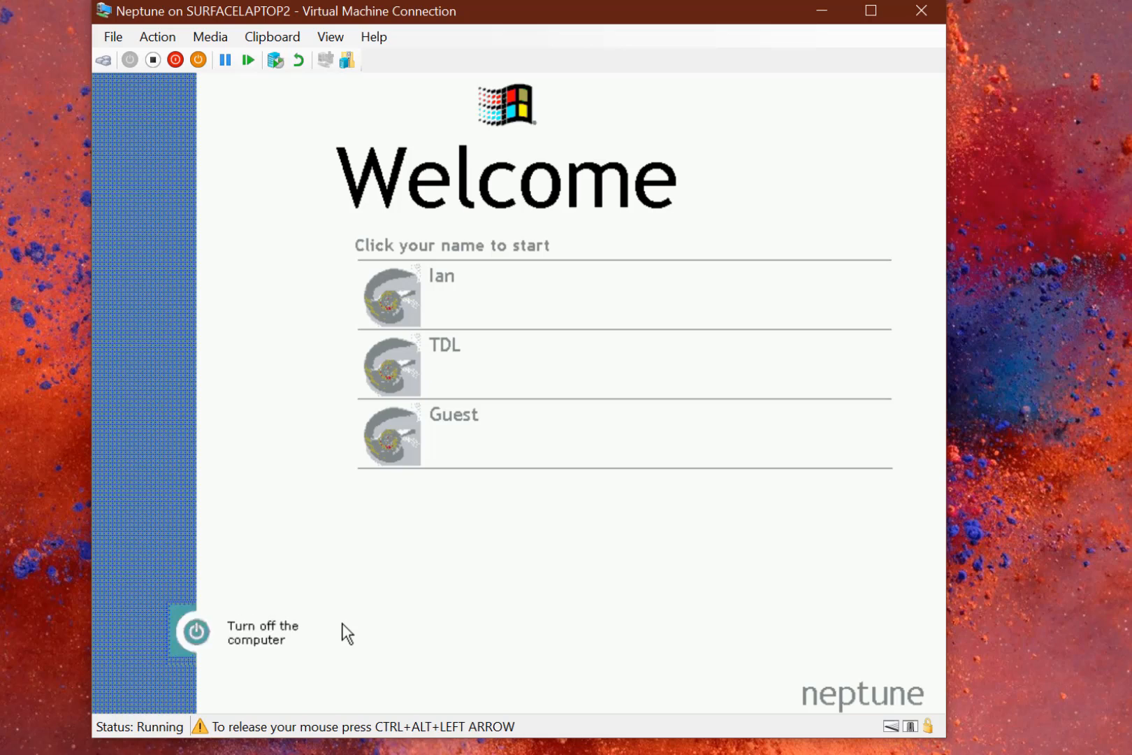
mouse_move(387, 295)
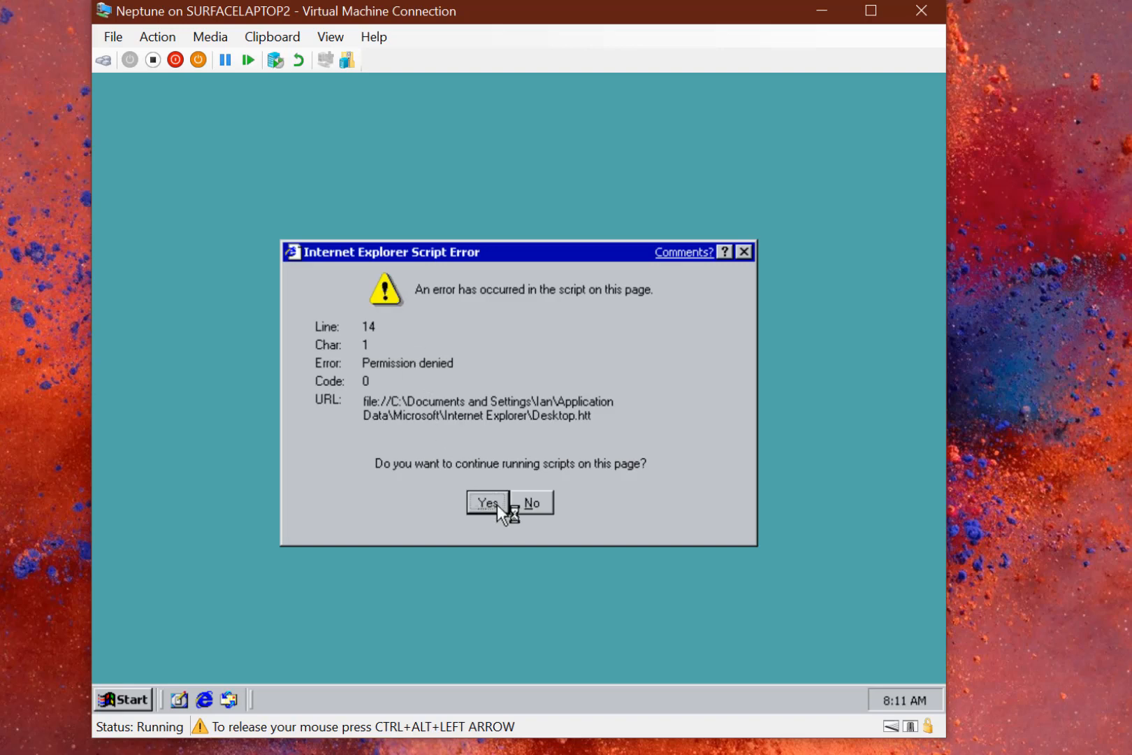
Dismiss the Internet Explorer script error, then briefly open and close the Start menu
click(487, 502)
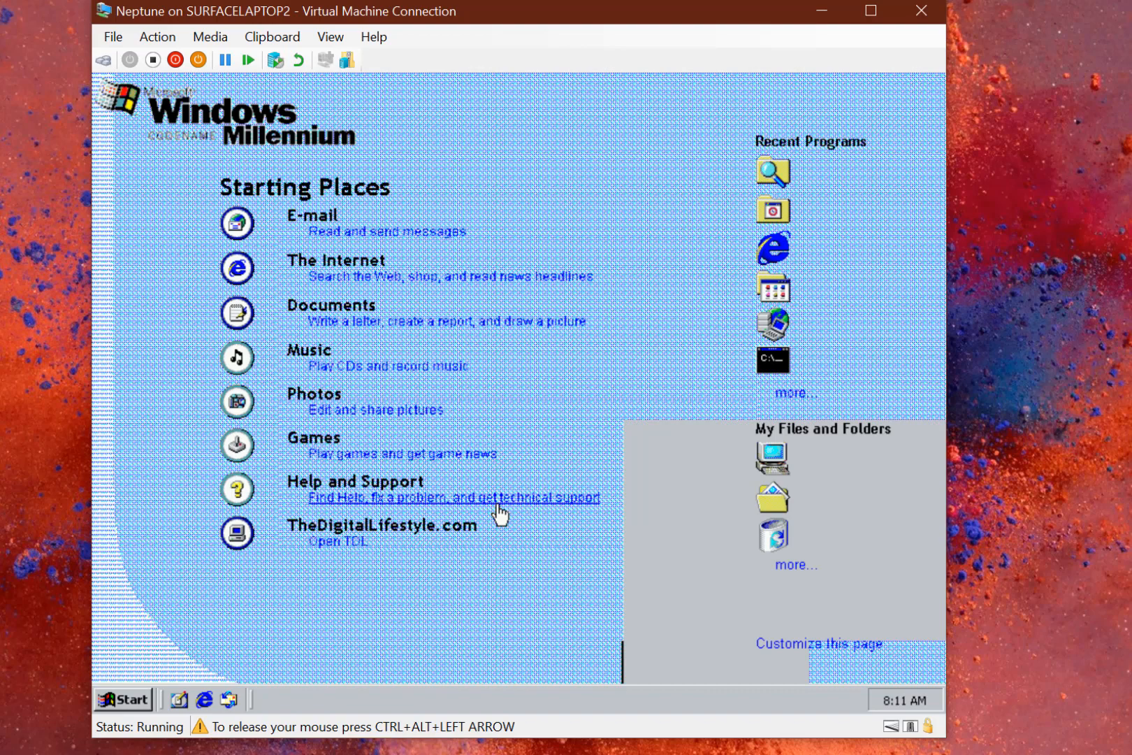
mouse_move(470, 674)
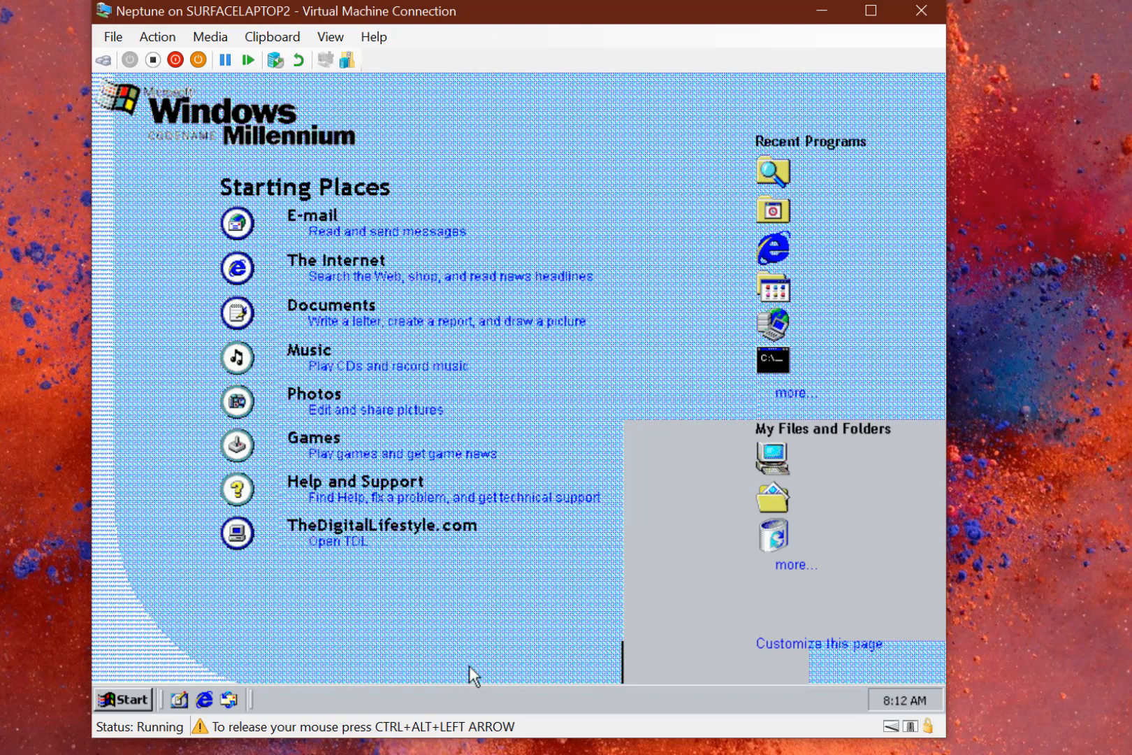
mouse_move(411, 668)
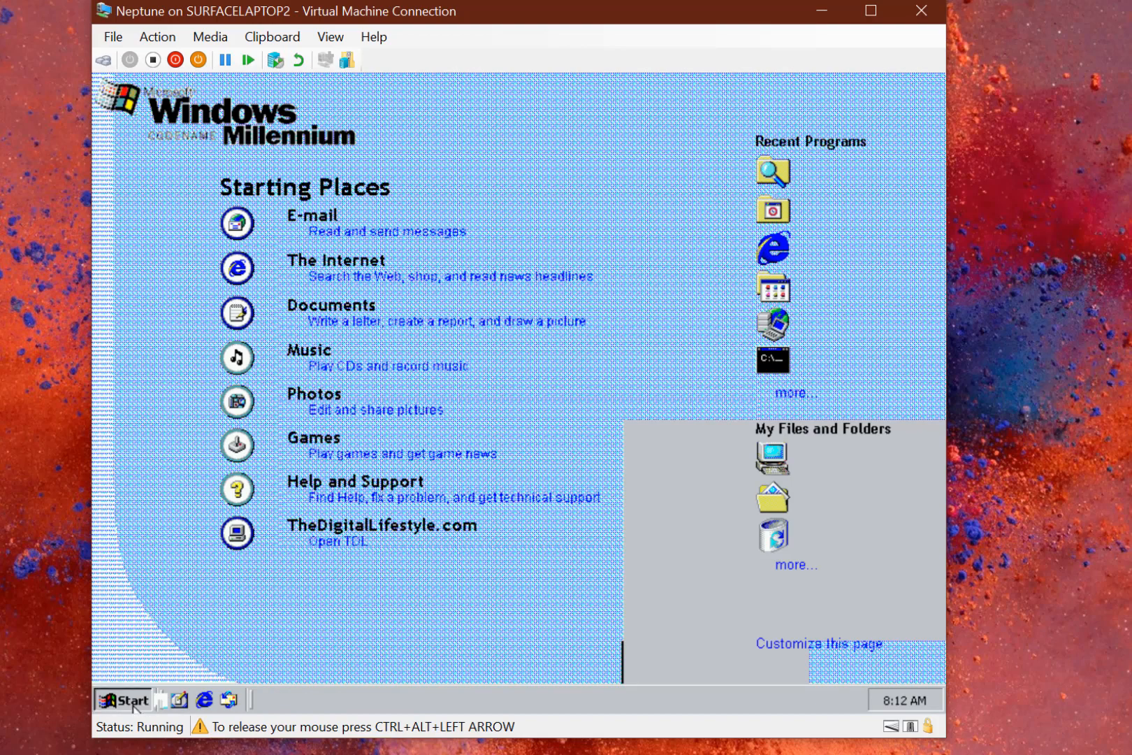
click(124, 699)
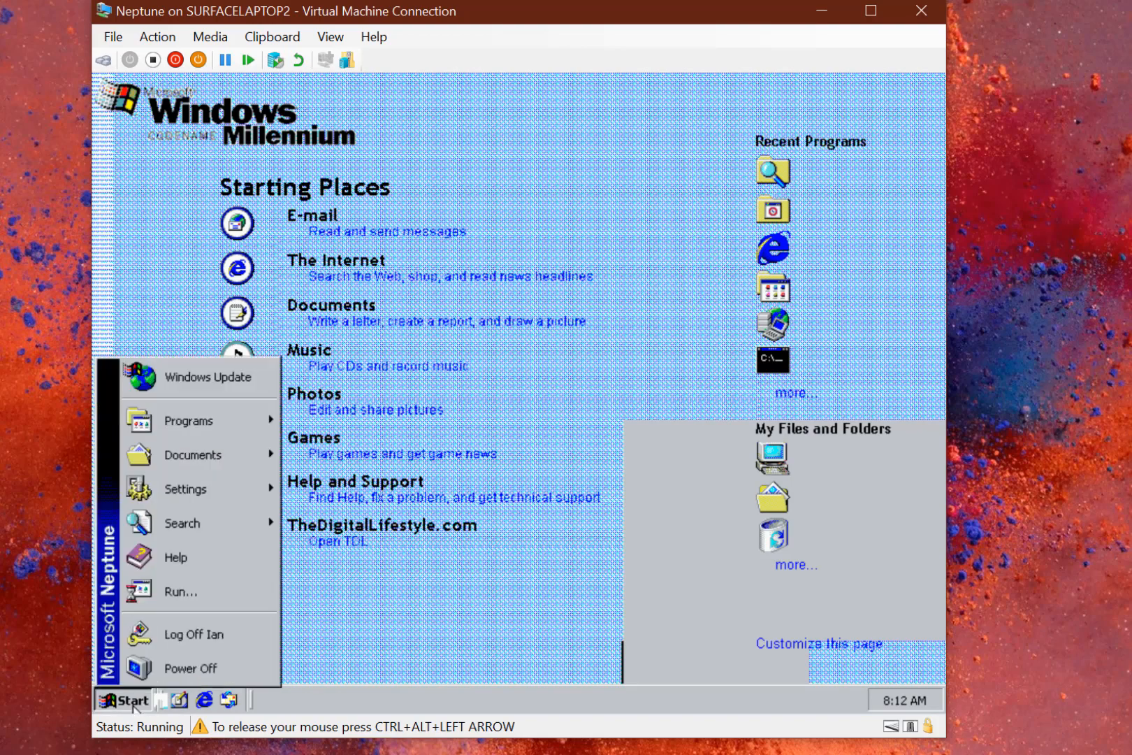
click(126, 698)
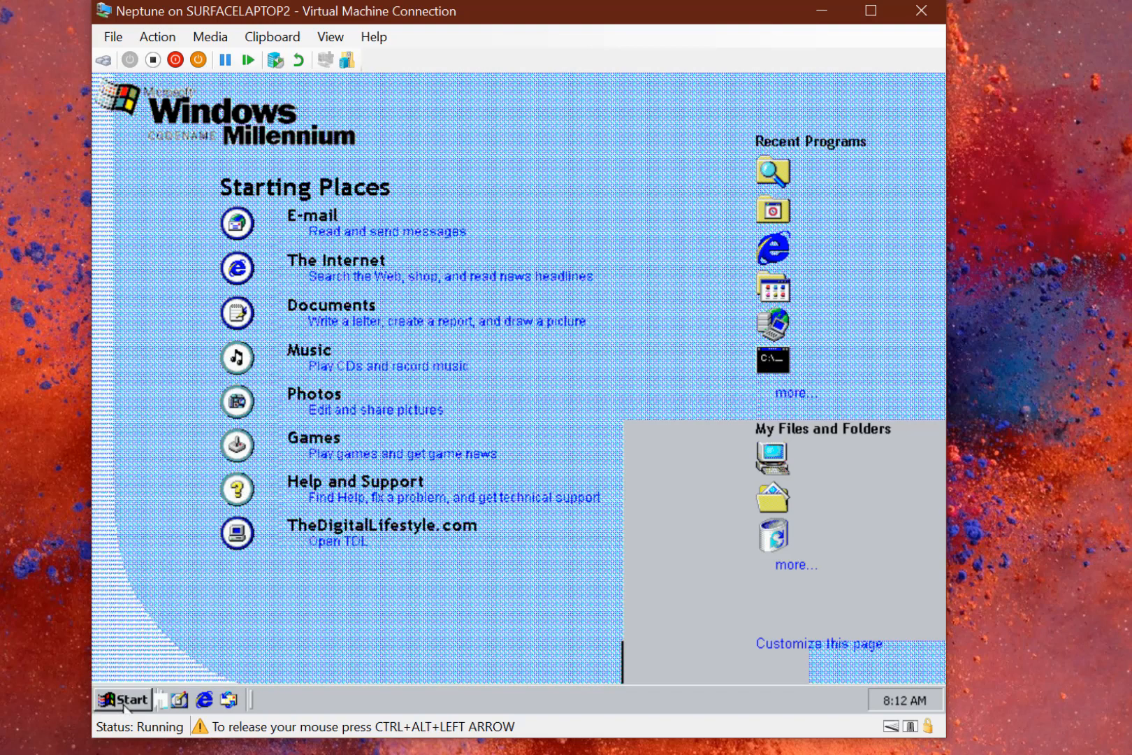
mouse_move(414, 203)
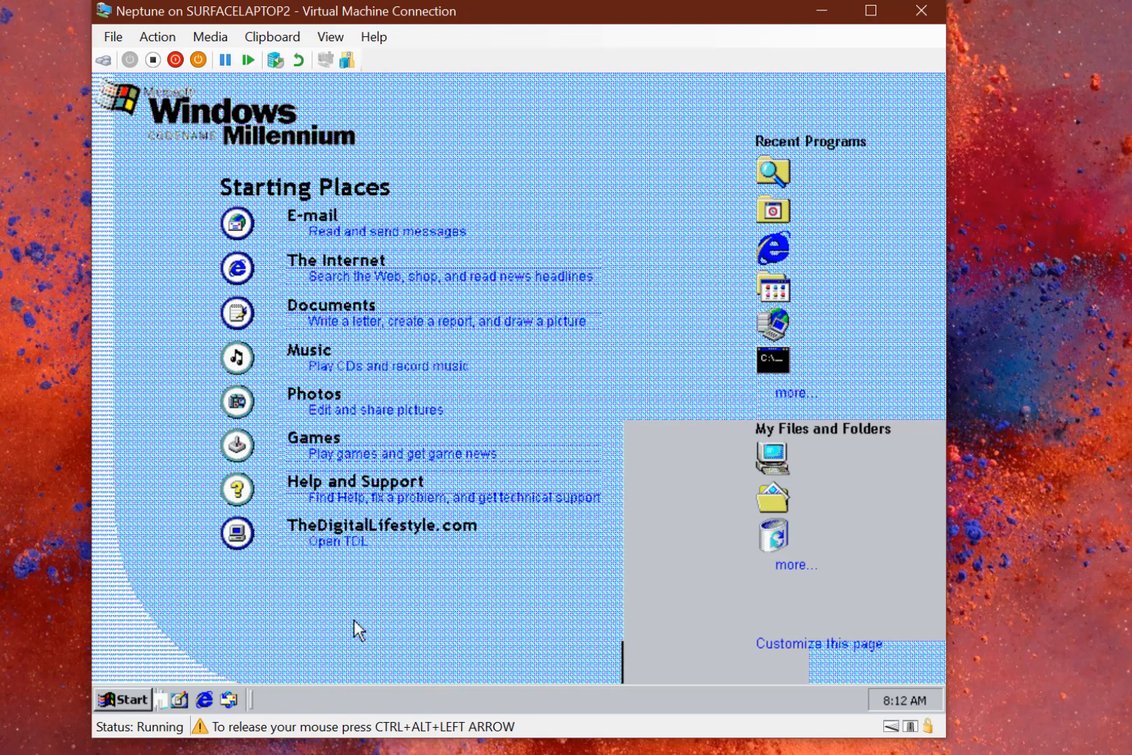
mouse_move(319, 556)
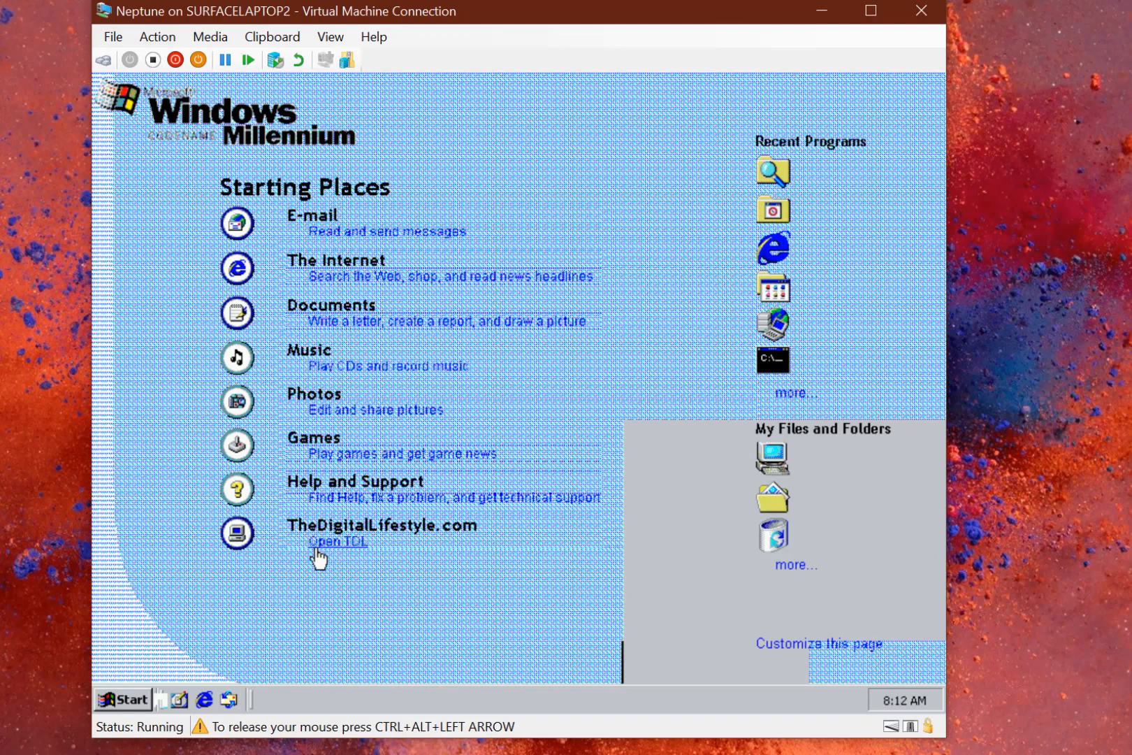
mouse_move(255, 171)
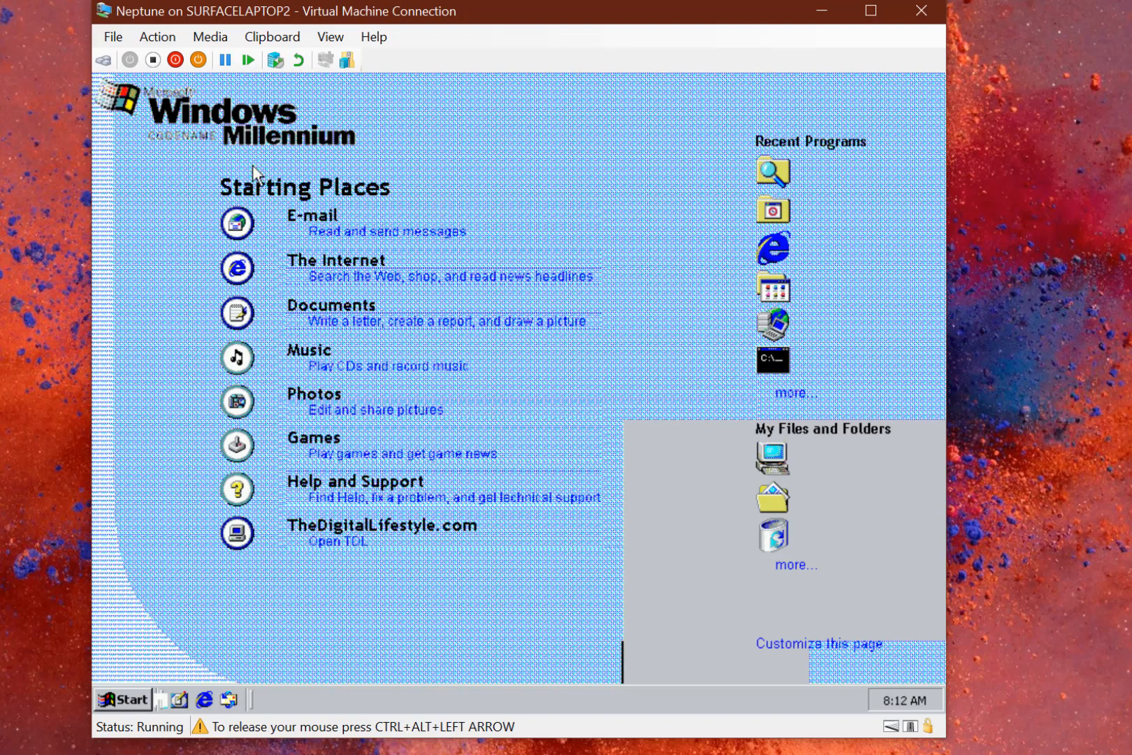
mouse_move(427, 152)
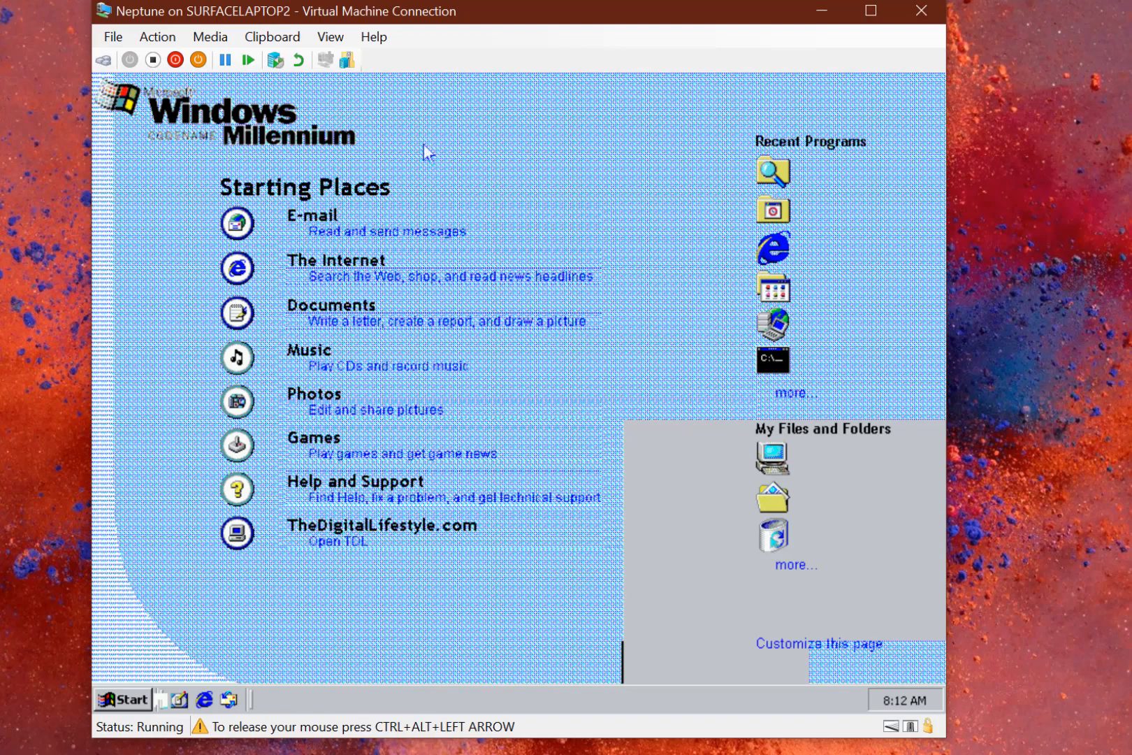
mouse_move(525, 404)
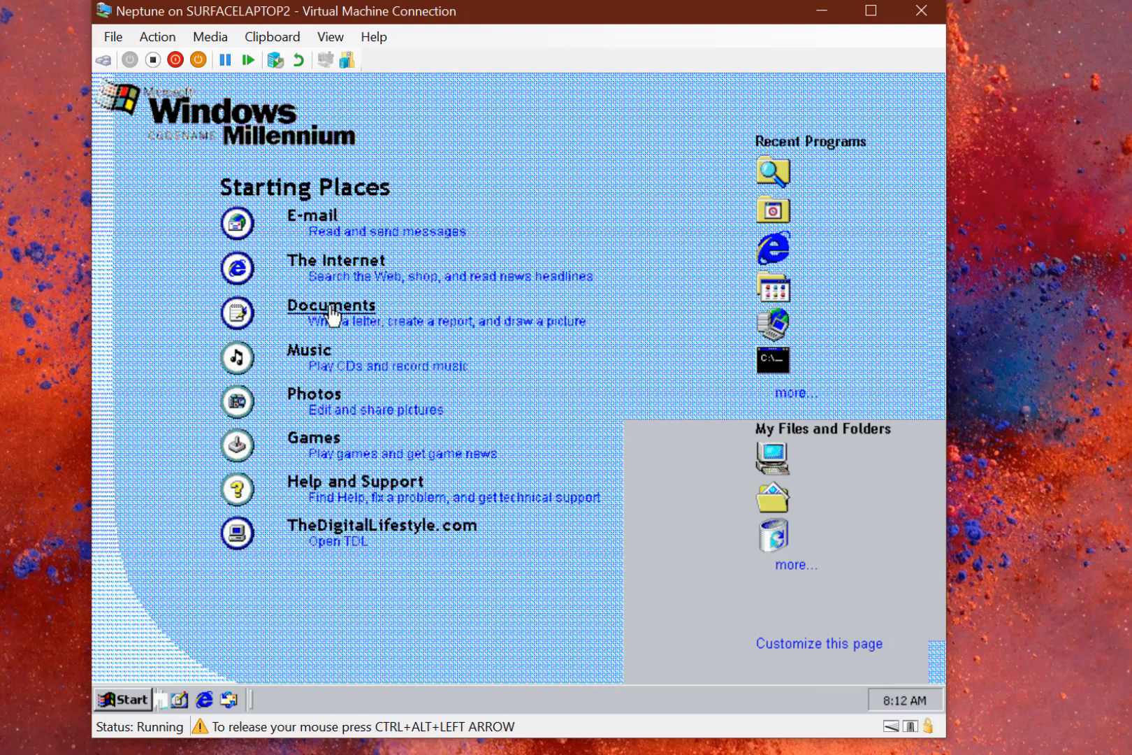
click(331, 305)
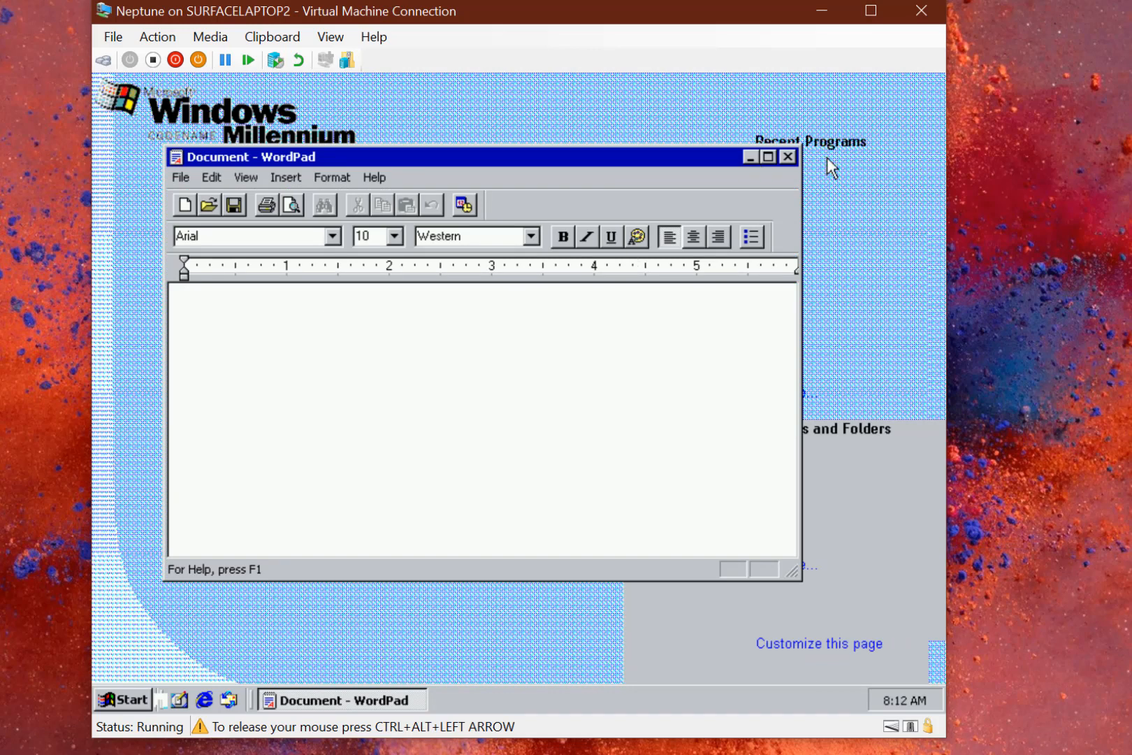
click(788, 156)
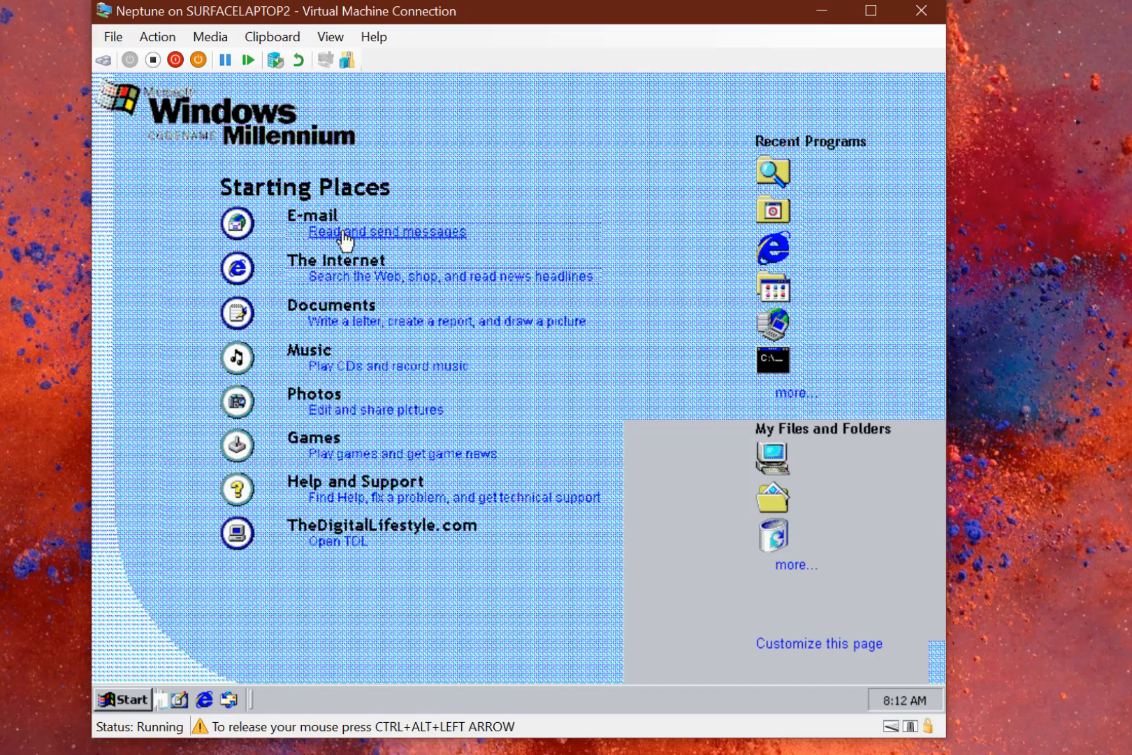
click(386, 232)
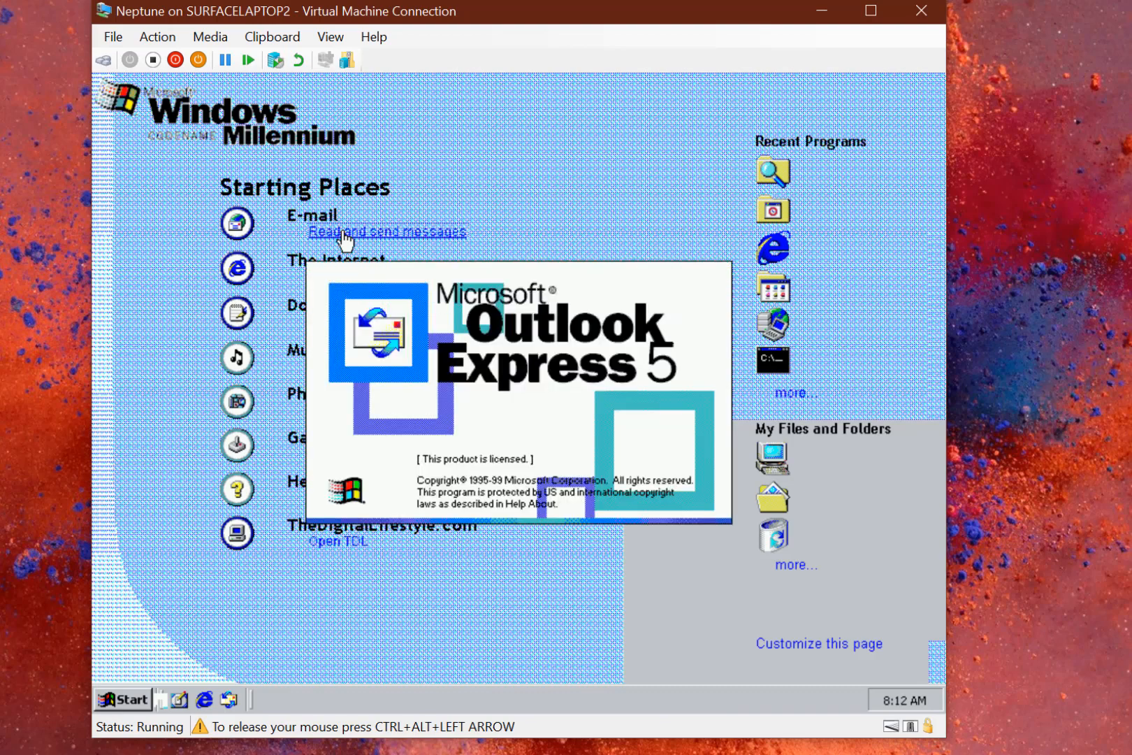
click(387, 232)
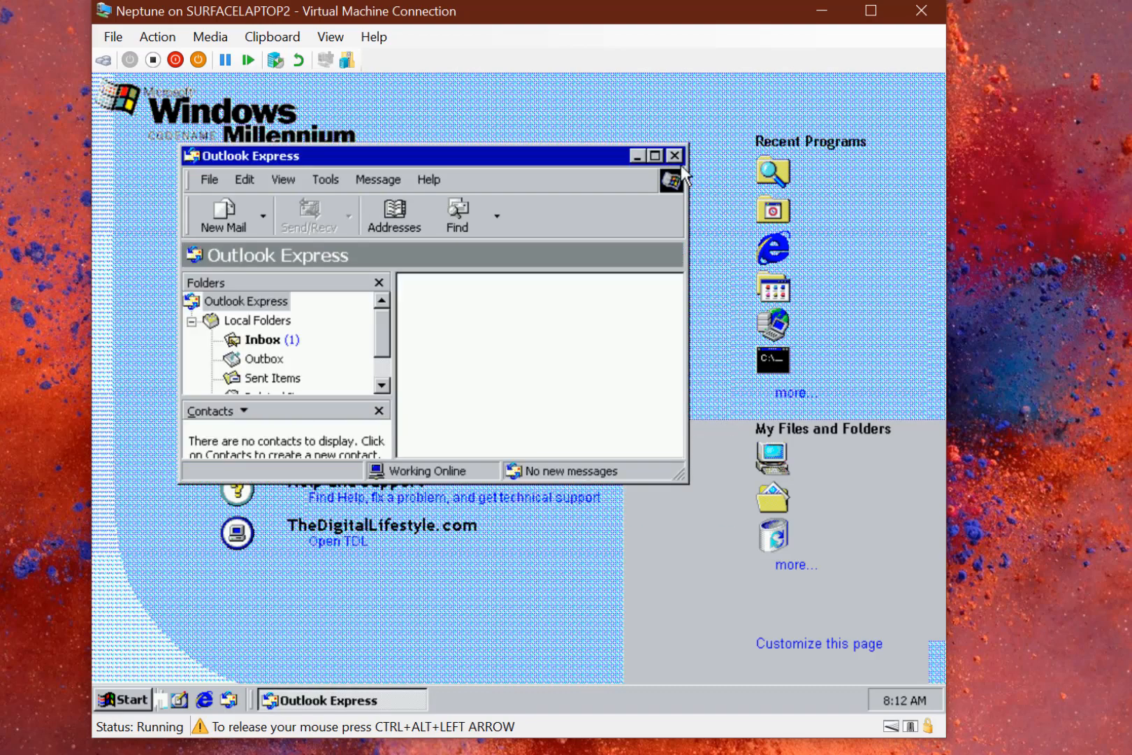
click(675, 154)
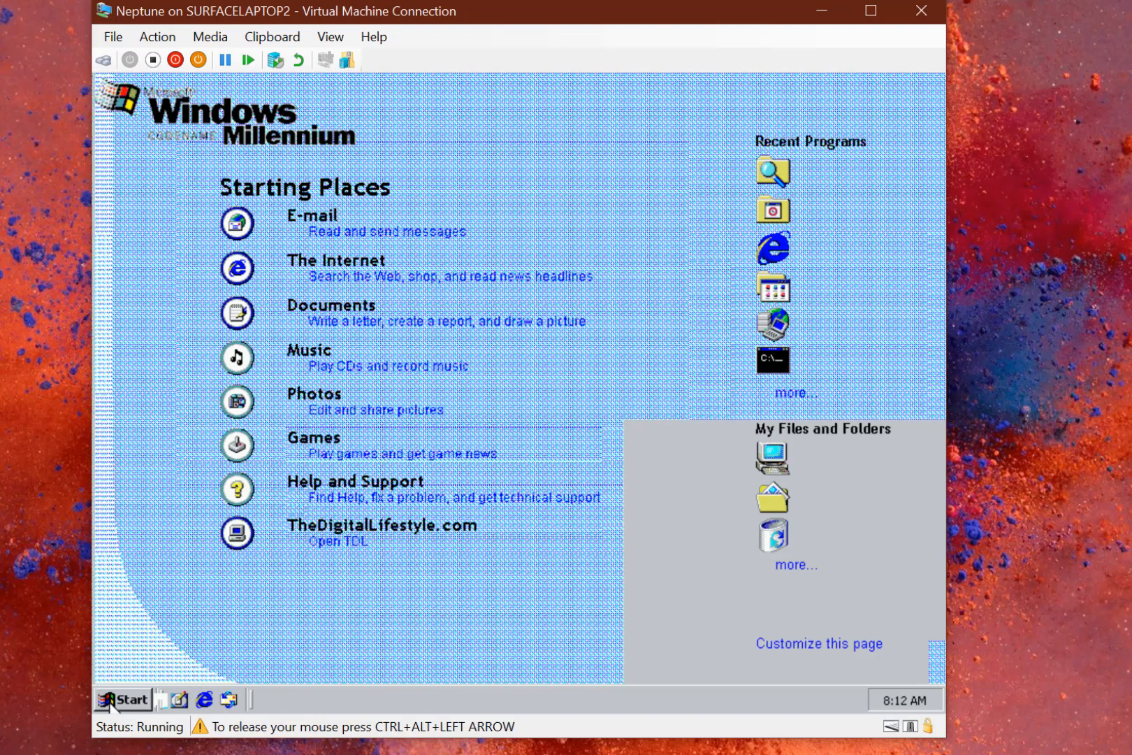
Browse into C:\WINNT, reveal its hidden files, and open the Activity folder
click(126, 699)
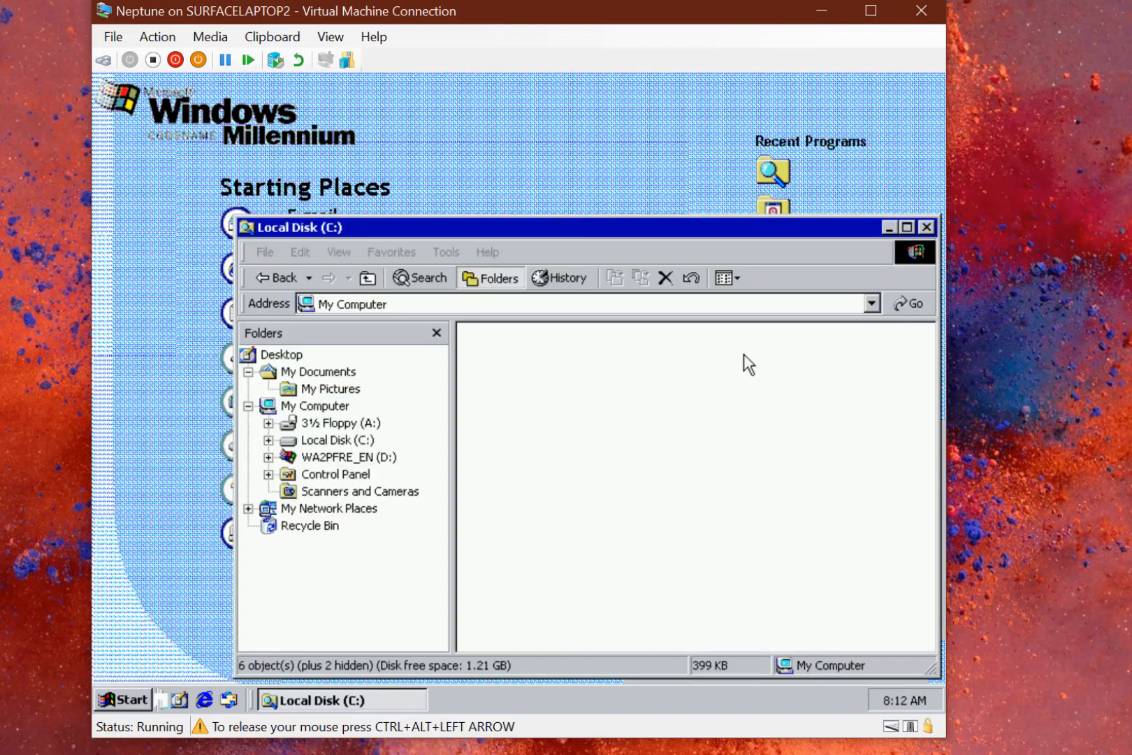
double_click(334, 439)
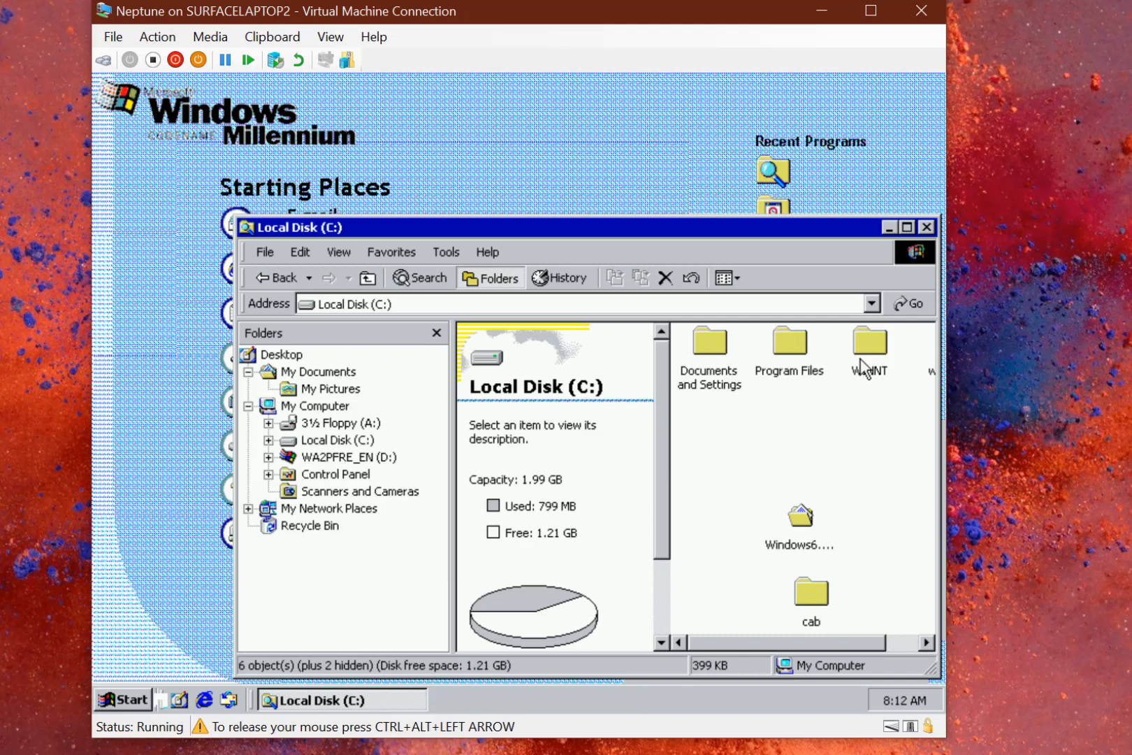
double_click(870, 345)
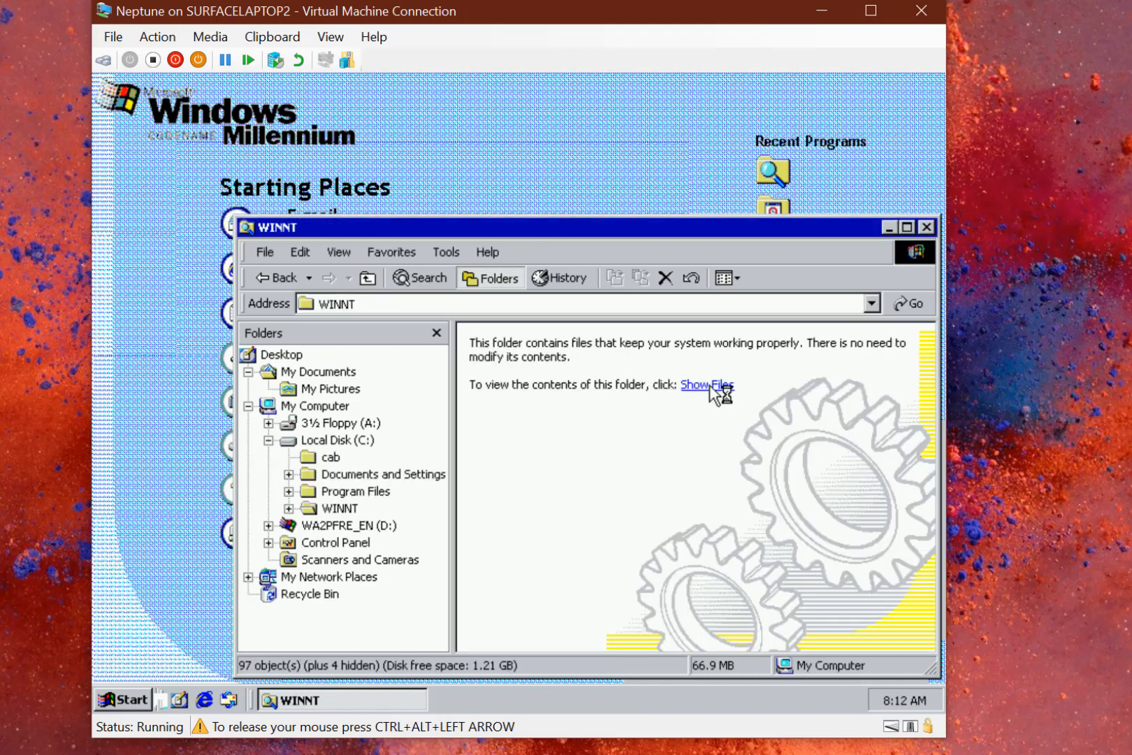
click(706, 385)
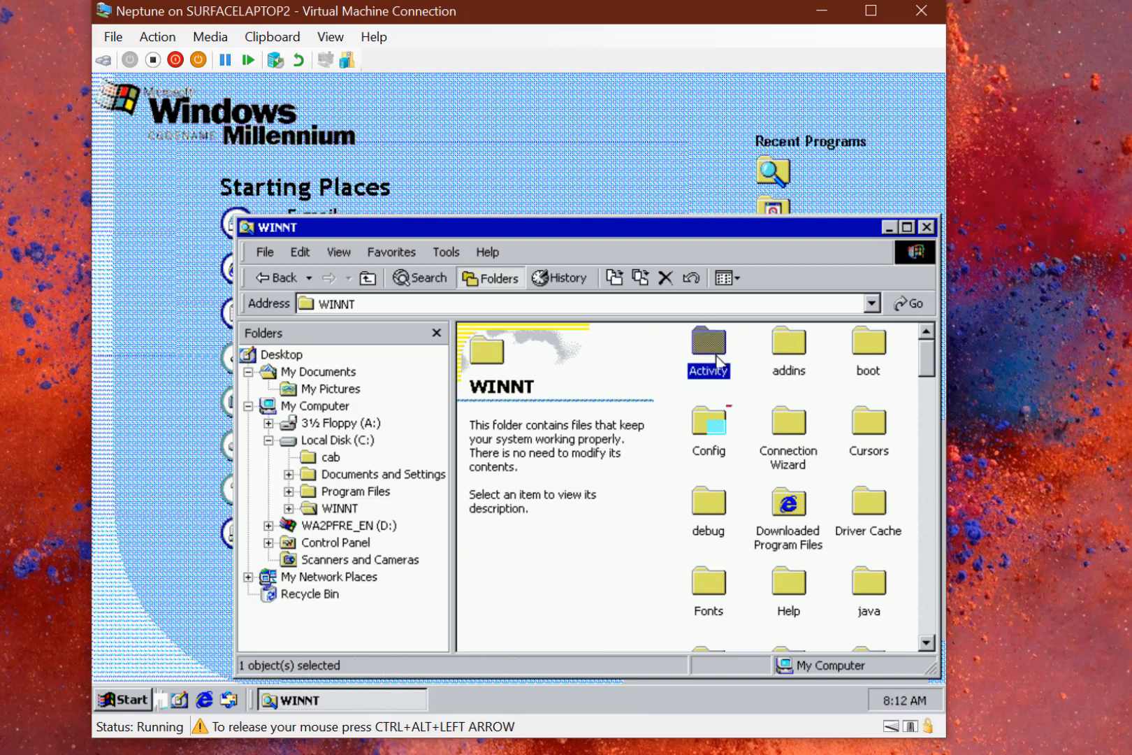
double_click(708, 346)
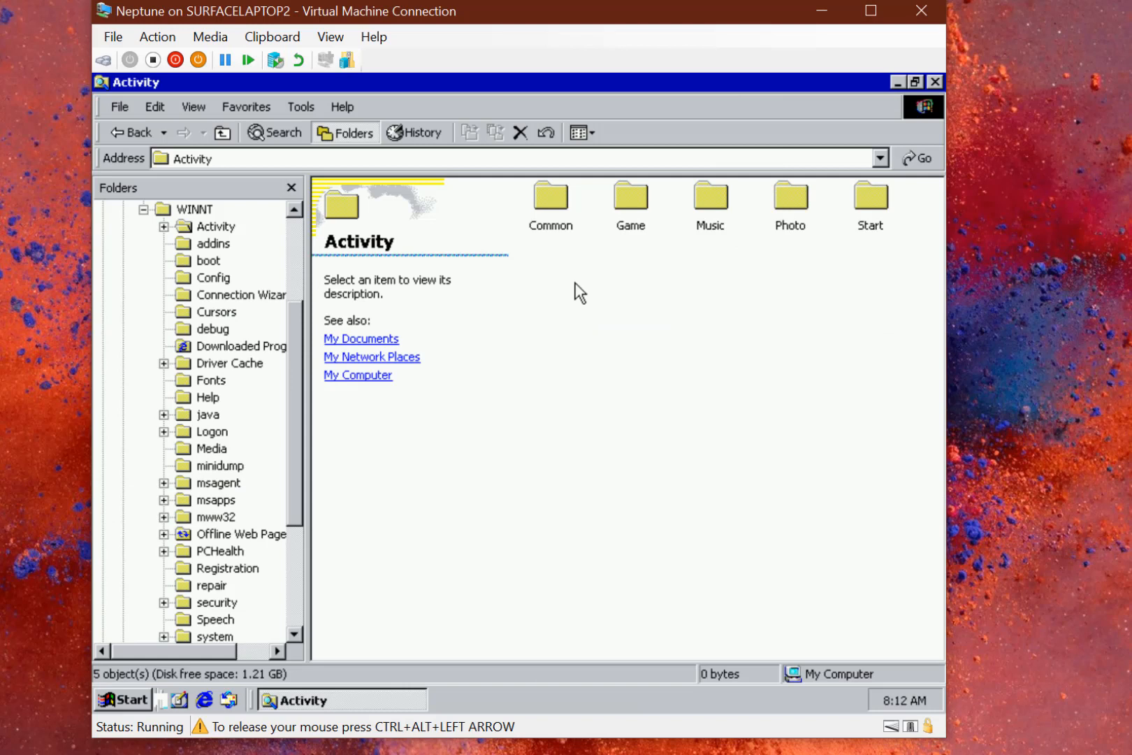
mouse_move(474, 499)
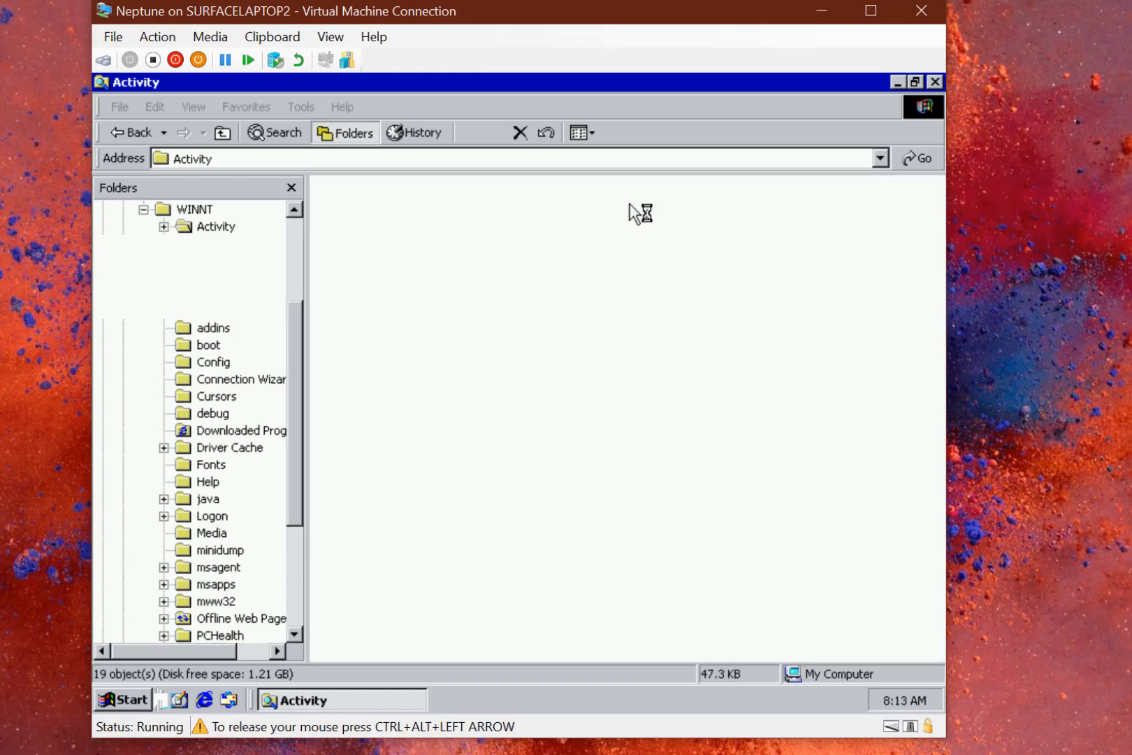
Open the home file in the Game folder to show Game Center Home
double_click(225, 260)
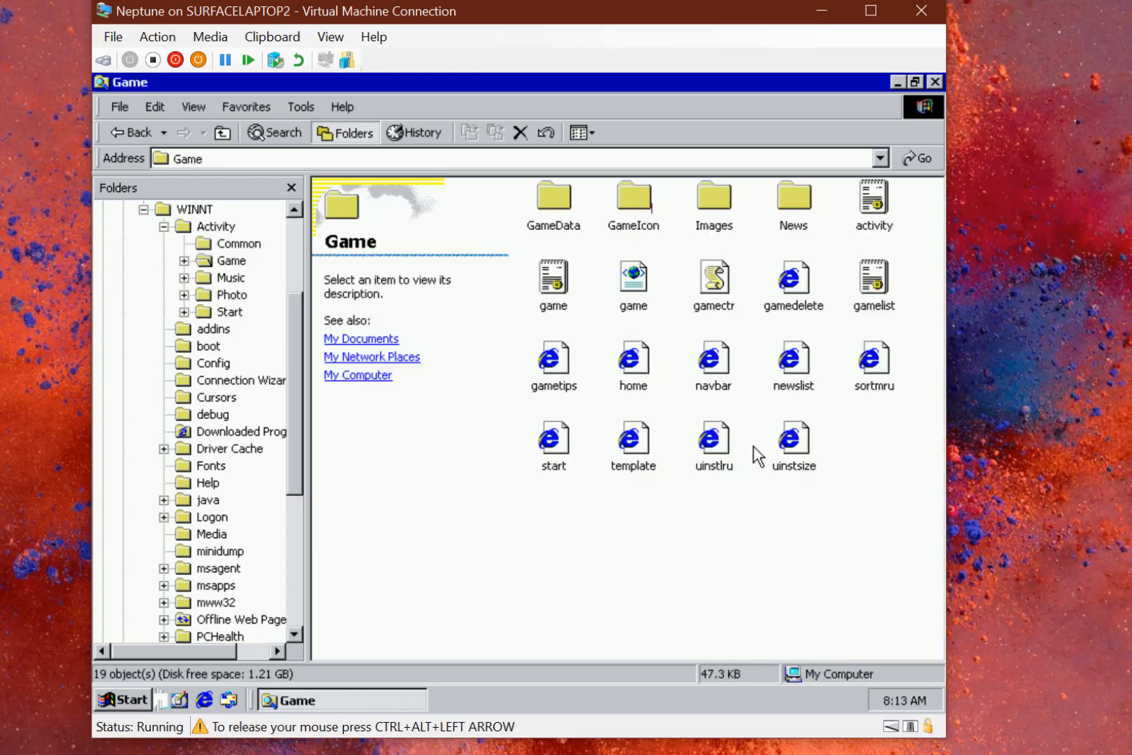
click(633, 362)
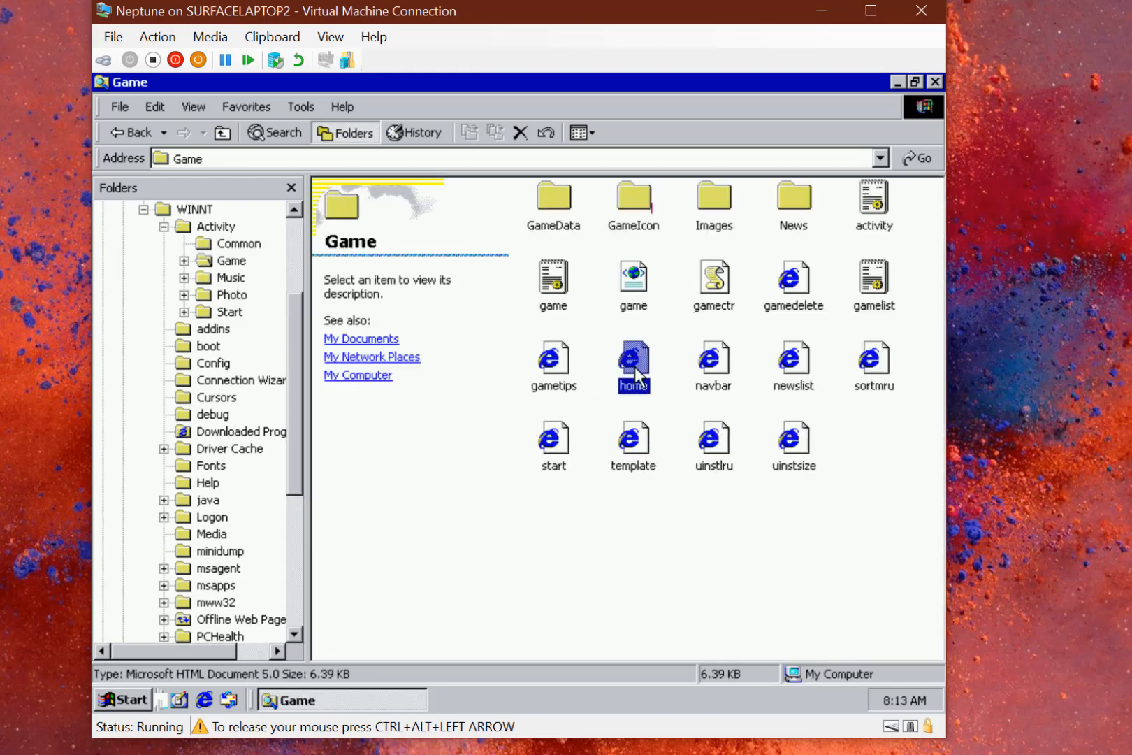
double_click(632, 365)
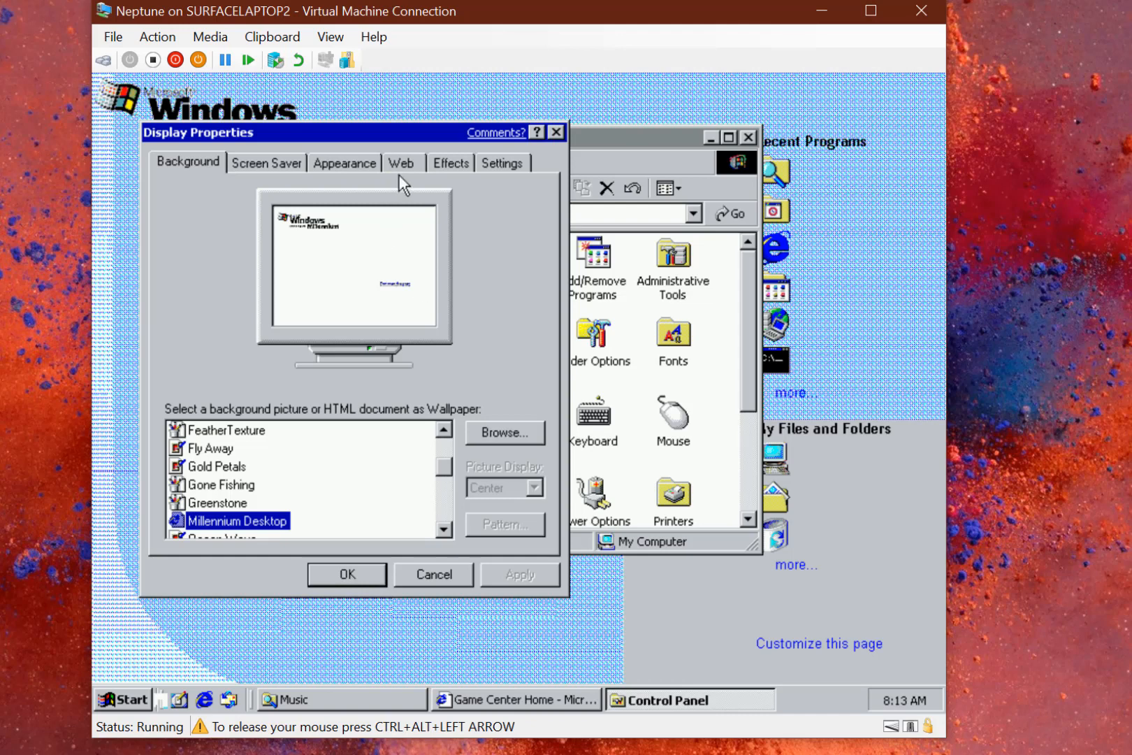
Add C:\WINNT\Activity\Game\home.htm as a new Active Desktop web item and apply
click(401, 163)
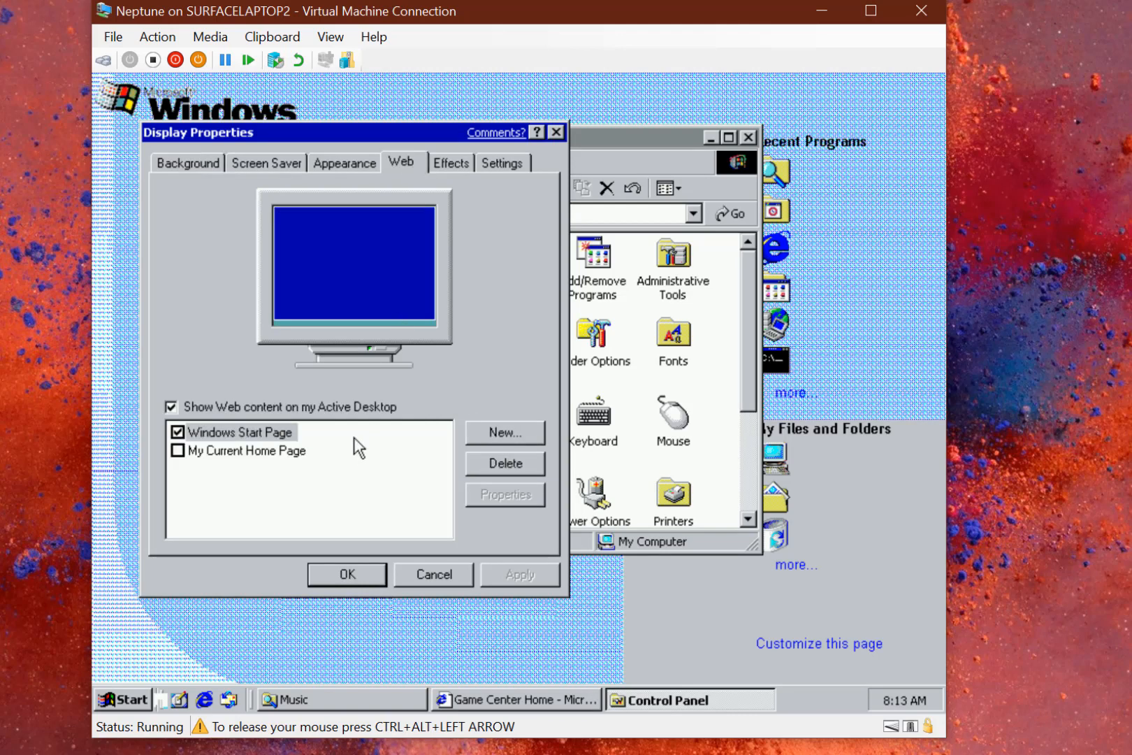
click(504, 432)
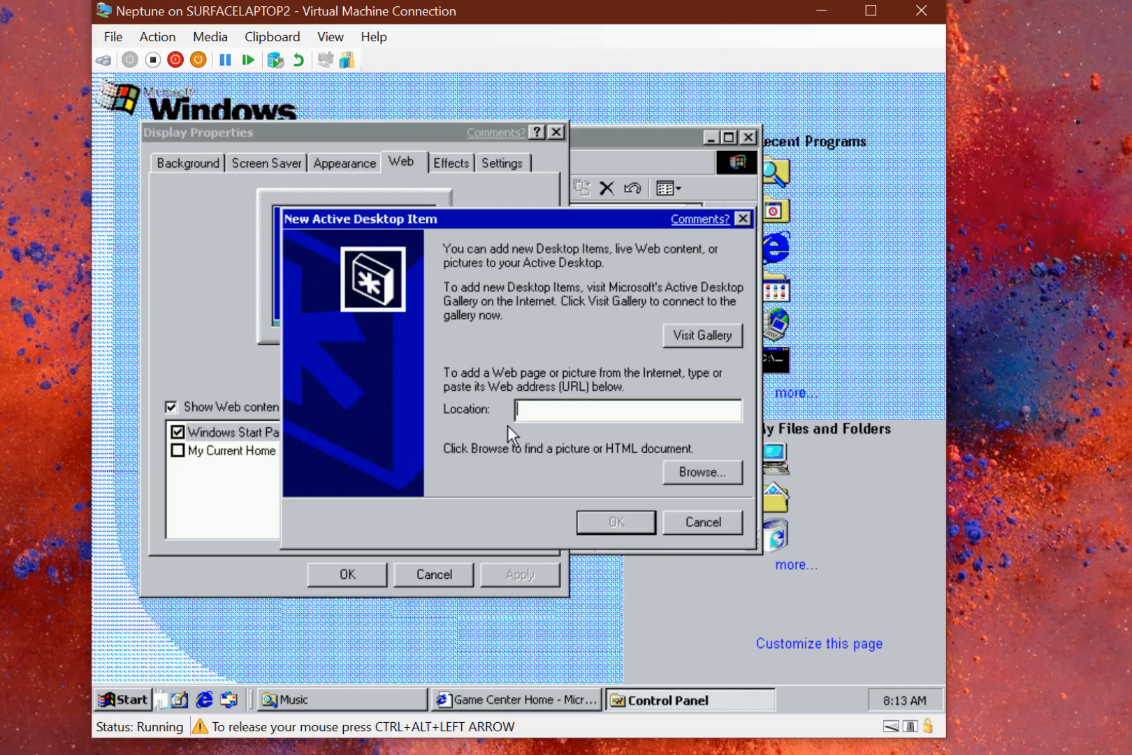
text(C:\WINNT\Activity\Game\home.htm)
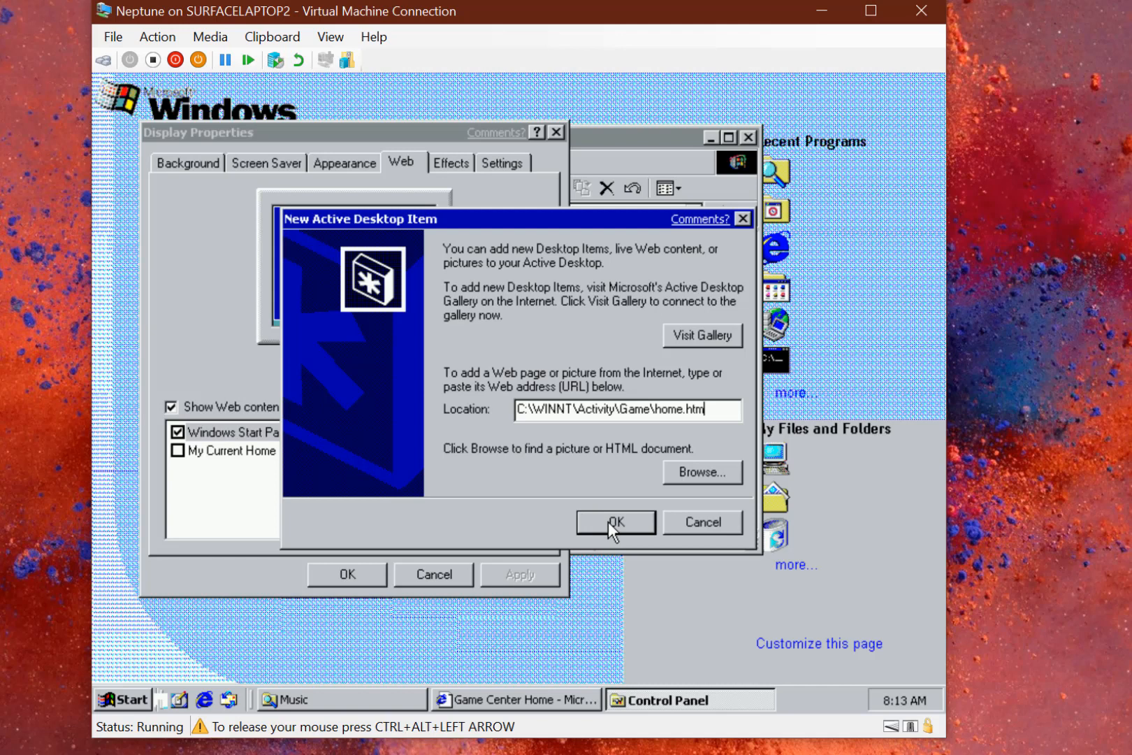
click(614, 522)
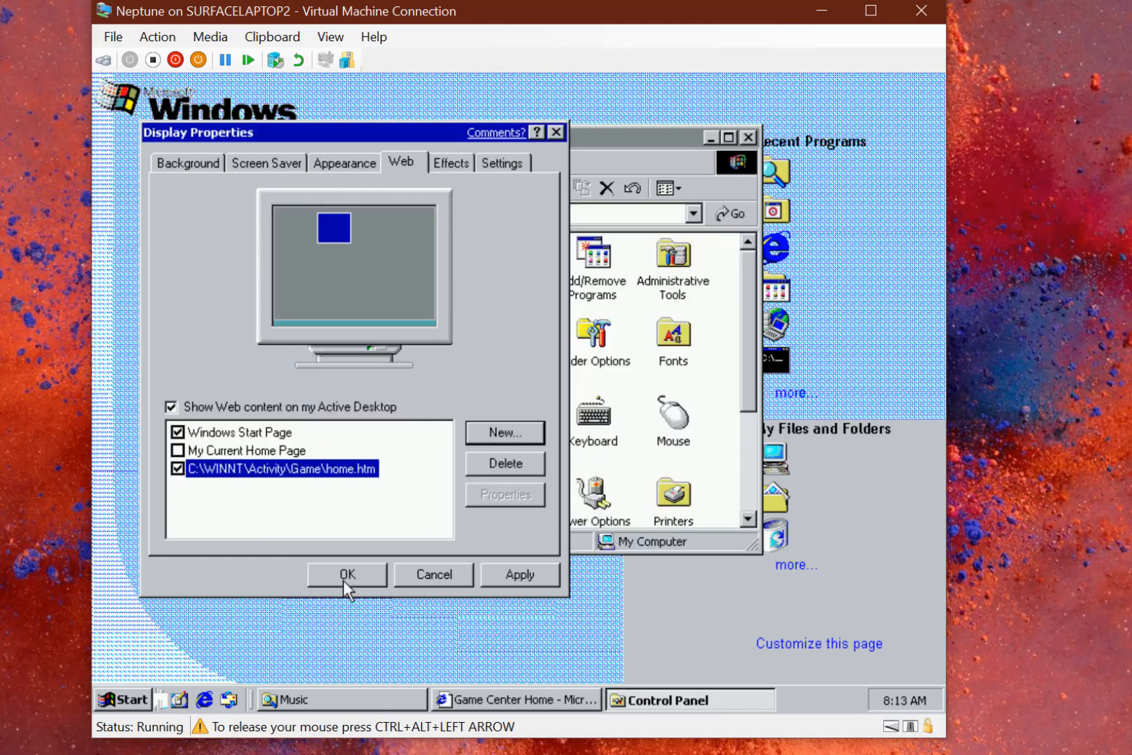
click(346, 575)
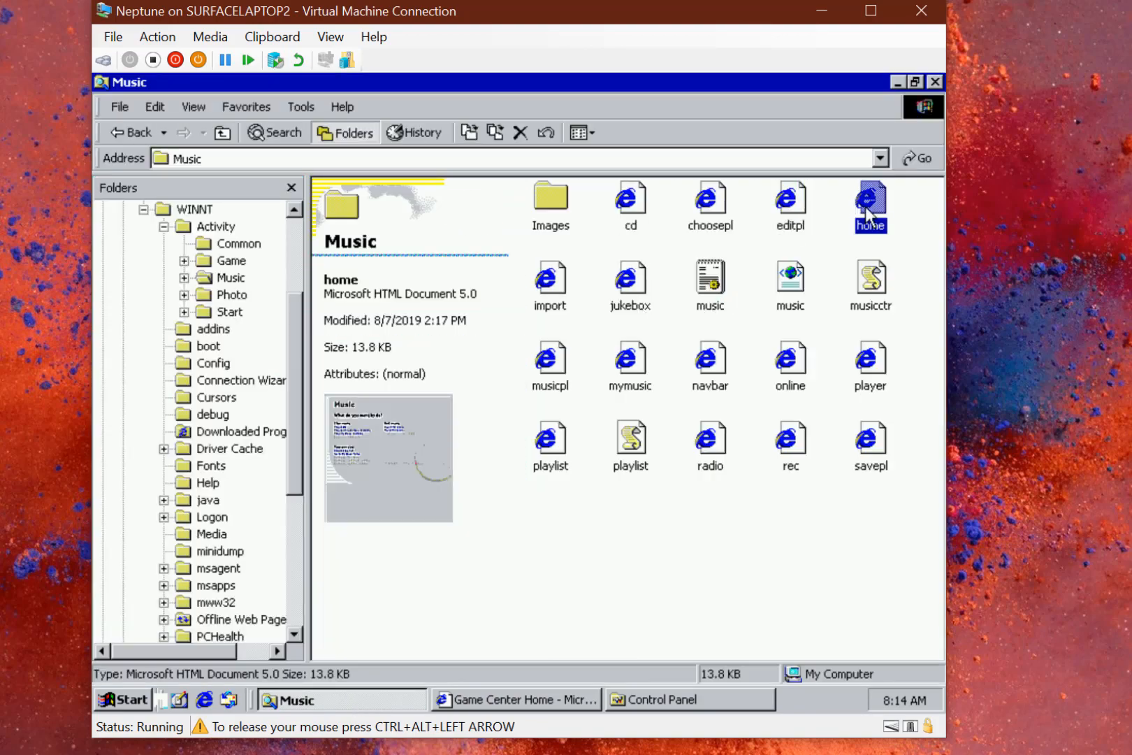
Open the Music folder's home page and maximize the Internet Explorer window
double_click(869, 203)
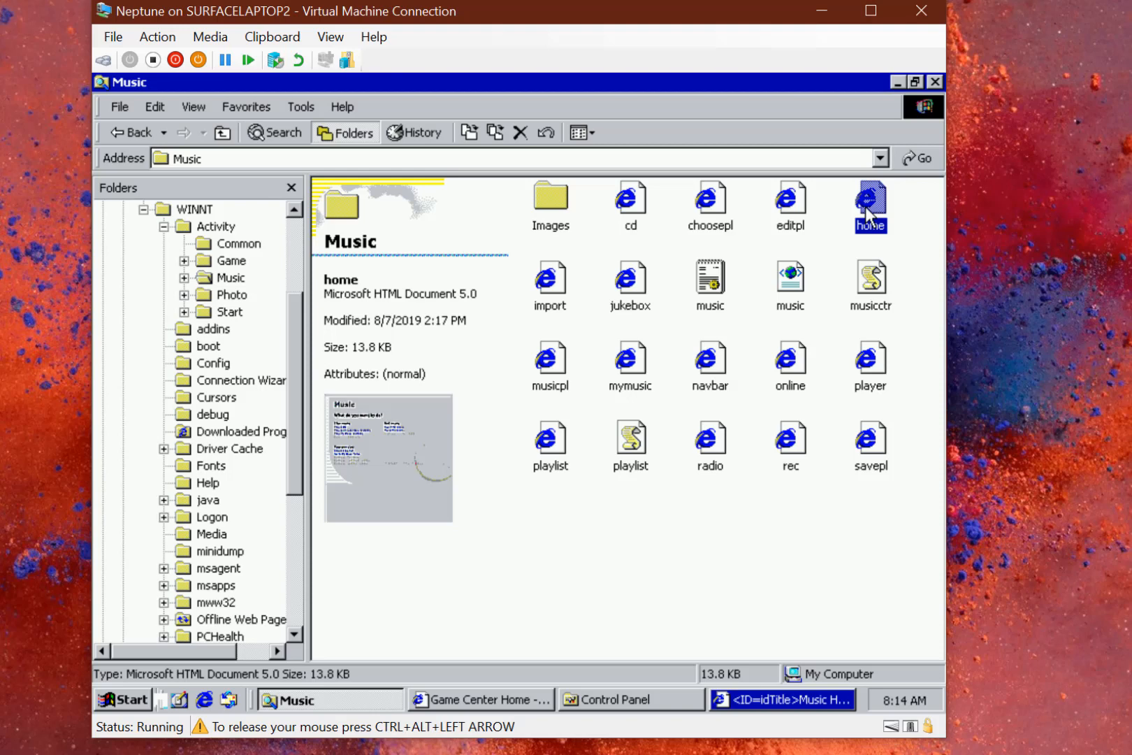
double_click(869, 206)
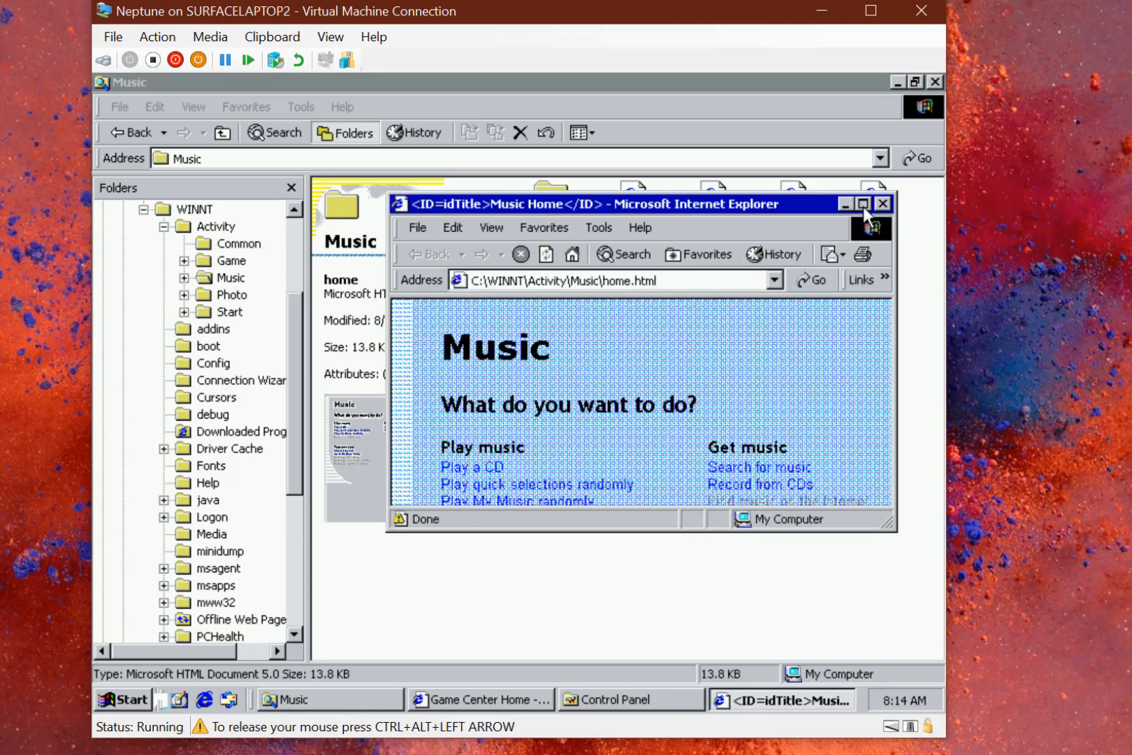
click(863, 204)
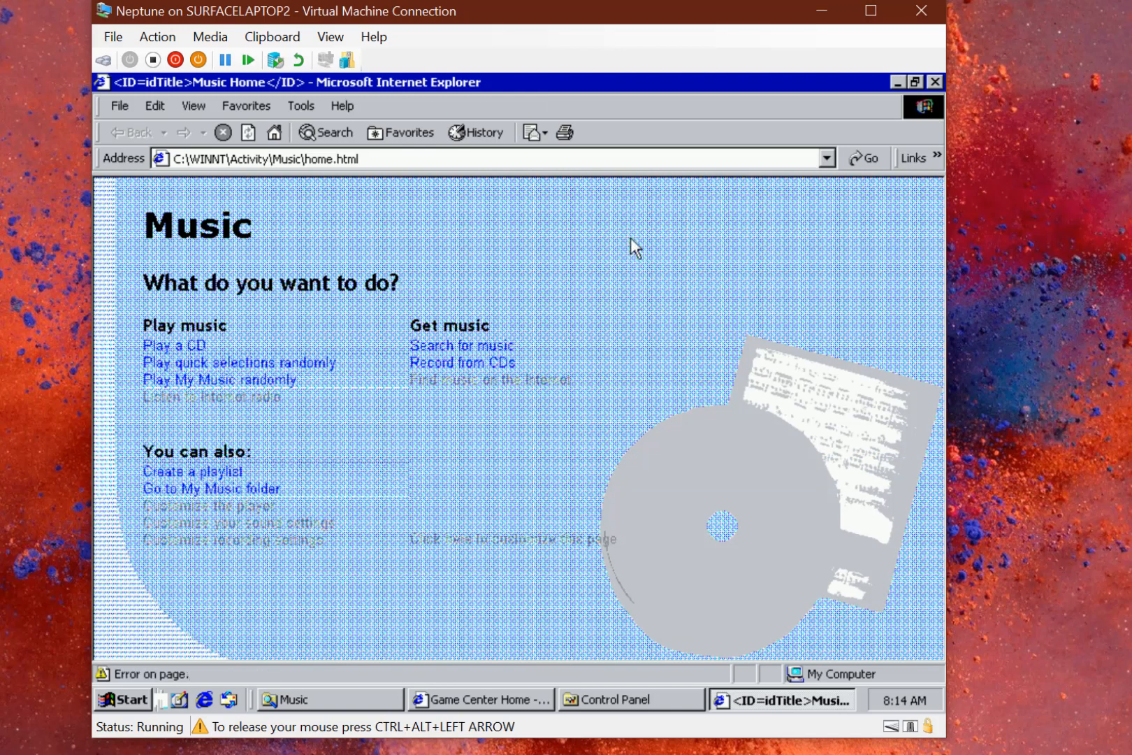
mouse_move(743, 150)
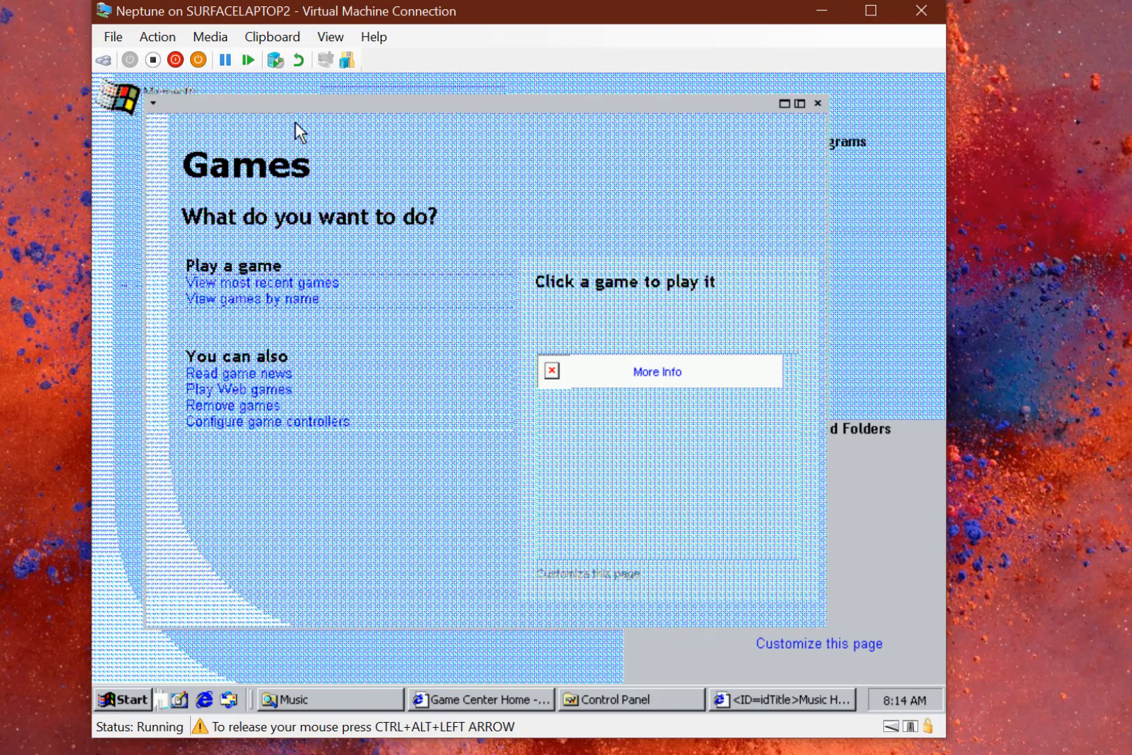
mouse_move(173, 151)
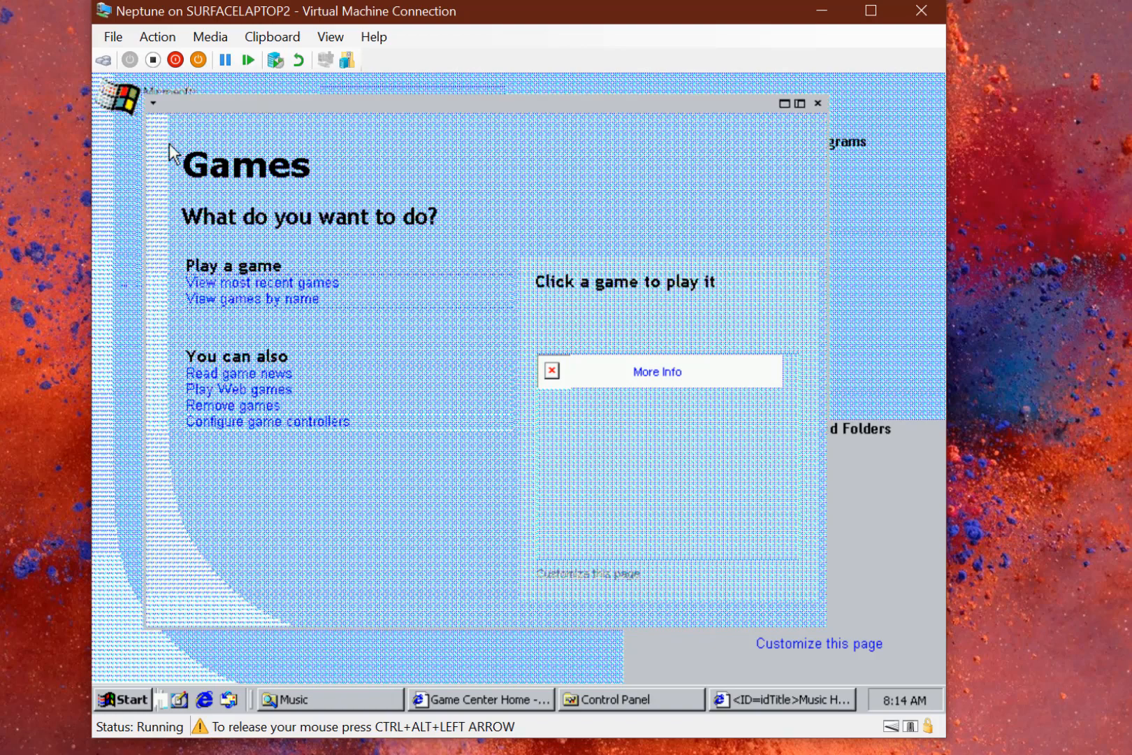
Close the Games desktop item from its title-strip drop-down menu
click(152, 104)
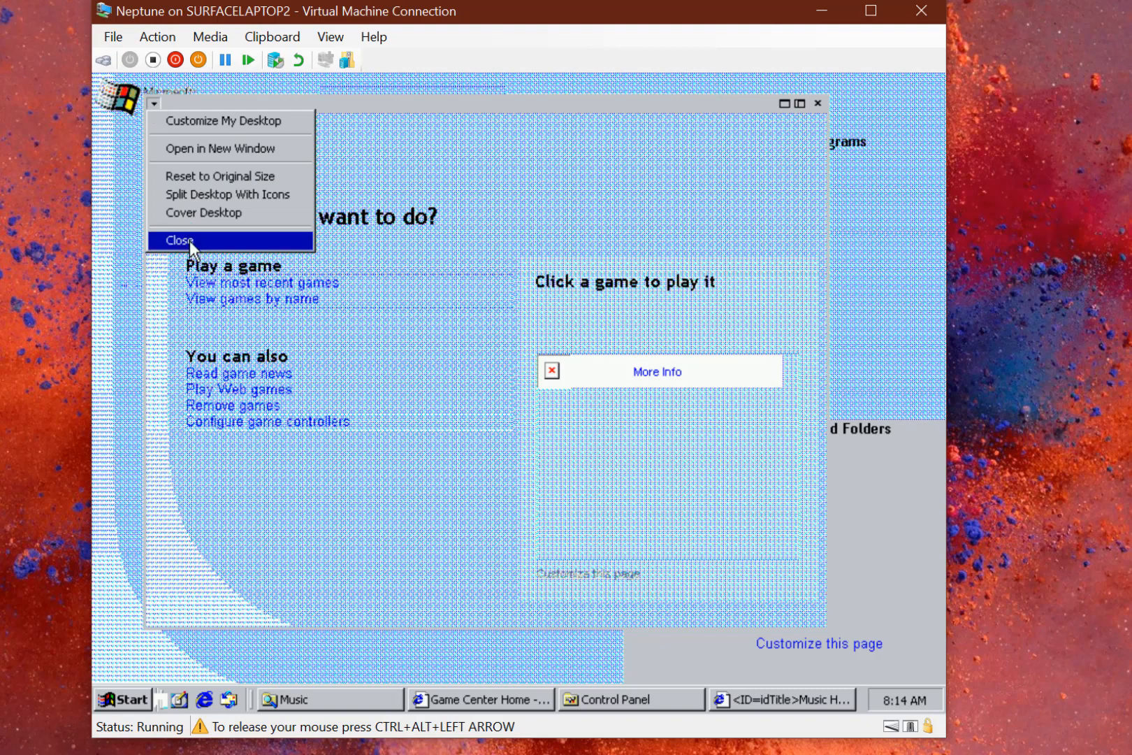
click(179, 241)
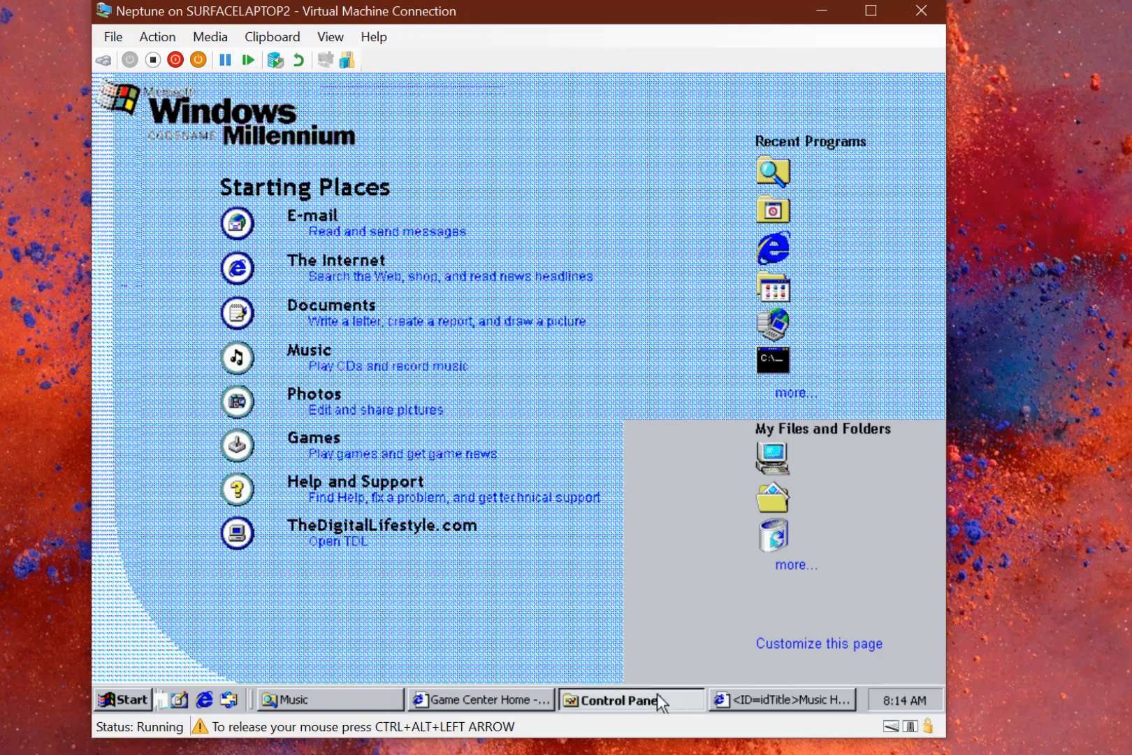
Bring Control Panel and Music Home forward, then view and dismiss Internet Explorer's About information
click(623, 698)
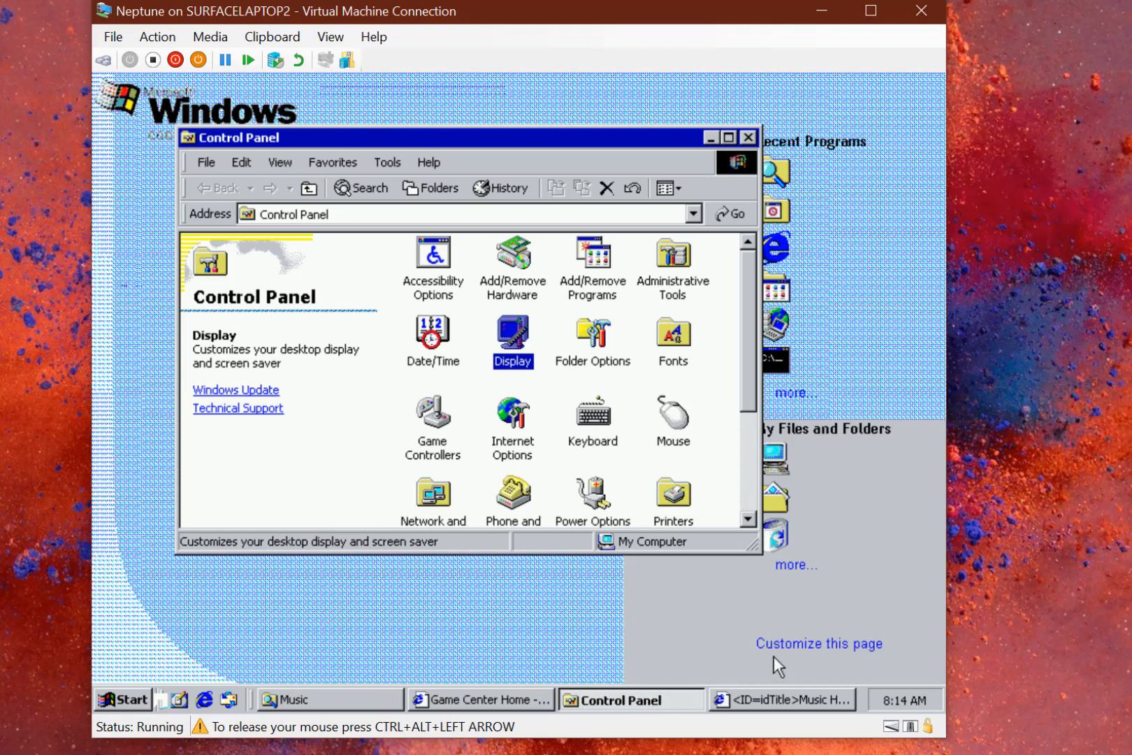
click(782, 698)
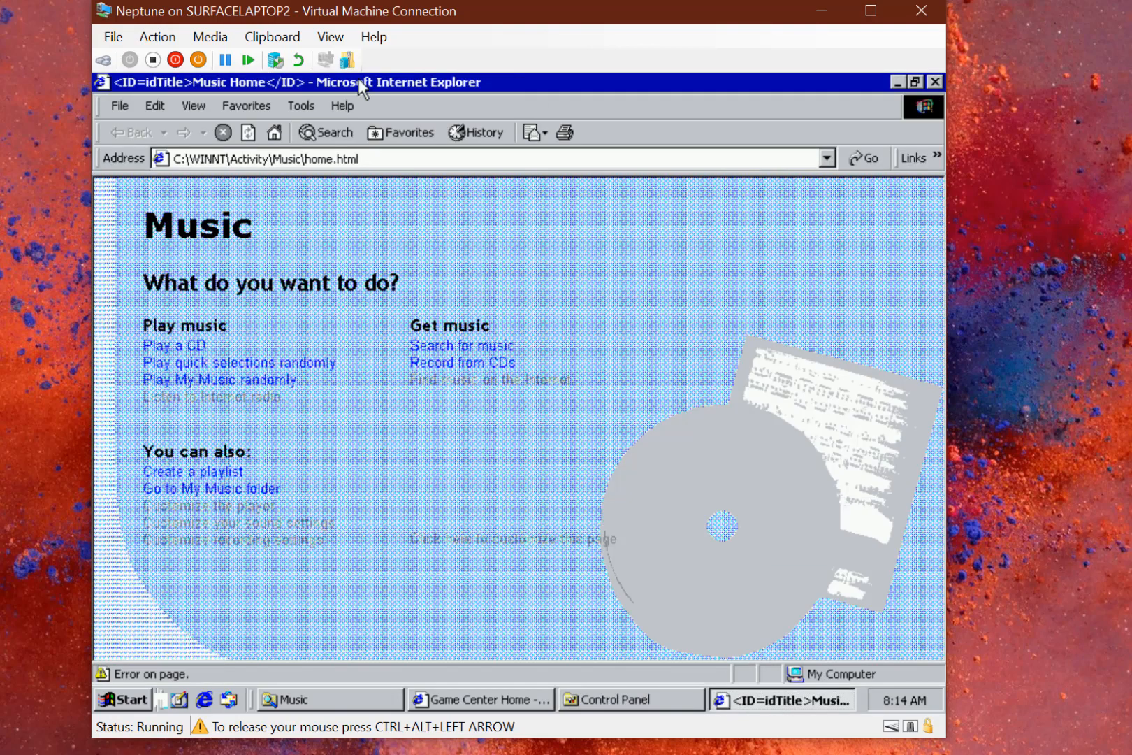
click(343, 106)
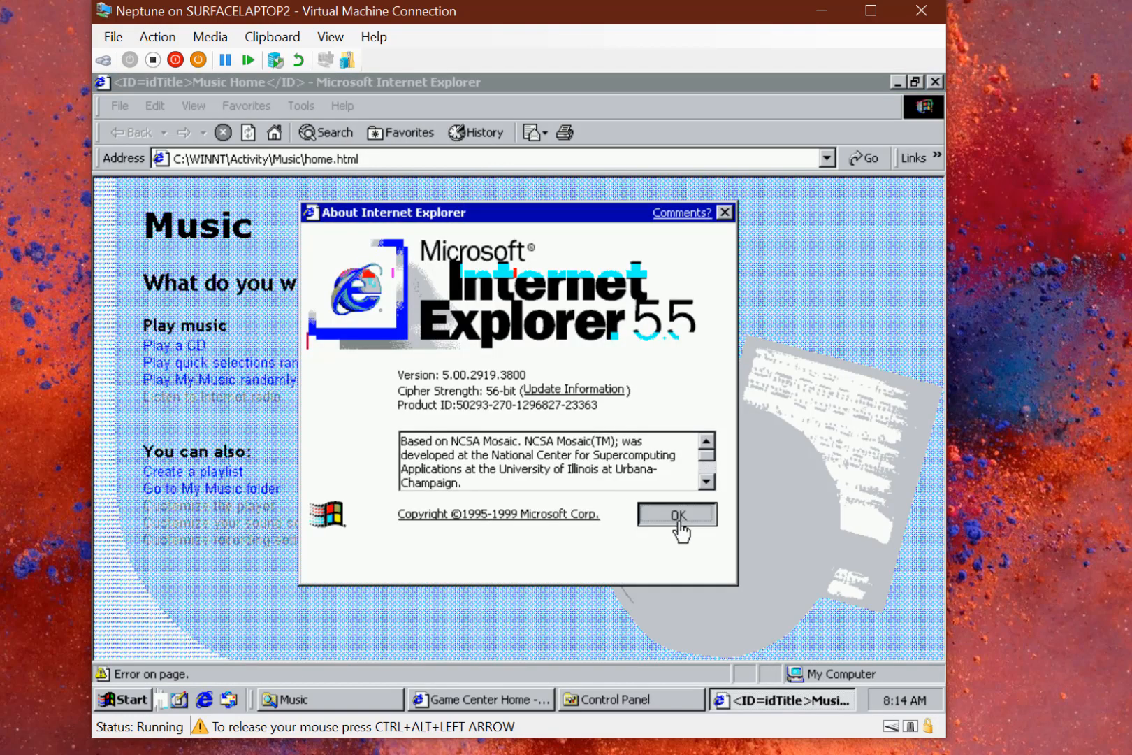
click(676, 514)
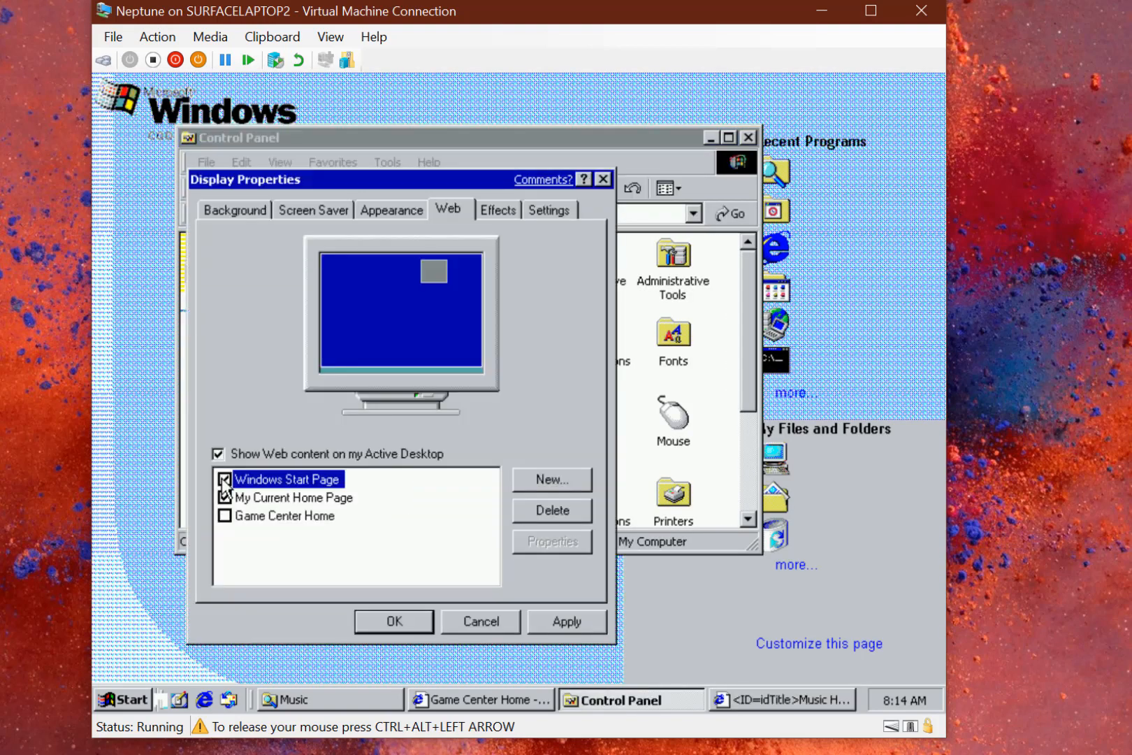
click(568, 621)
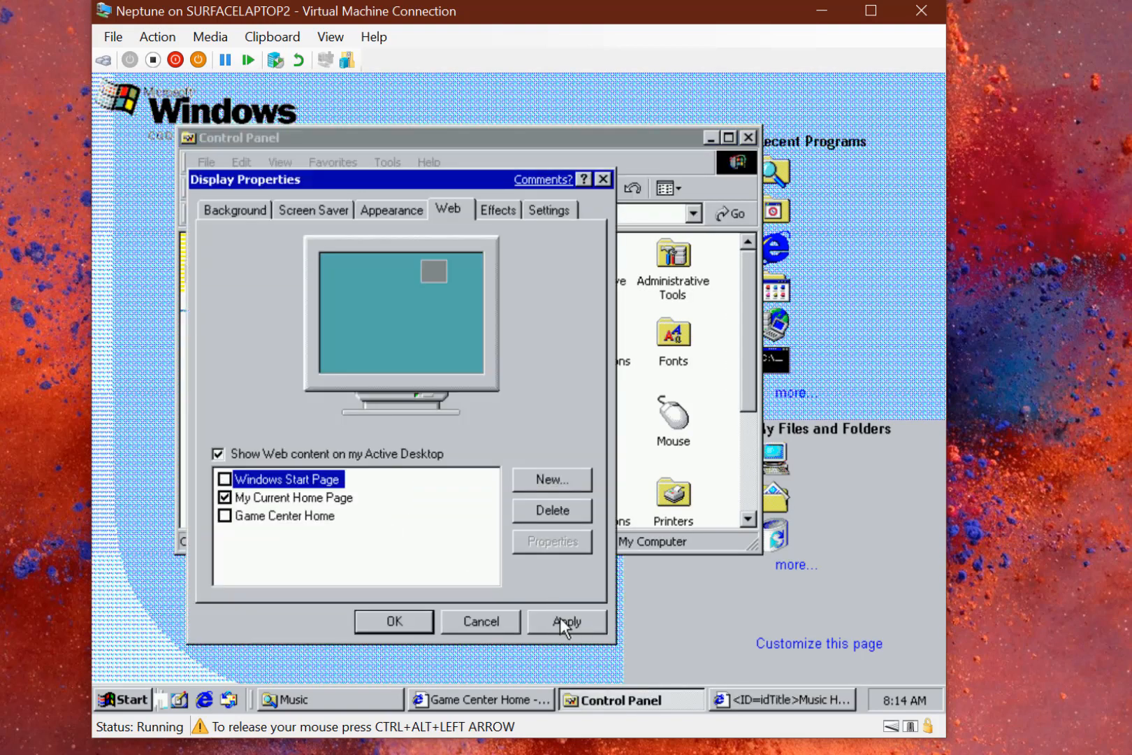
click(567, 621)
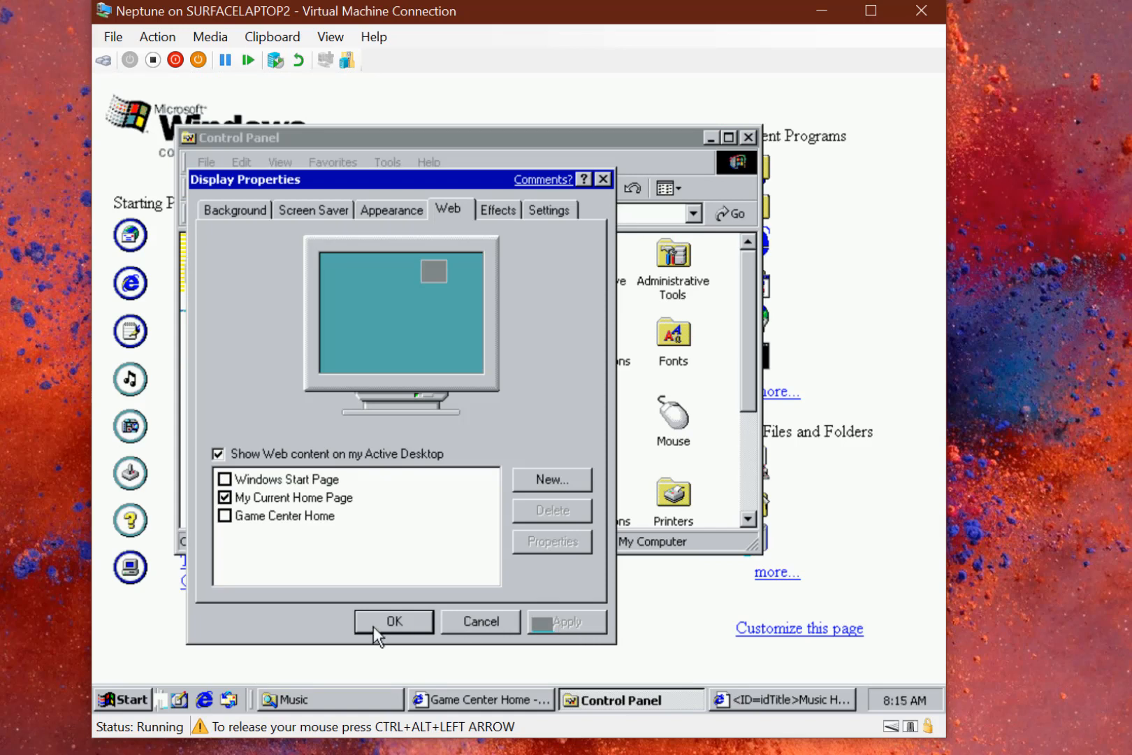
click(393, 620)
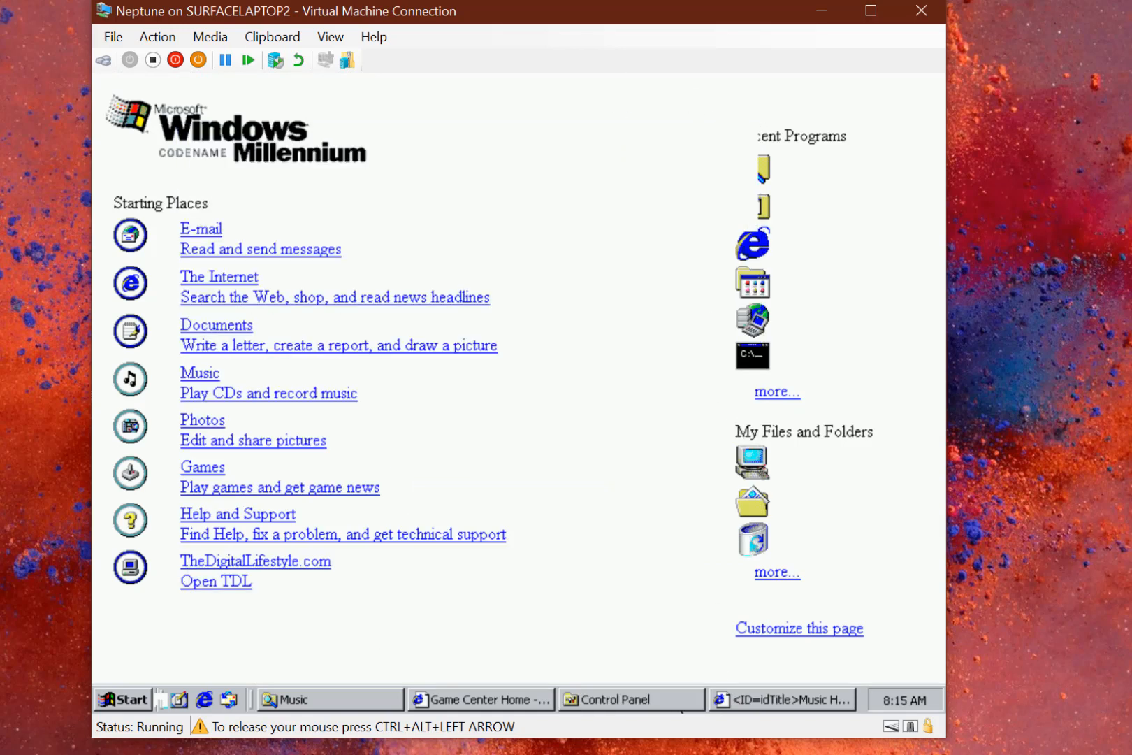
text(www.goog)
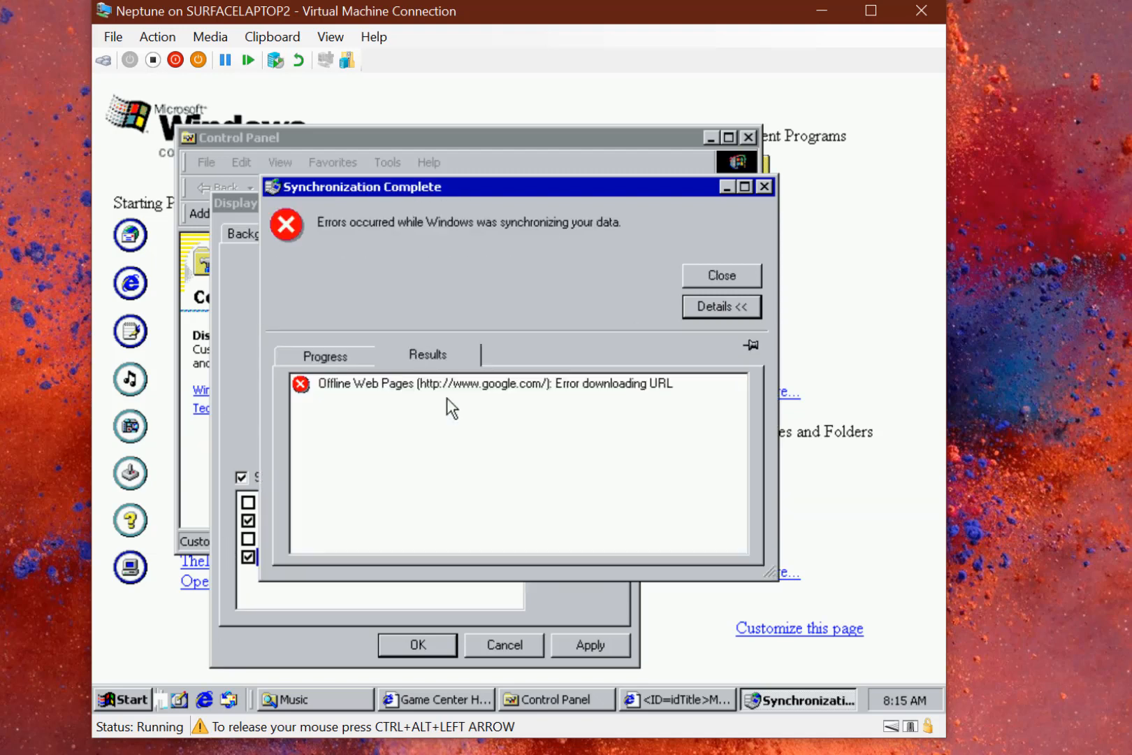
mouse_move(743, 198)
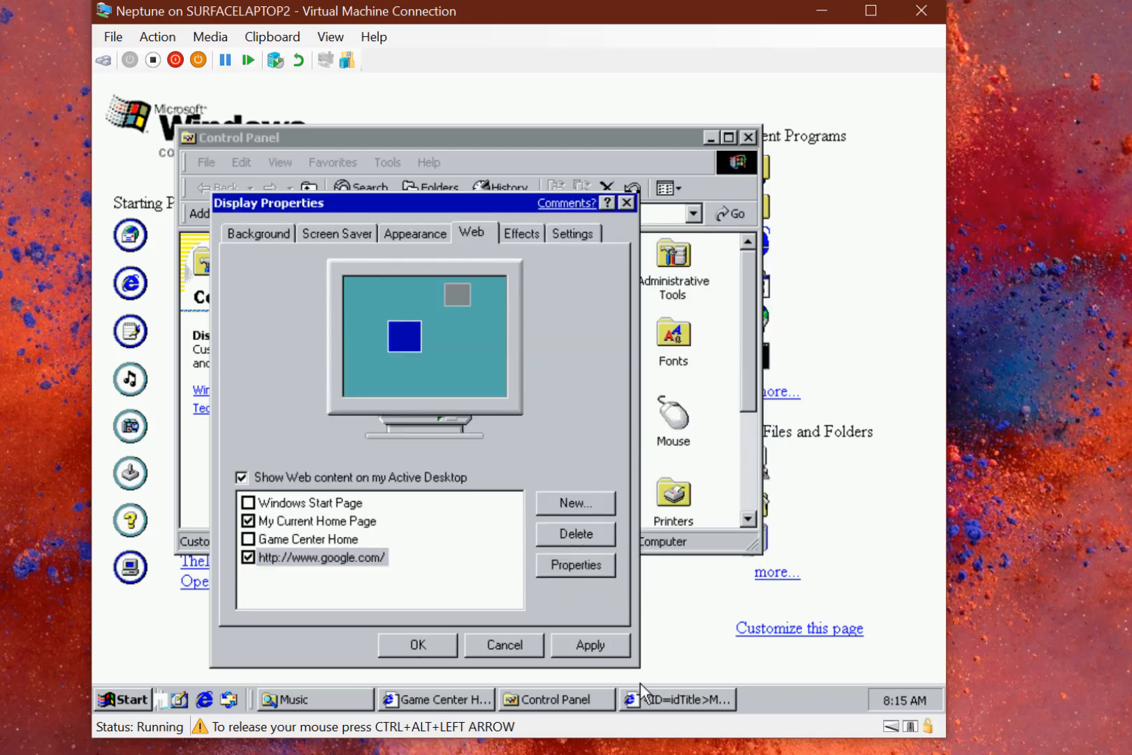
click(674, 698)
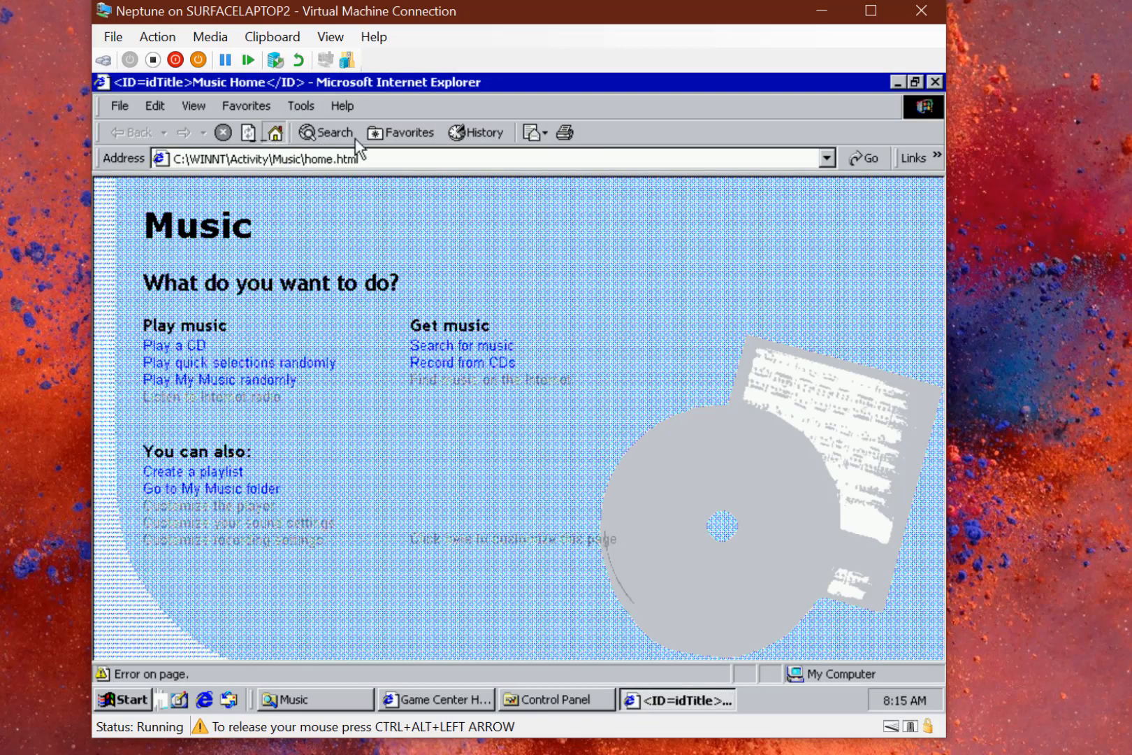
click(274, 132)
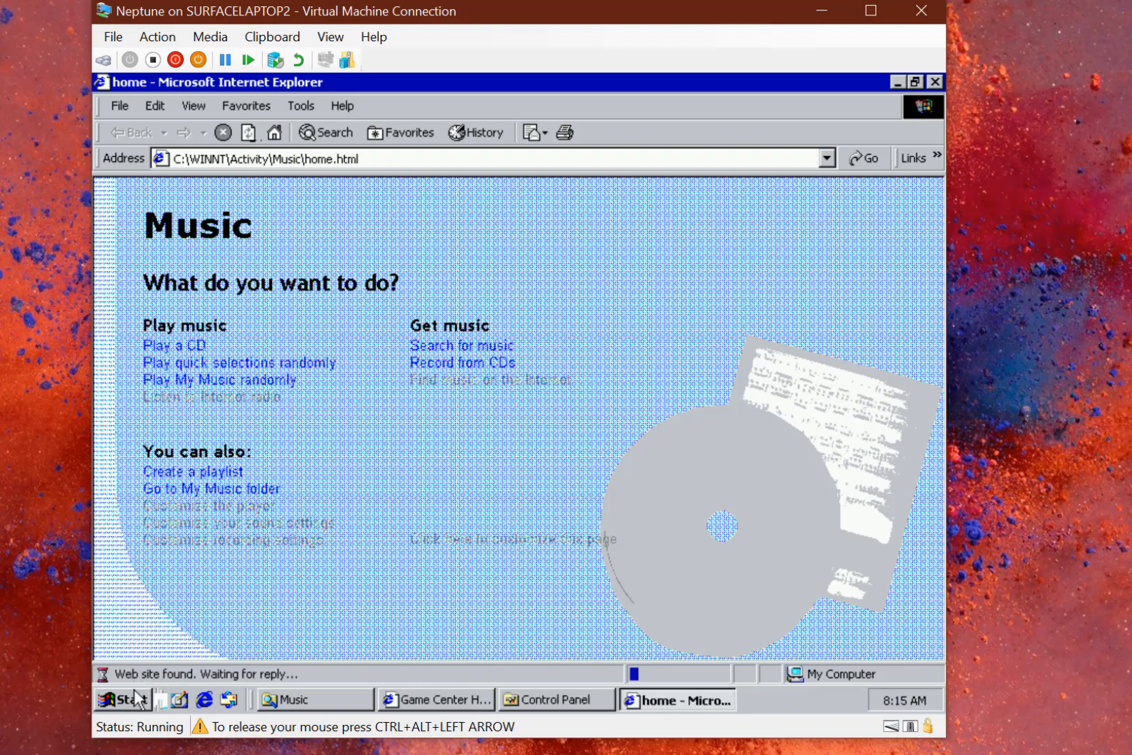
click(123, 699)
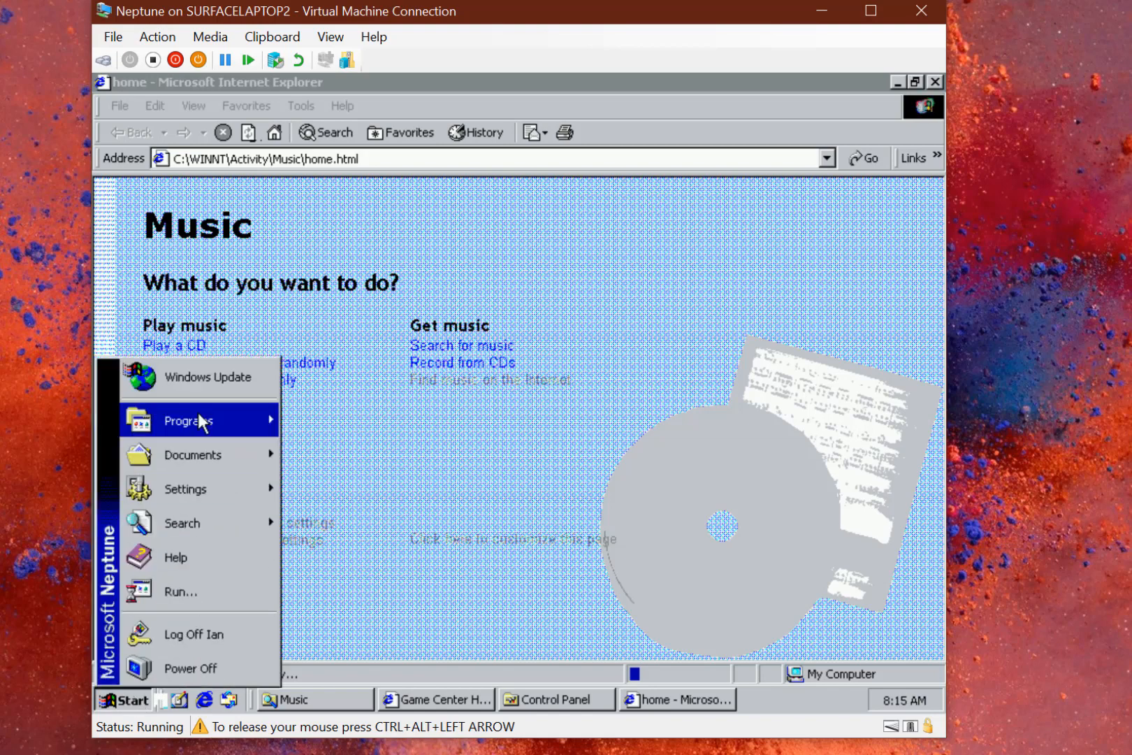
click(180, 591)
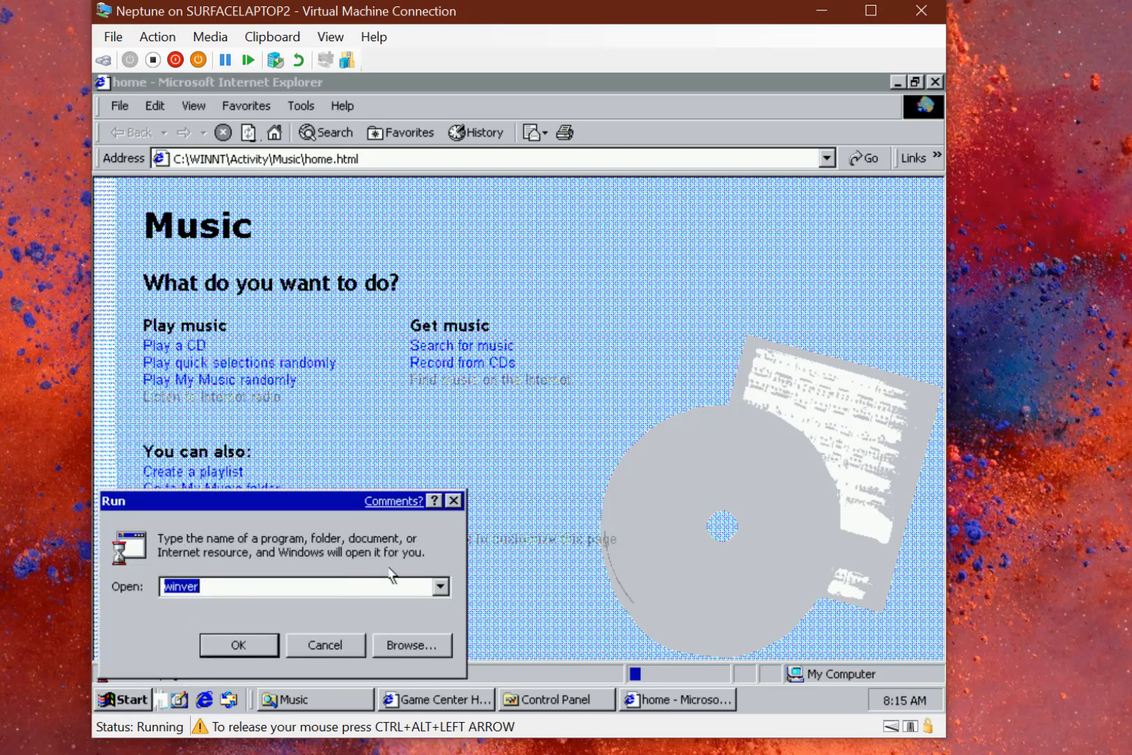
click(238, 645)
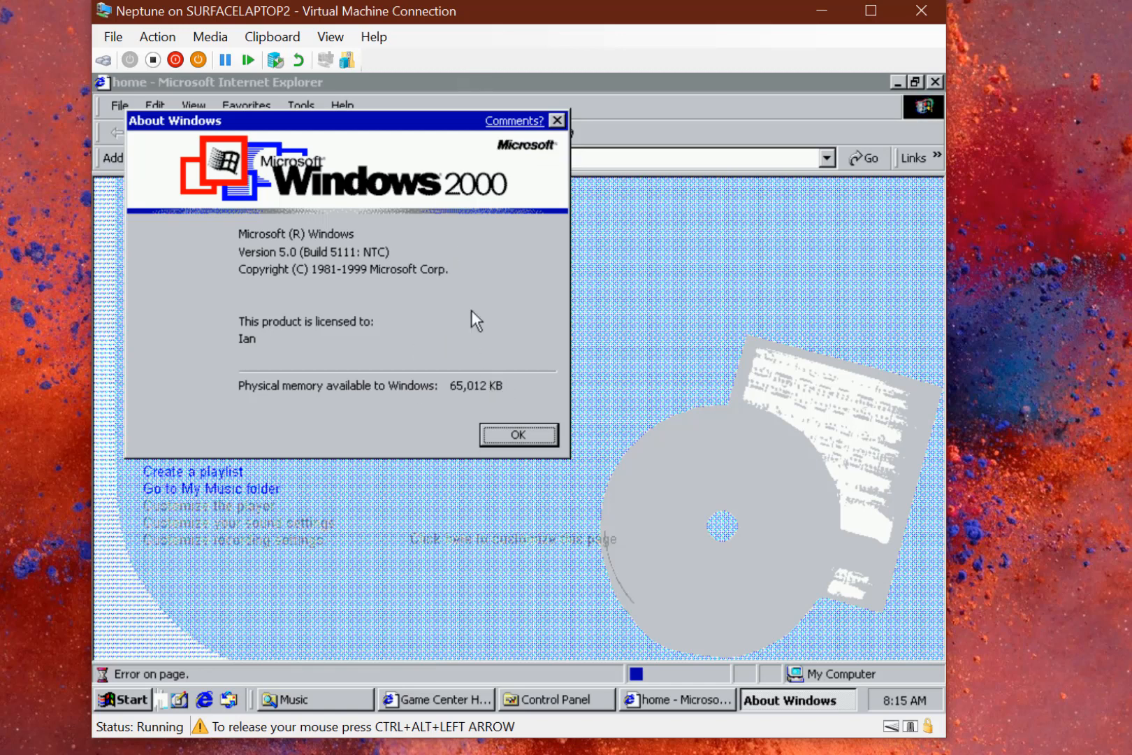
click(517, 434)
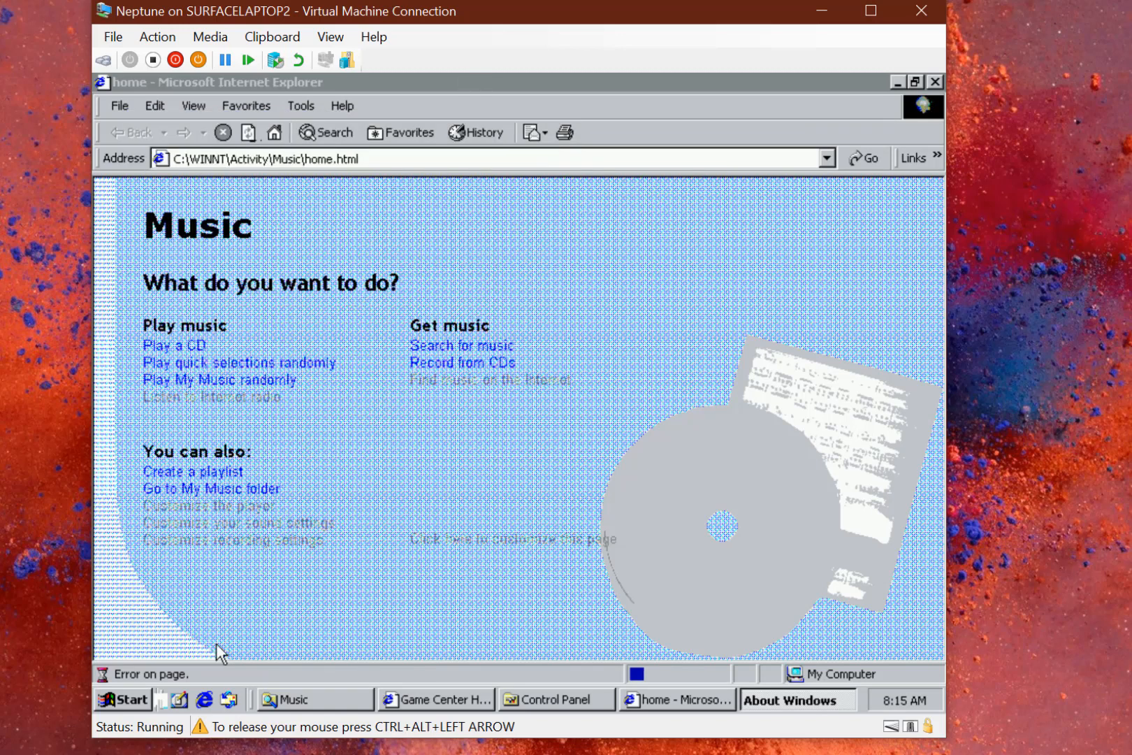
click(123, 698)
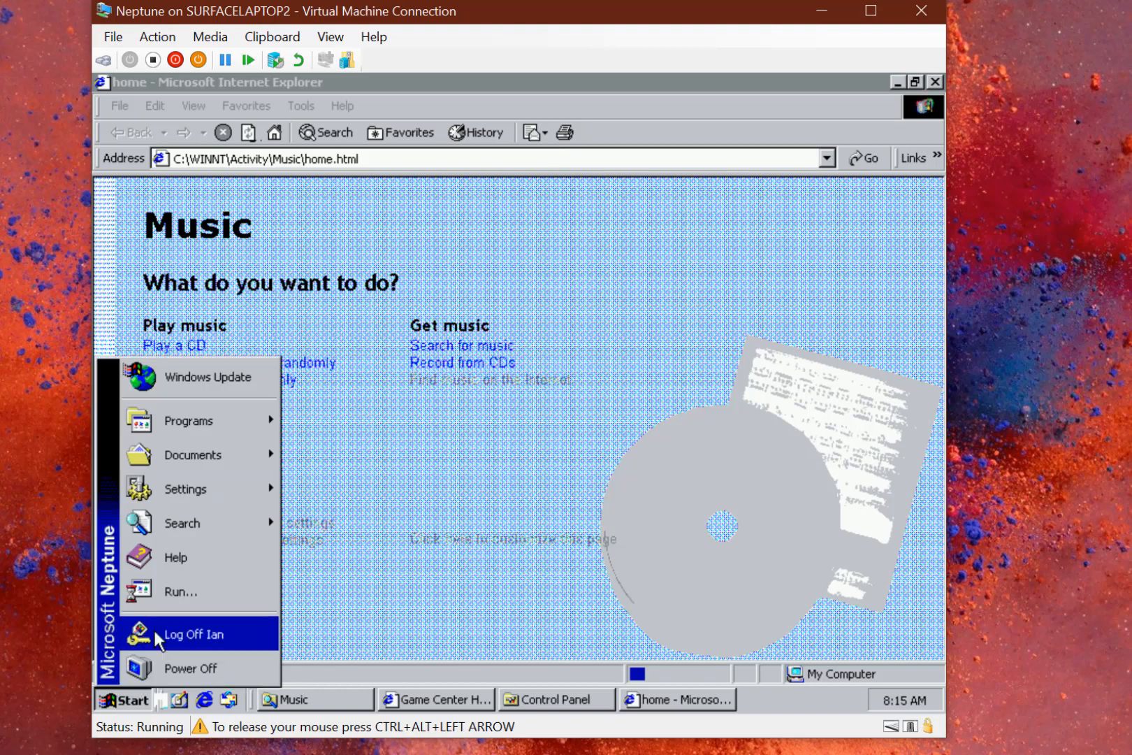
Open a command prompt from Run and launch nusrmgr.cpl
click(180, 592)
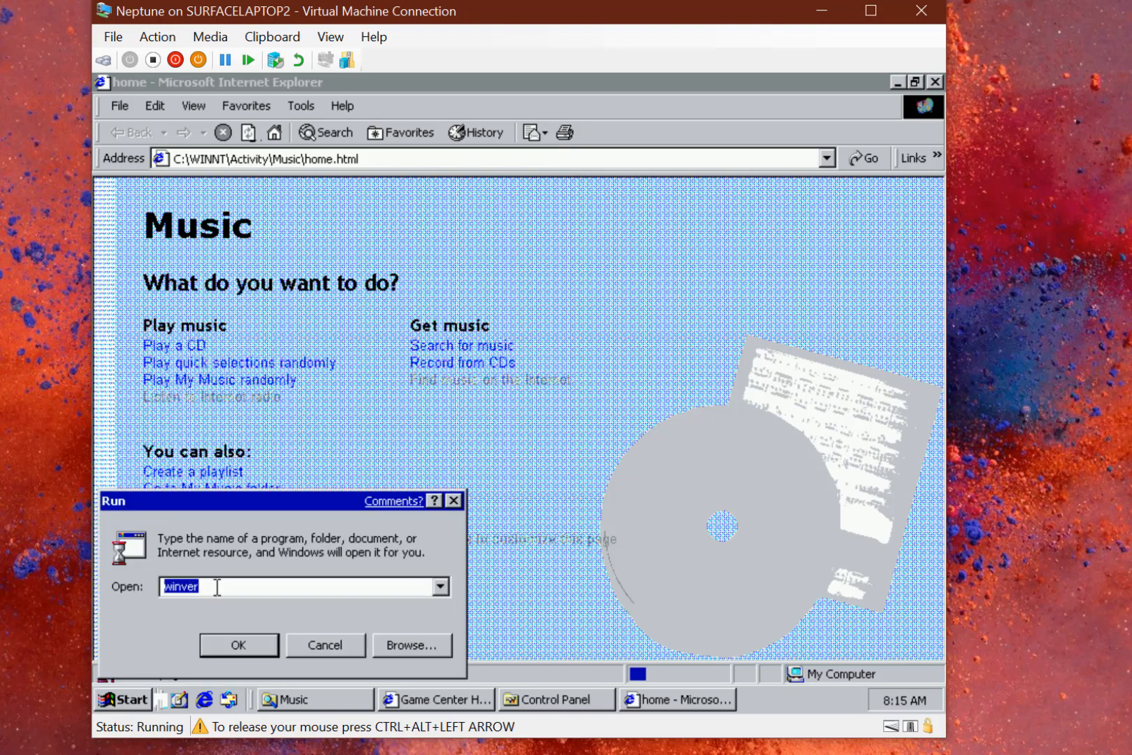
click(238, 644)
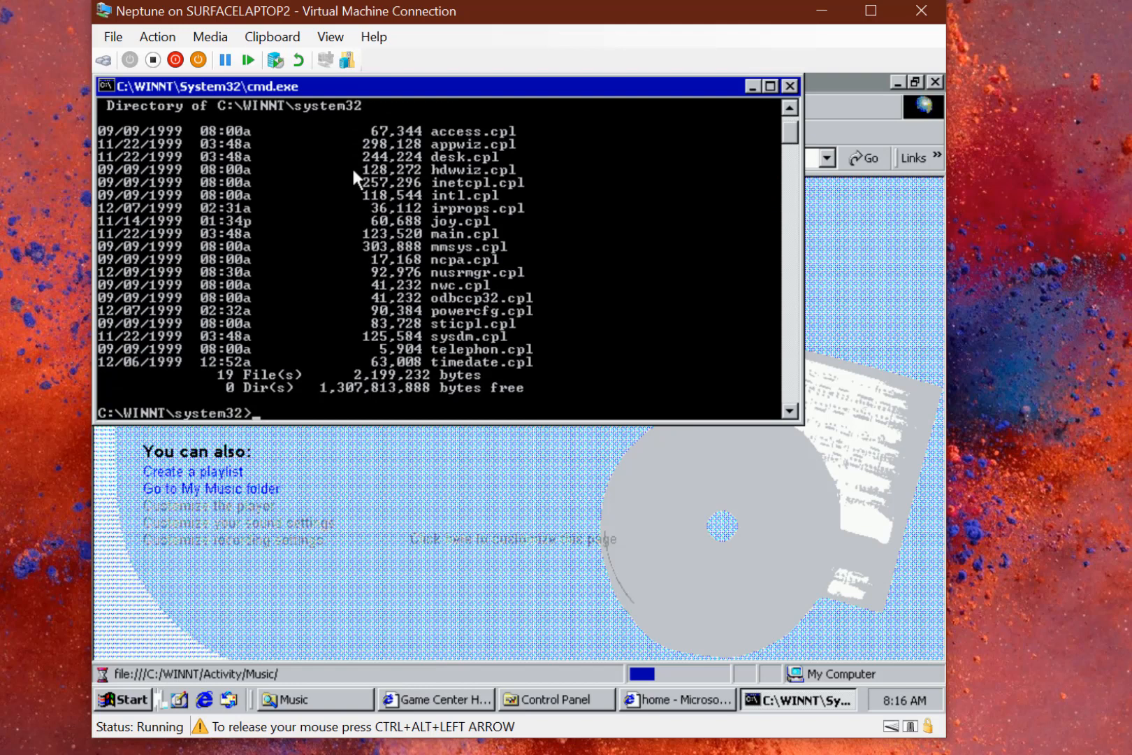
text(nusr)
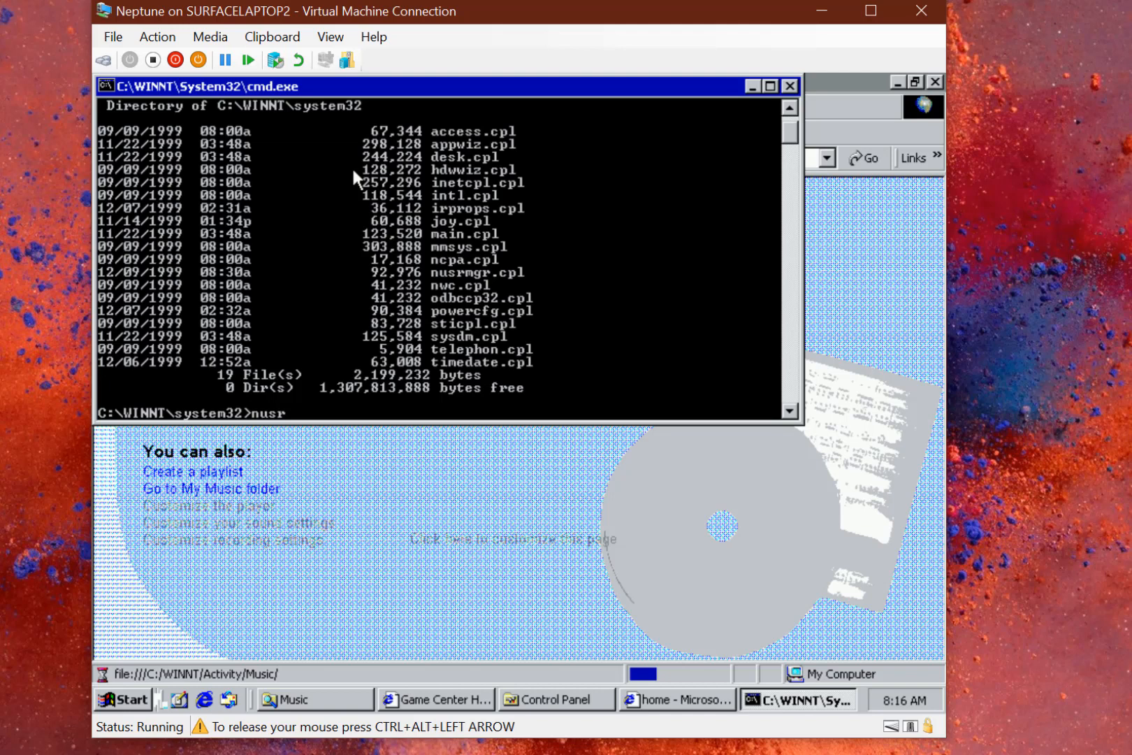
text(mgr)
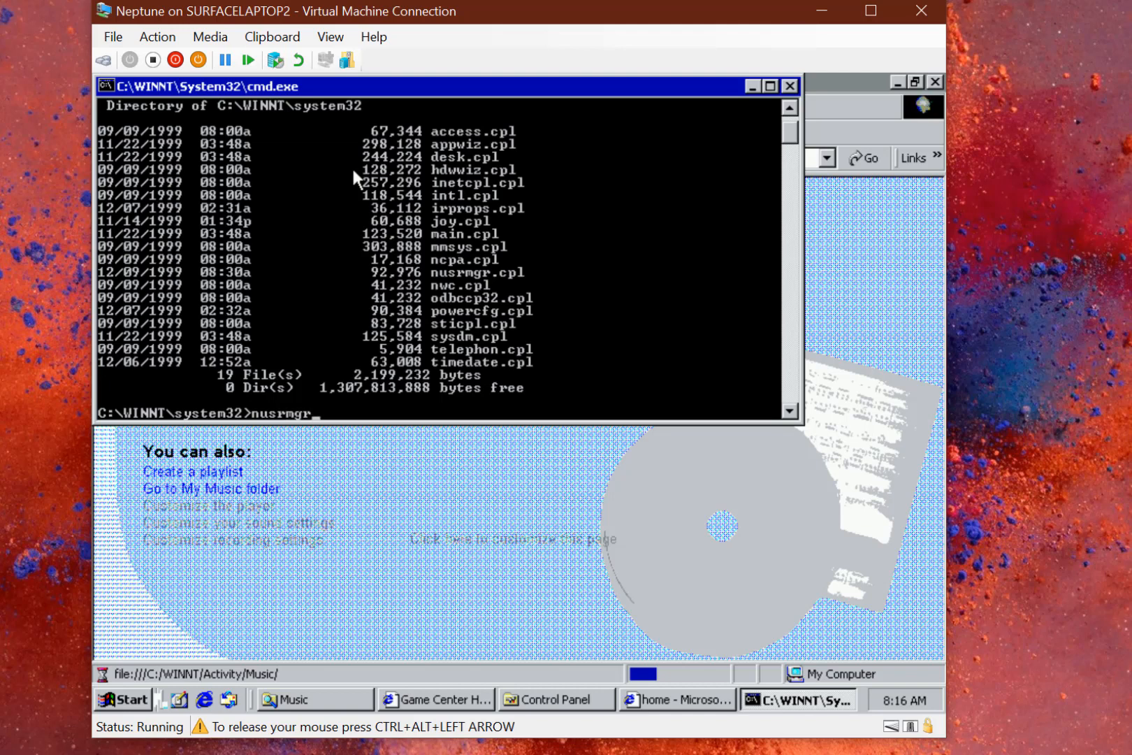
text(.cpl)
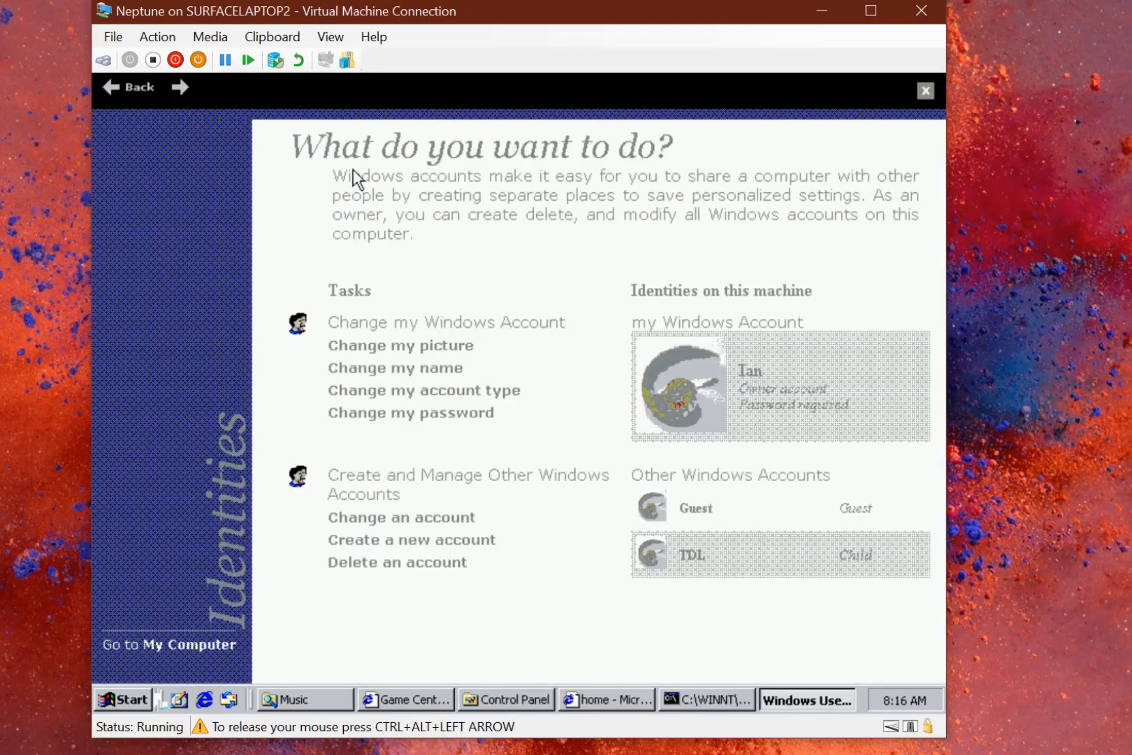
mouse_move(432, 487)
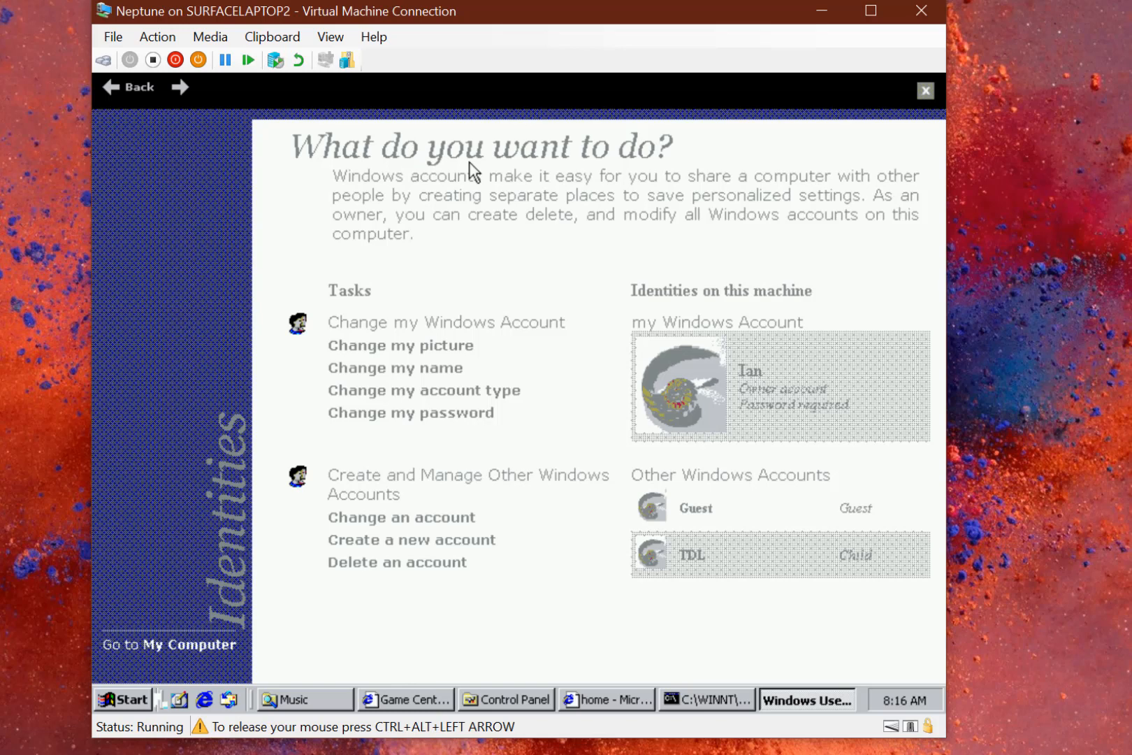
mouse_move(349, 301)
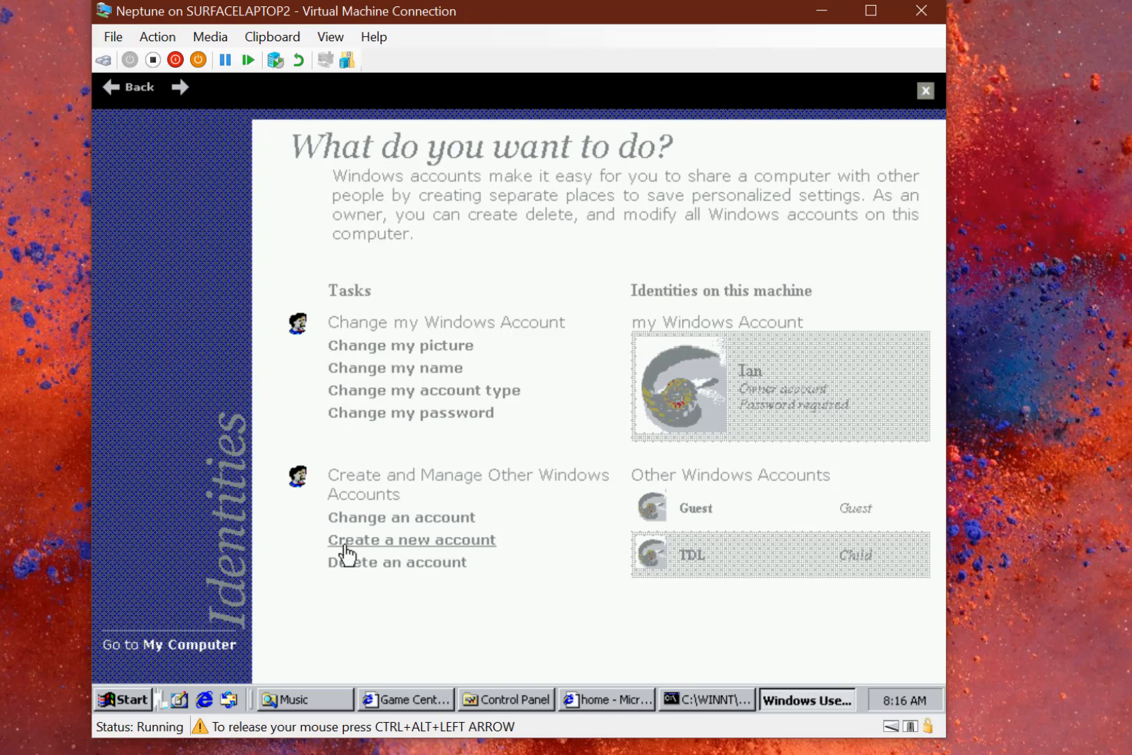
Create a new Windows account named Bob and set its type to Child
click(411, 539)
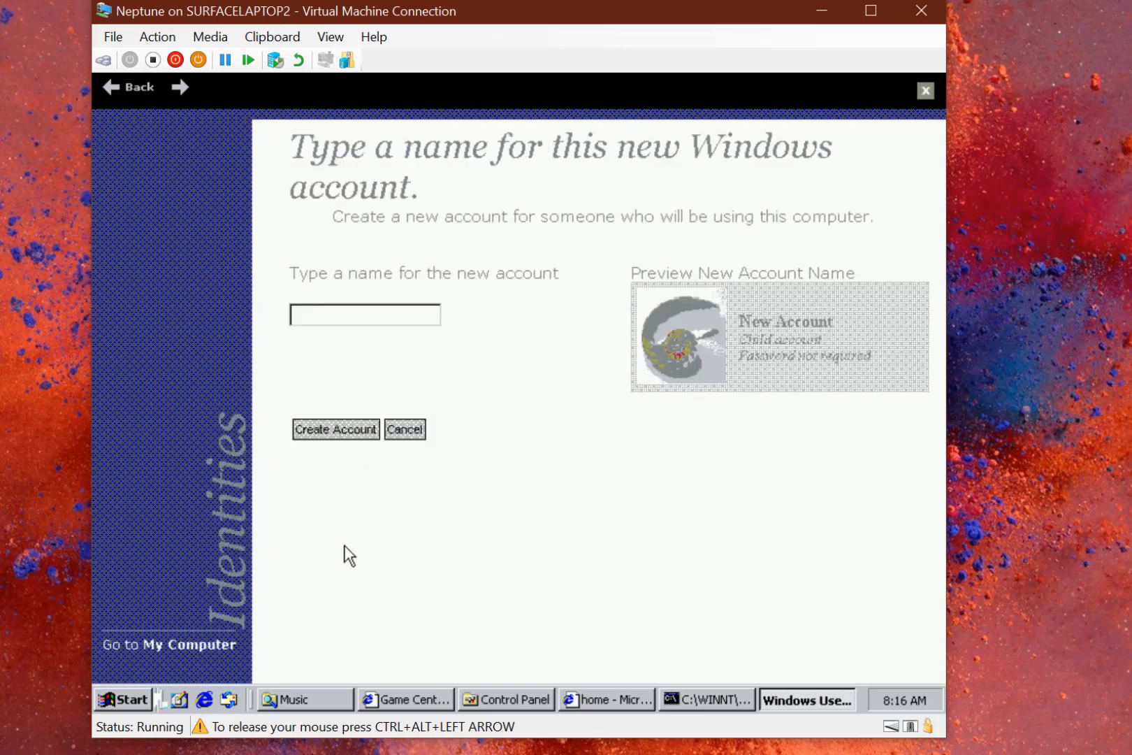
click(365, 315)
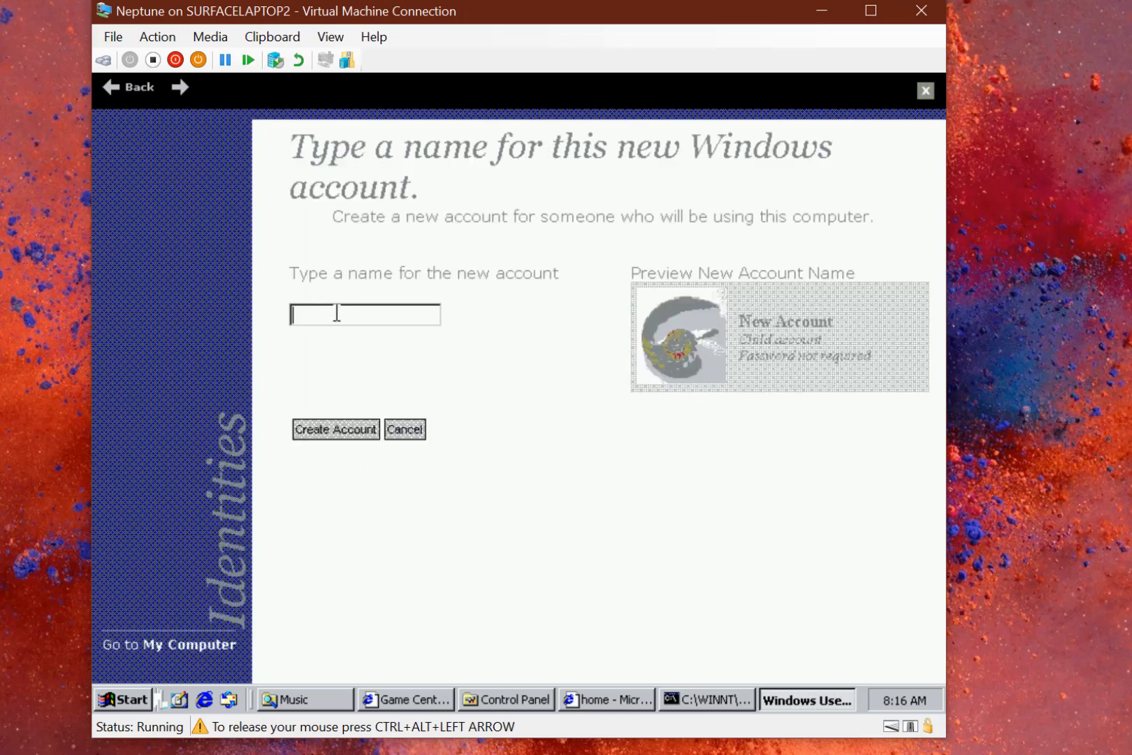
text(Bob)
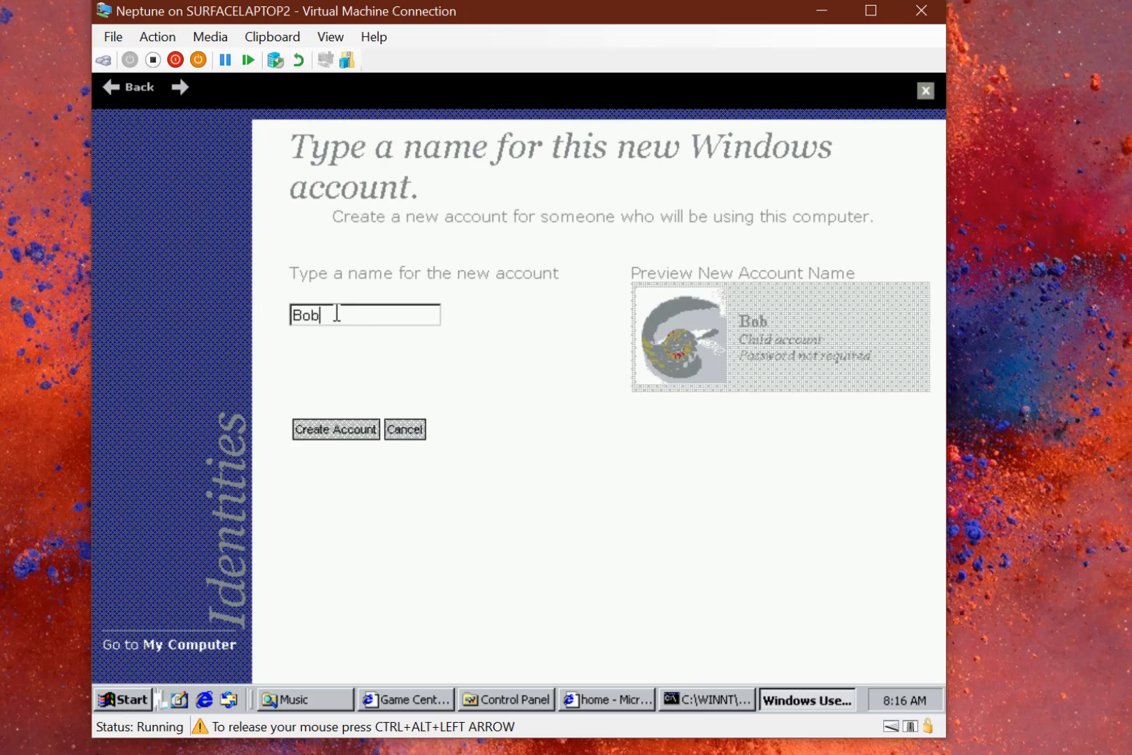
click(336, 429)
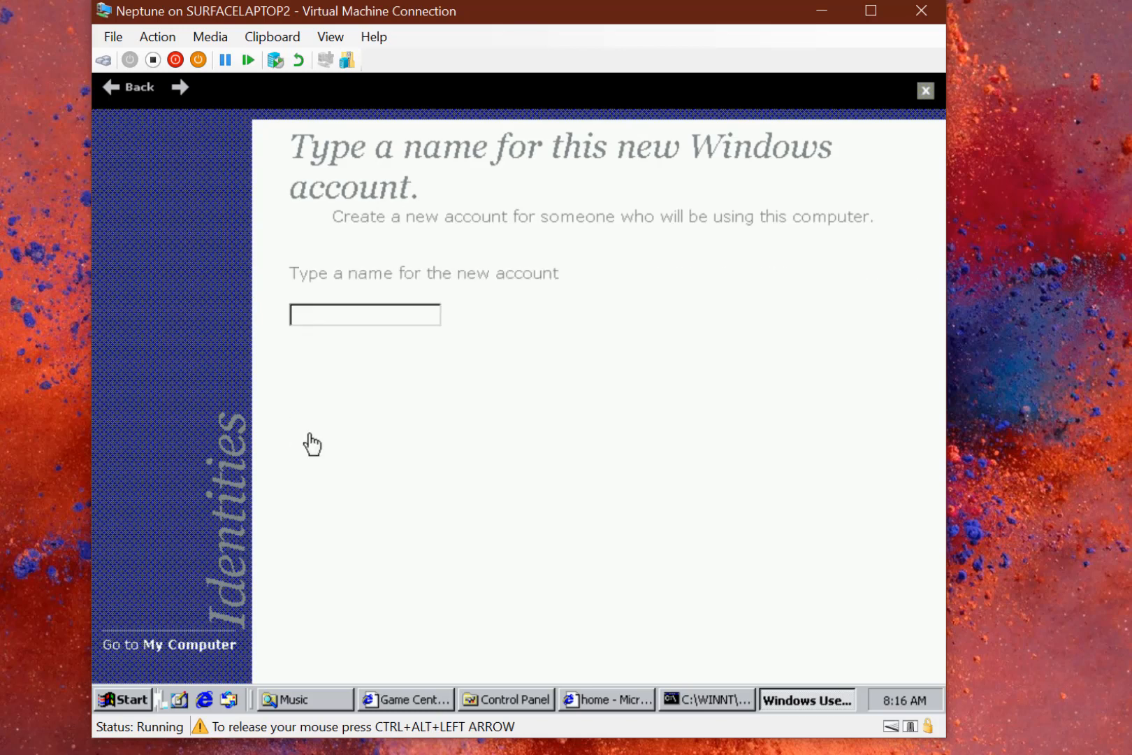
text(Bob)
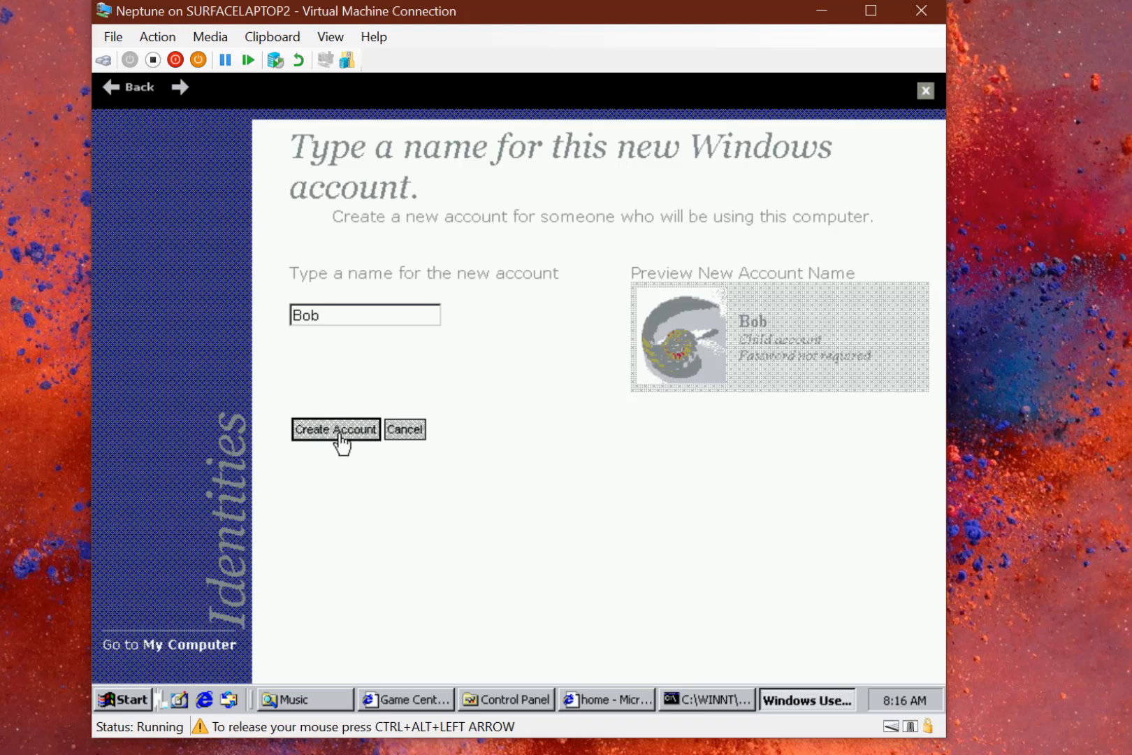
click(334, 429)
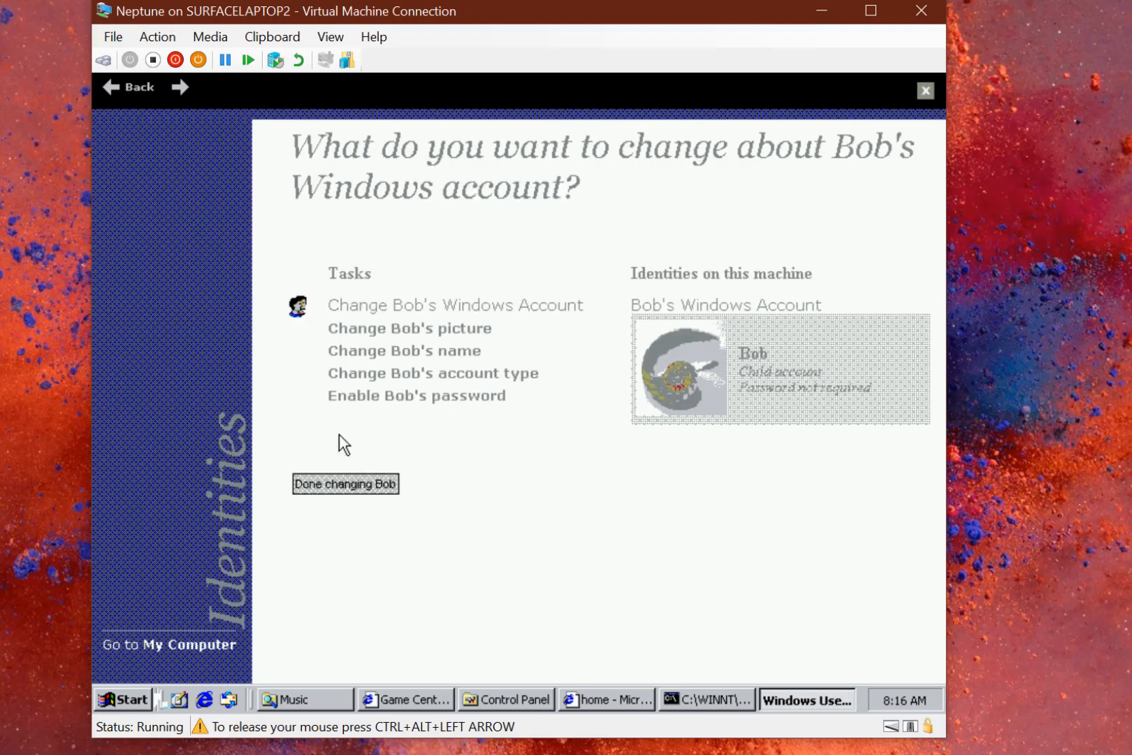
click(433, 373)
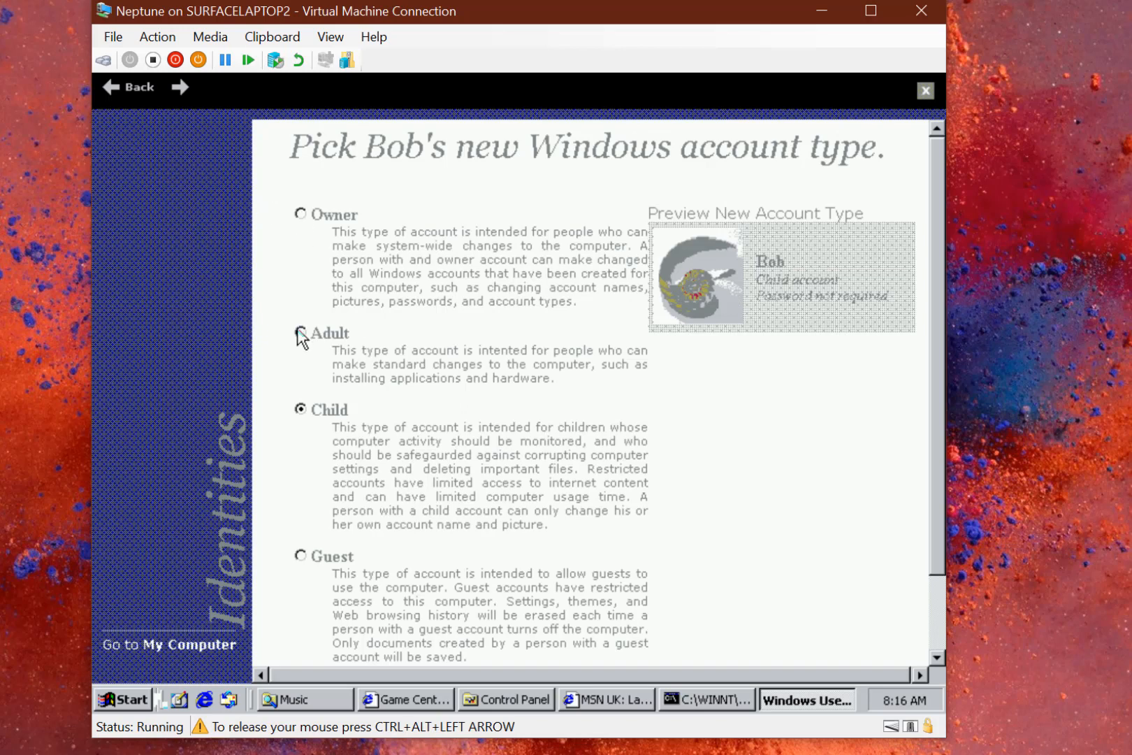
mouse_move(410, 438)
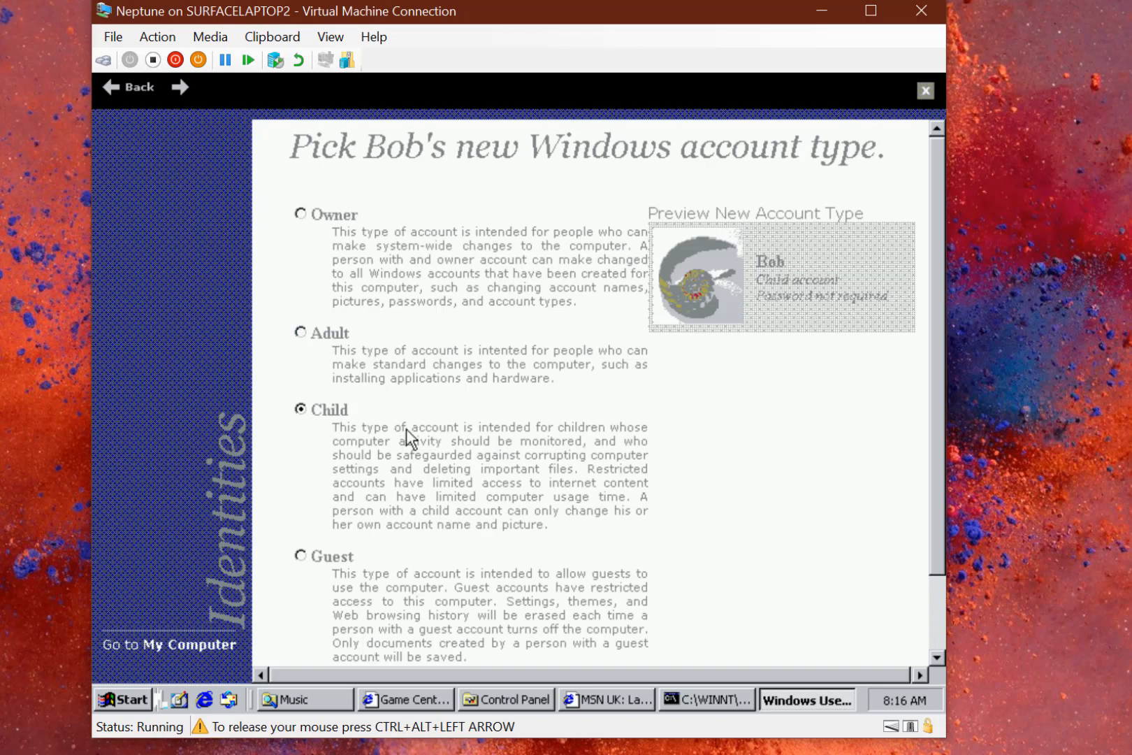
mouse_move(933, 84)
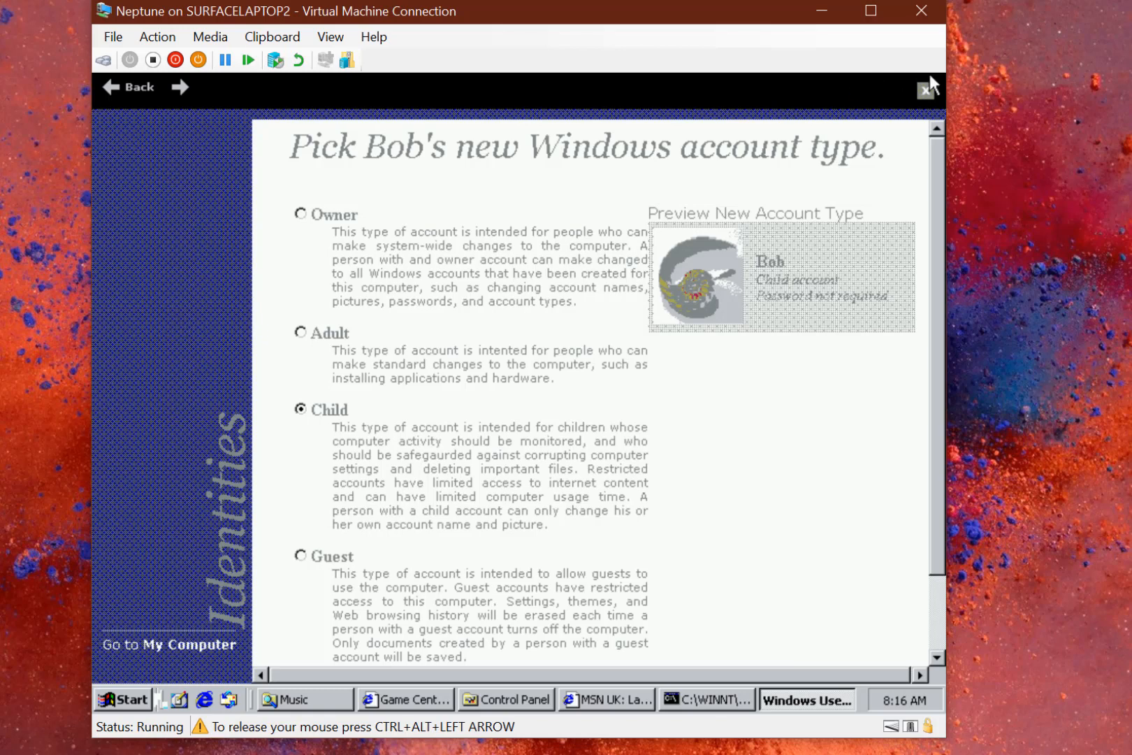
mouse_move(931, 98)
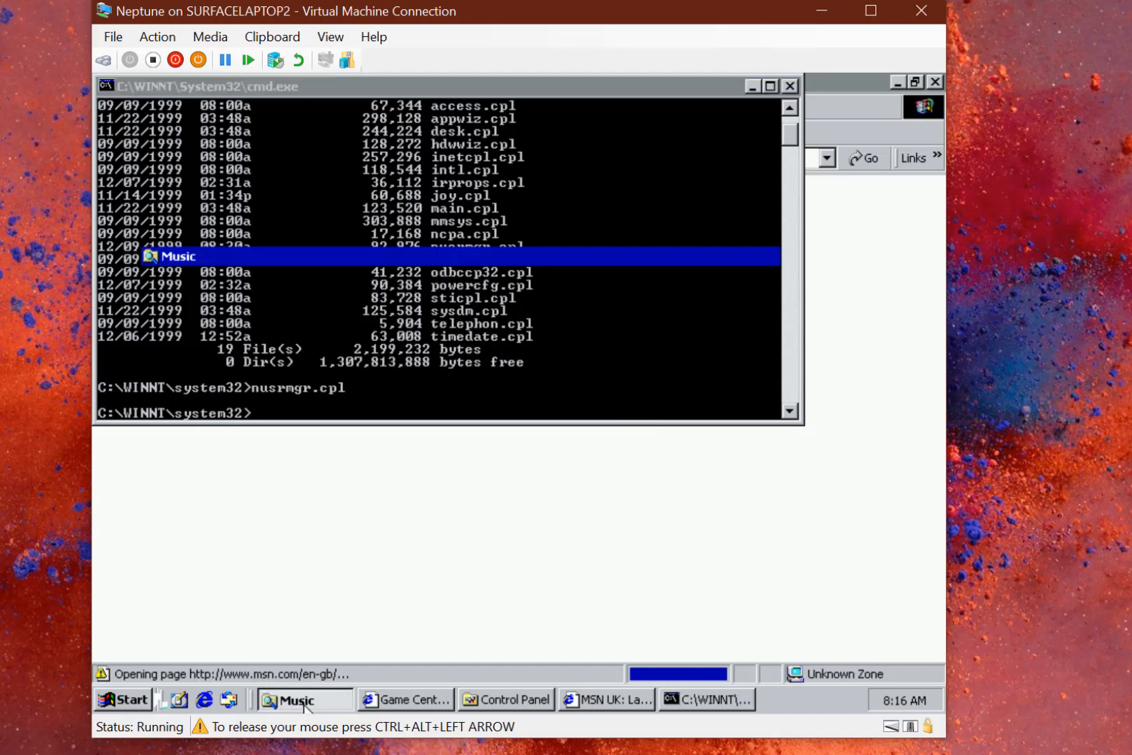
Bring the Music folder forward, then scroll through the WINNT\system32 file listing
click(304, 698)
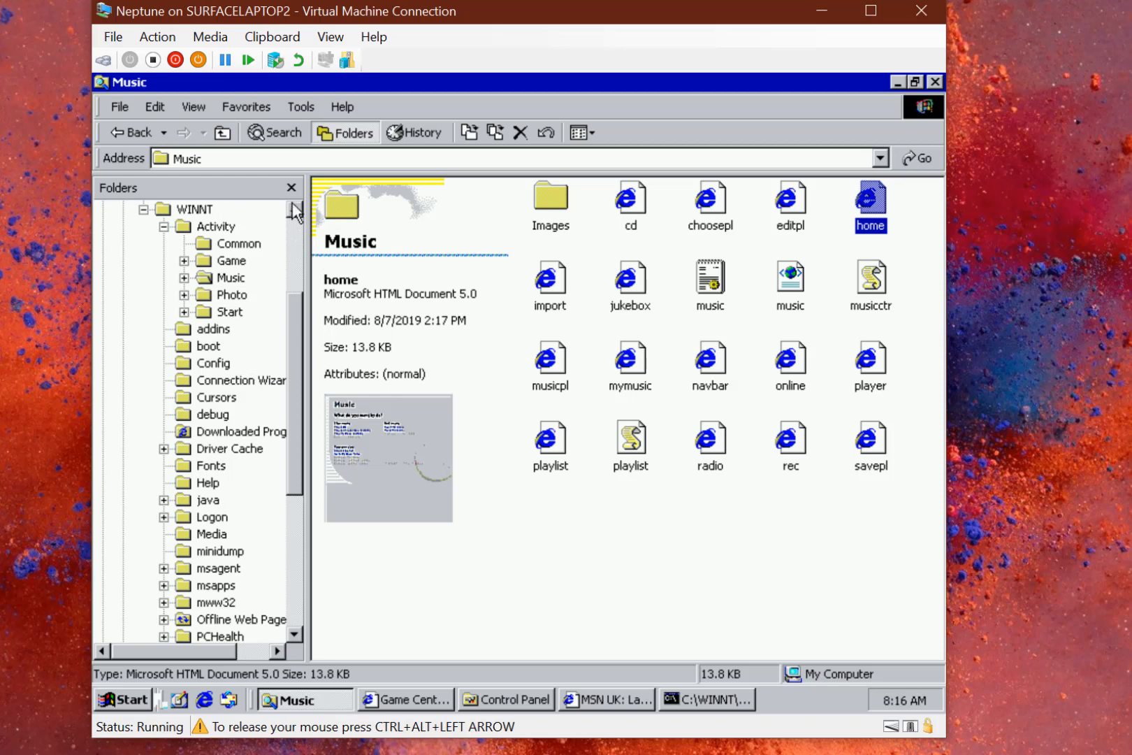
mouse_move(259, 577)
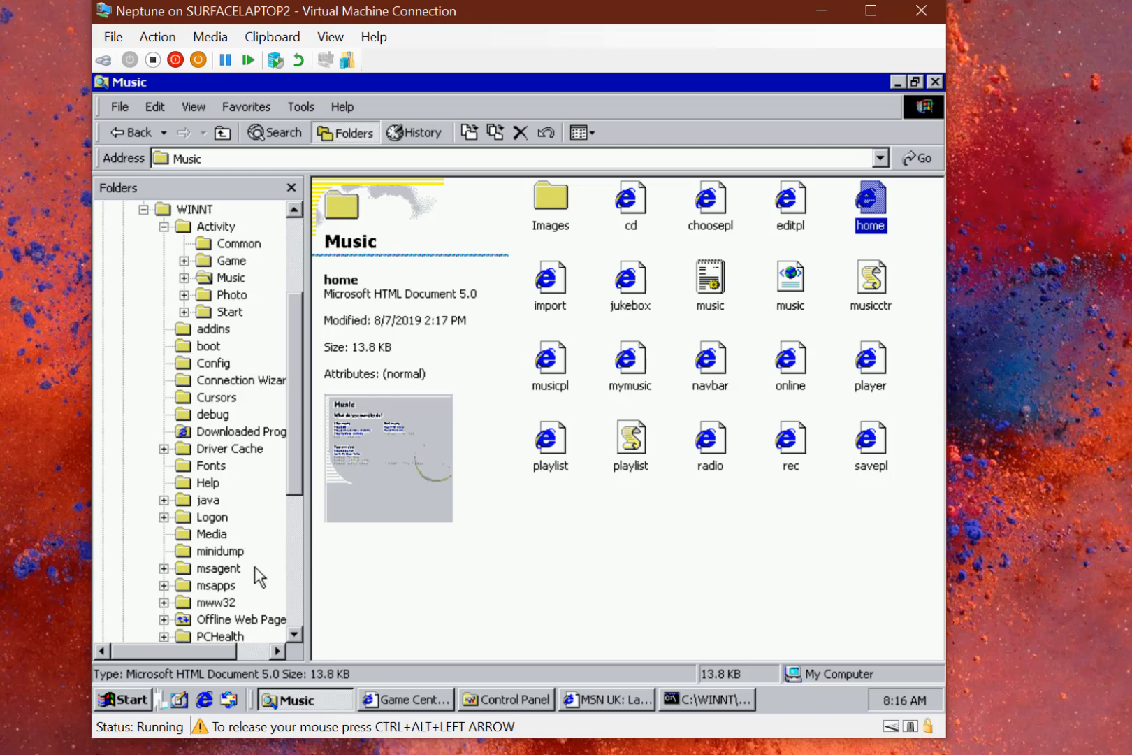
scroll(down, 3)
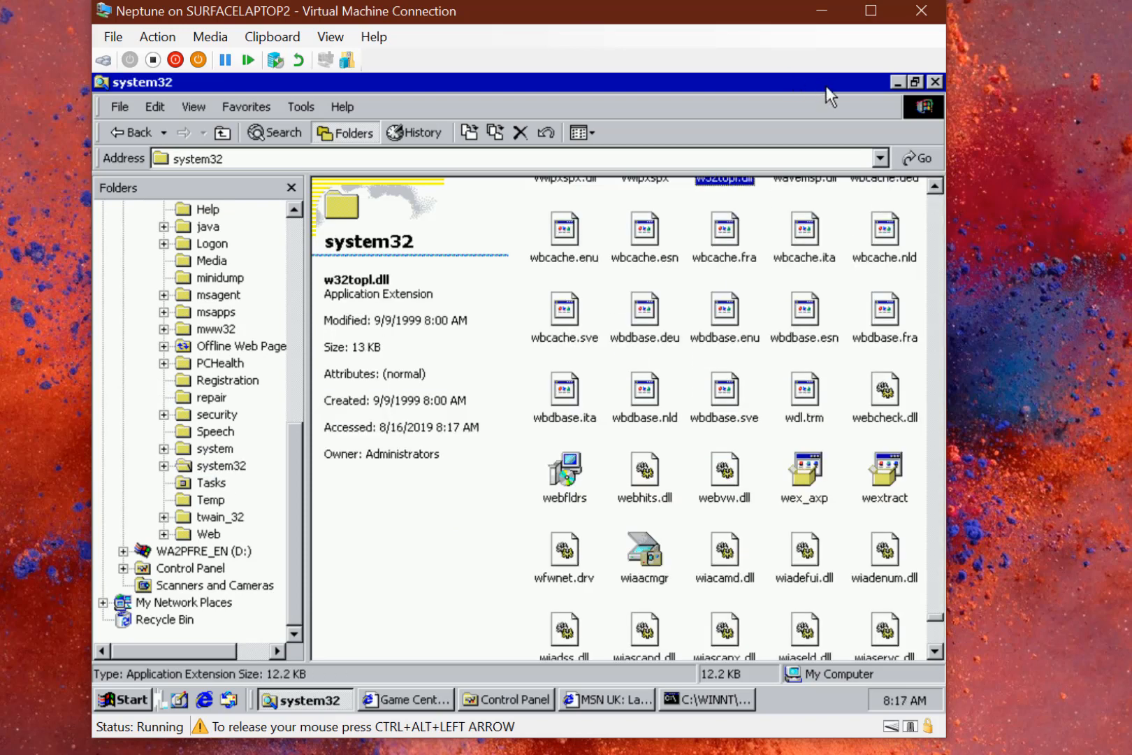
mouse_move(788, 82)
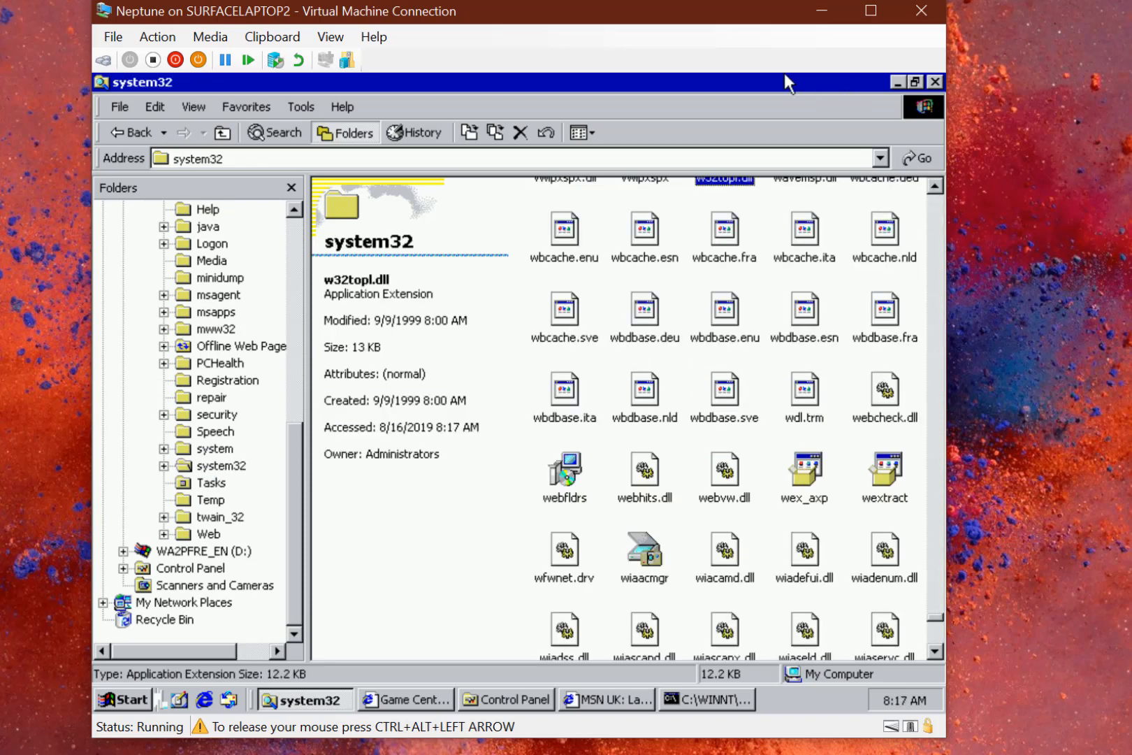
mouse_move(644, 310)
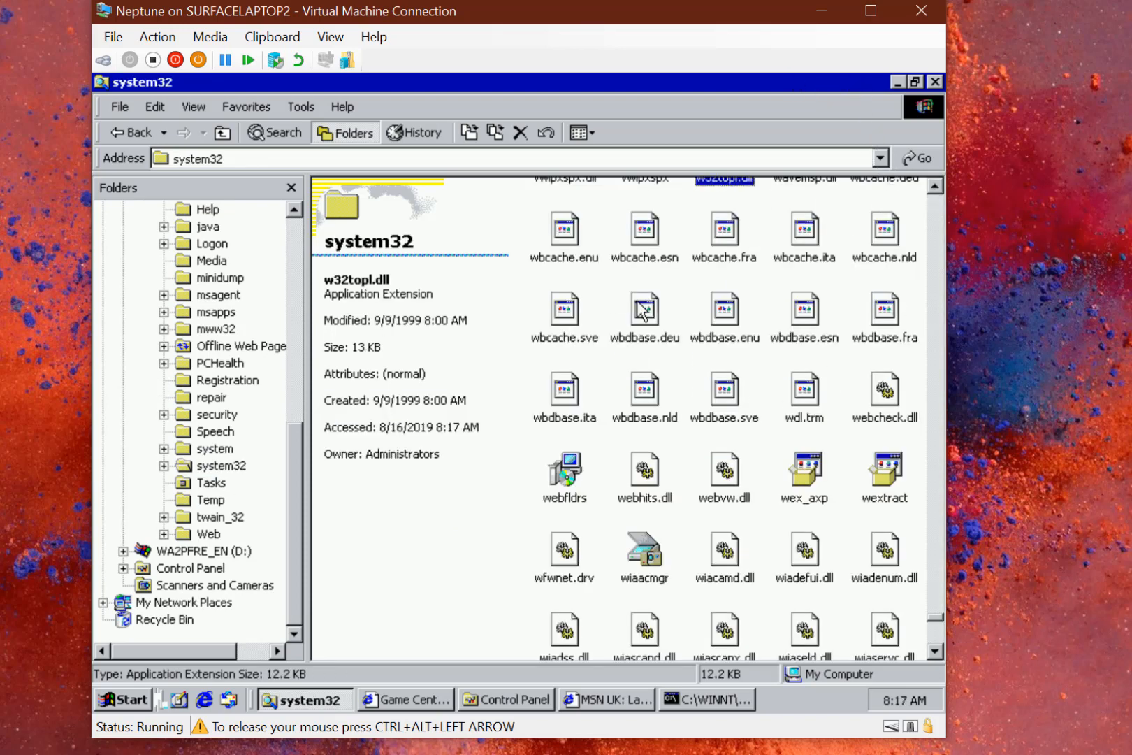
mouse_move(928, 336)
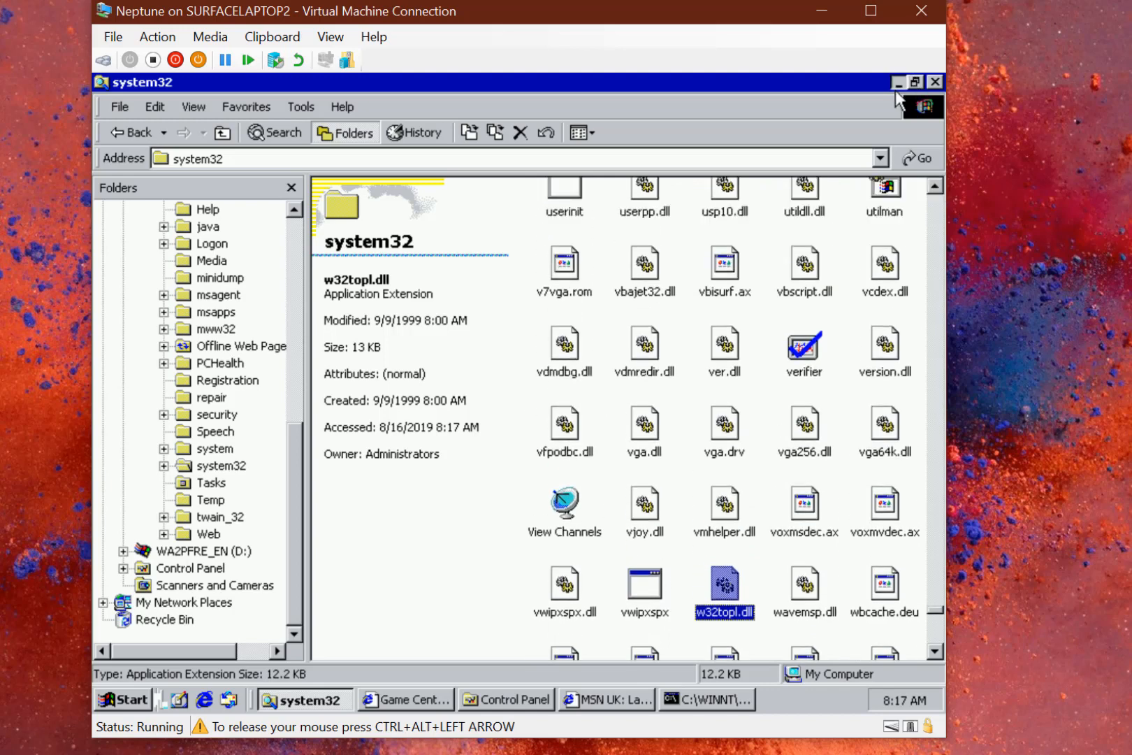
Tick Enable Firewall mode on the Sharing tab, view its Settings, then cancel both dialogs
click(299, 232)
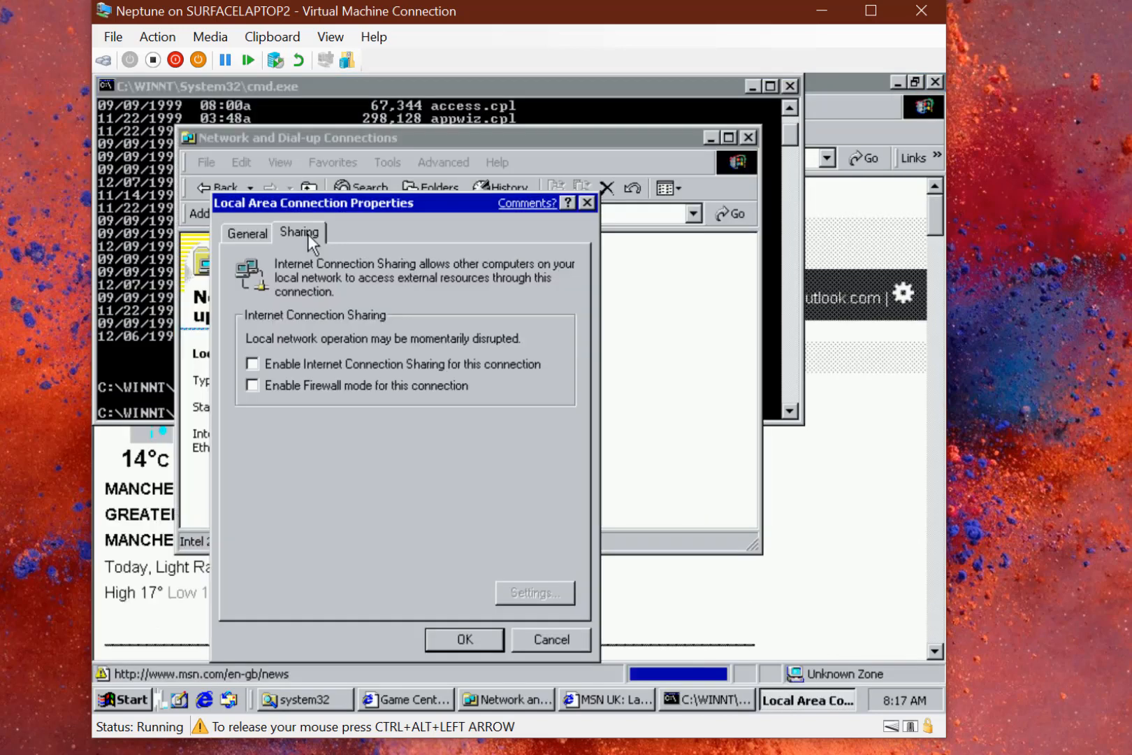
mouse_move(505, 410)
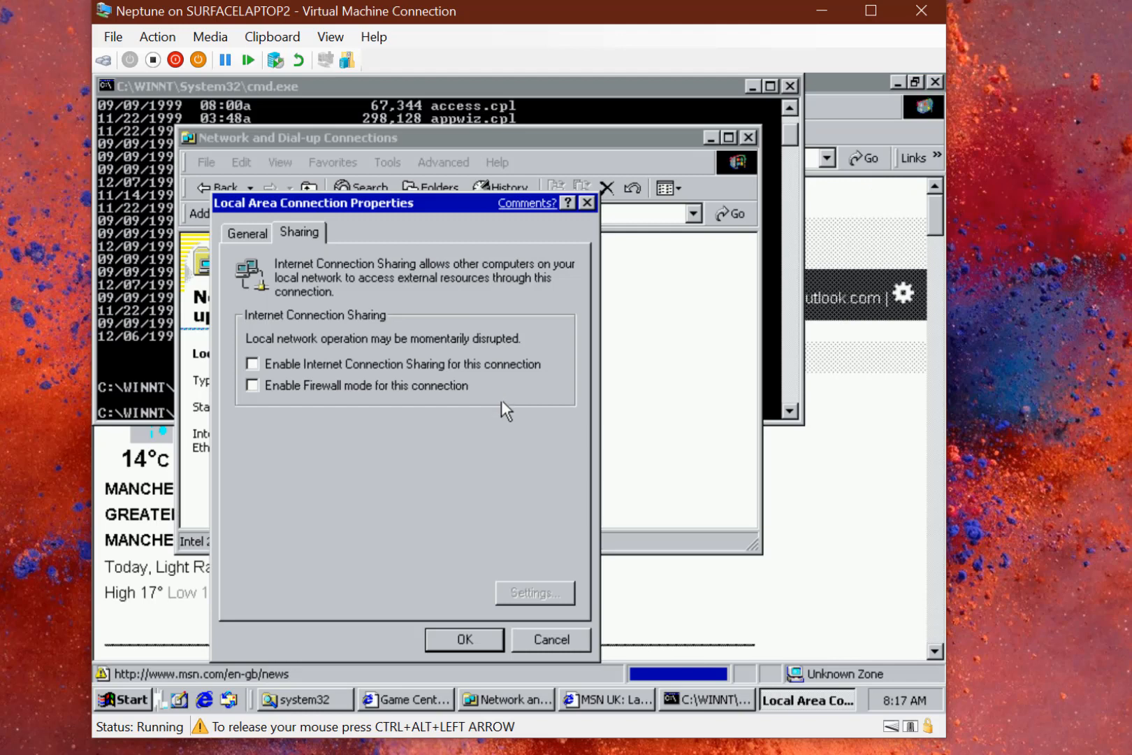
mouse_move(348, 404)
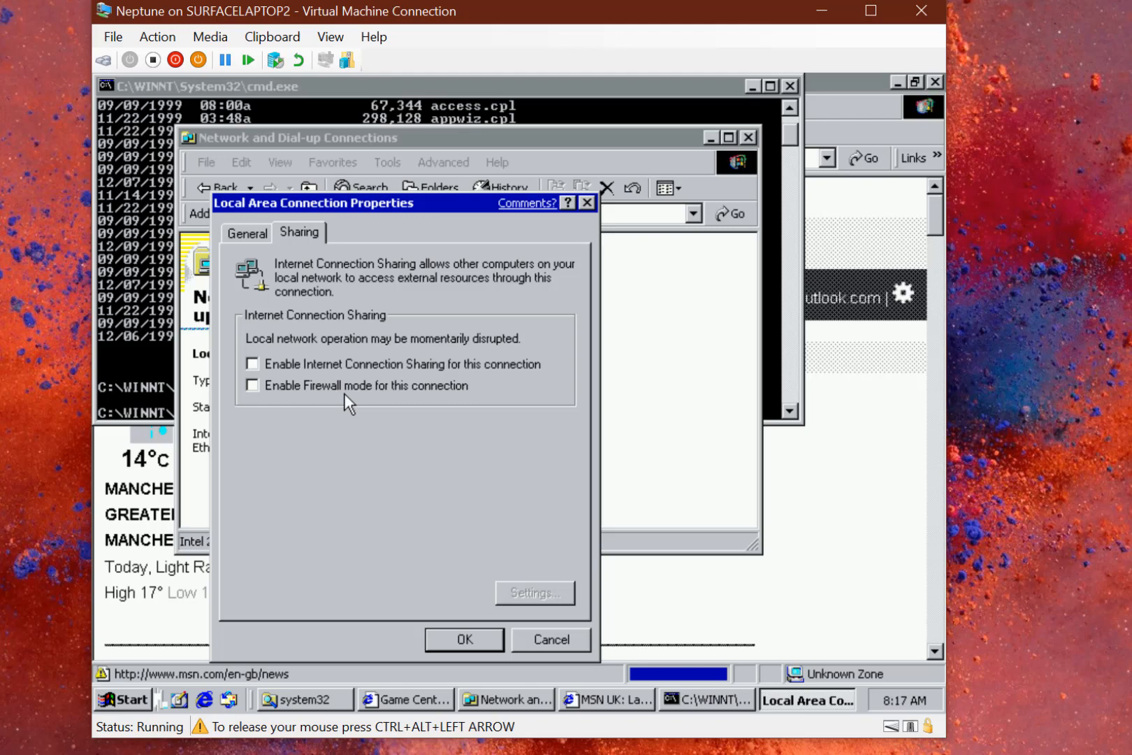
click(252, 385)
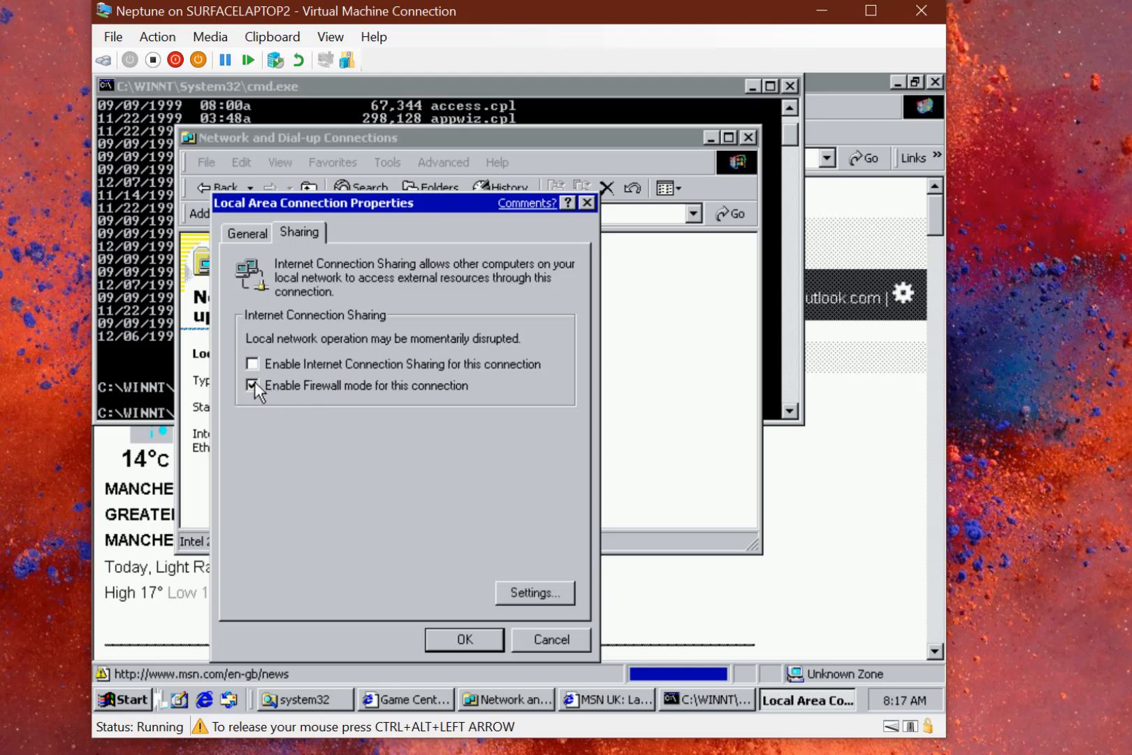
click(252, 385)
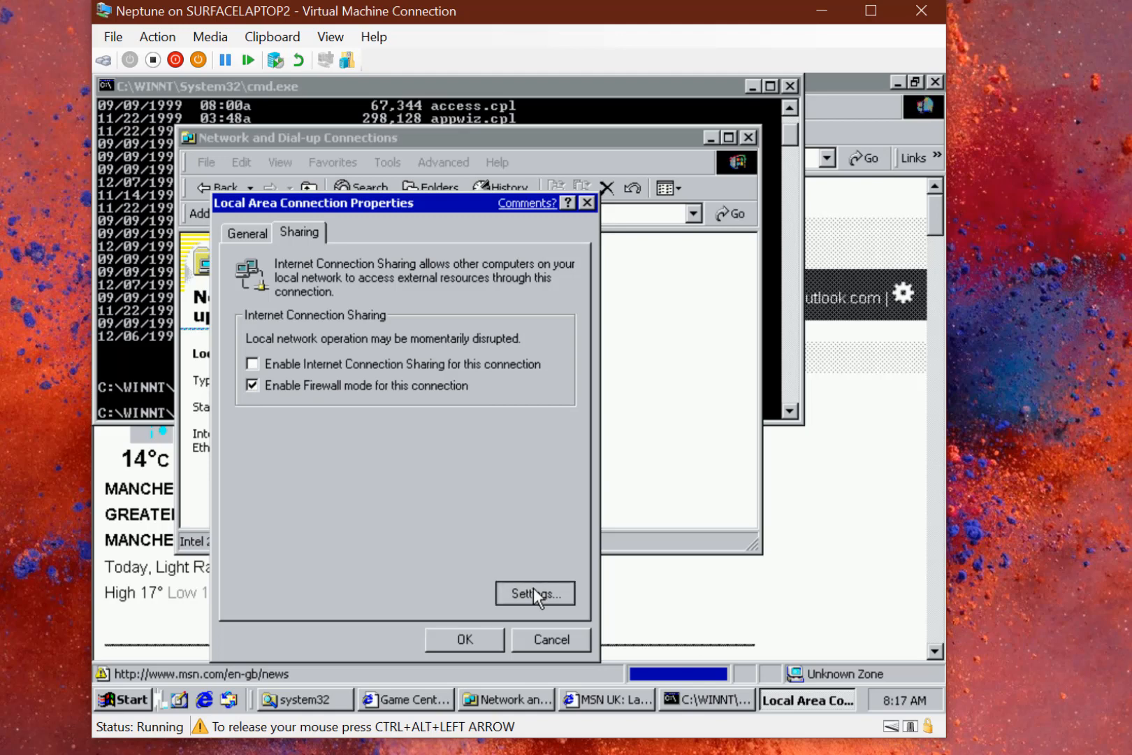
click(535, 592)
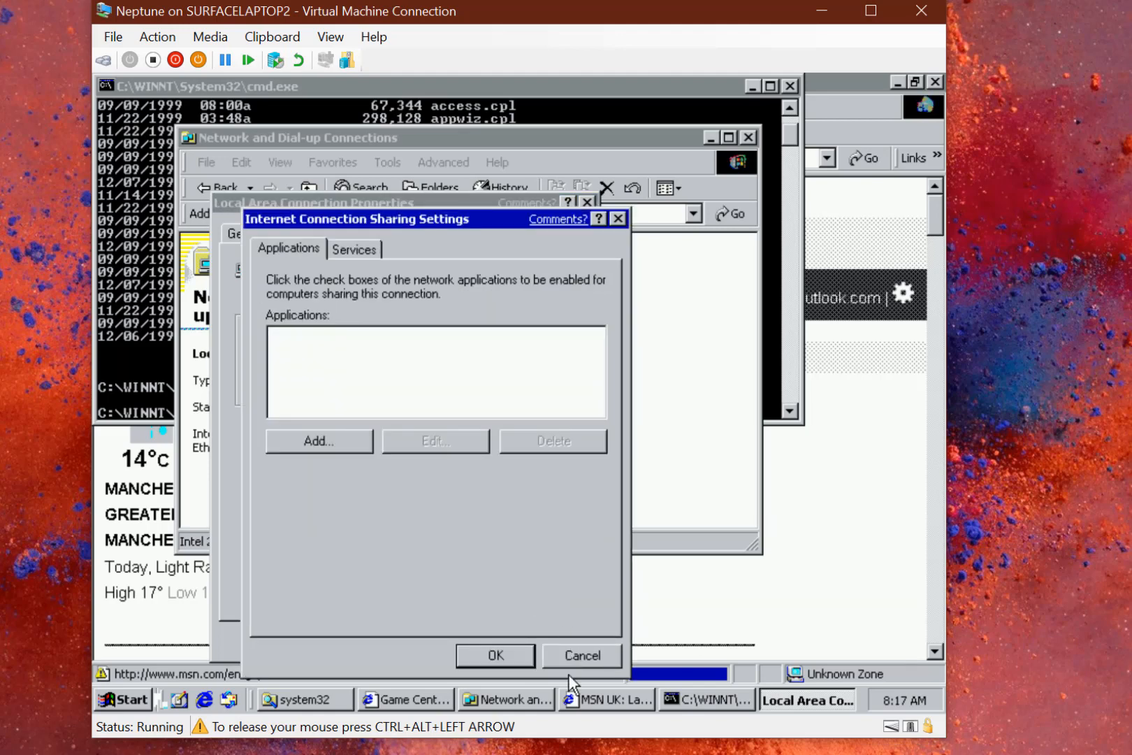
click(581, 655)
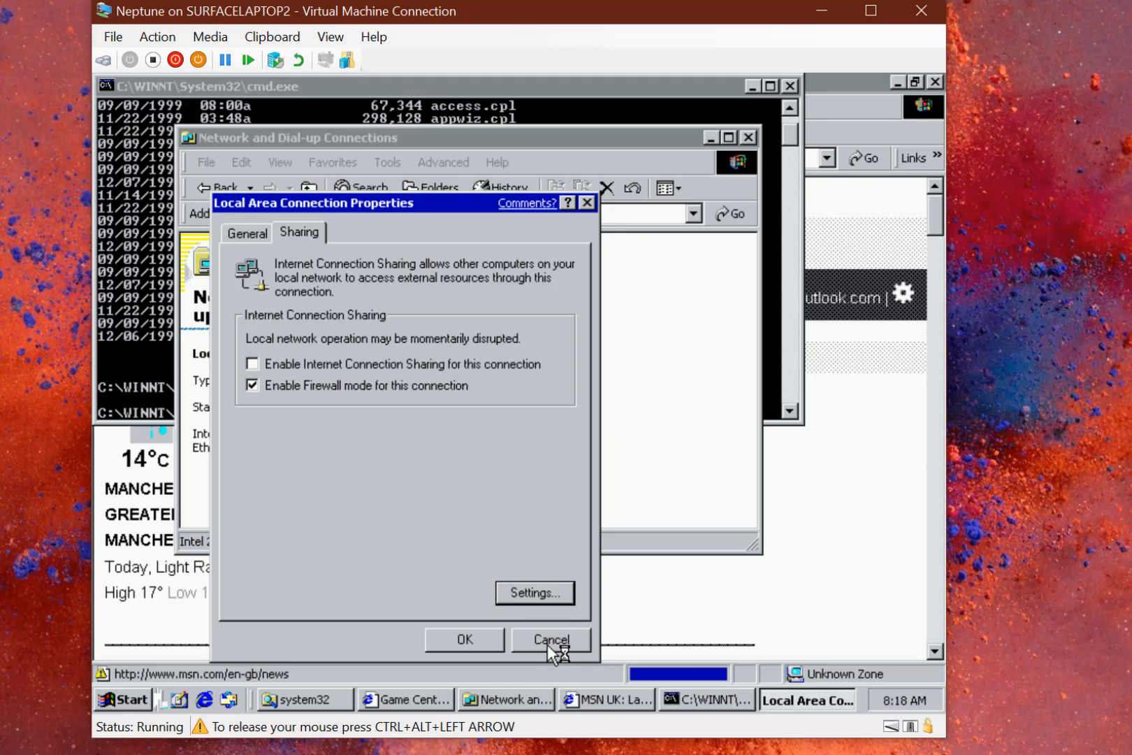
click(549, 641)
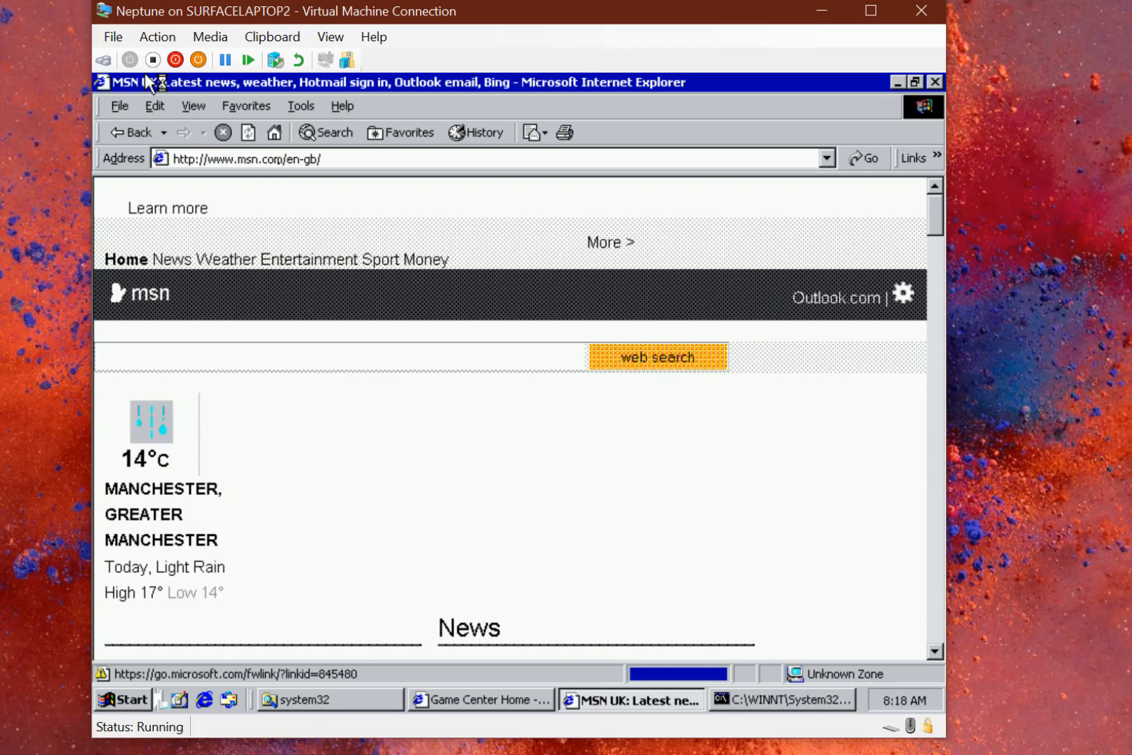
Accept Display Properties with the msn.com/en-gb Active Desktop item enabled, then open the Start menu
click(245, 158)
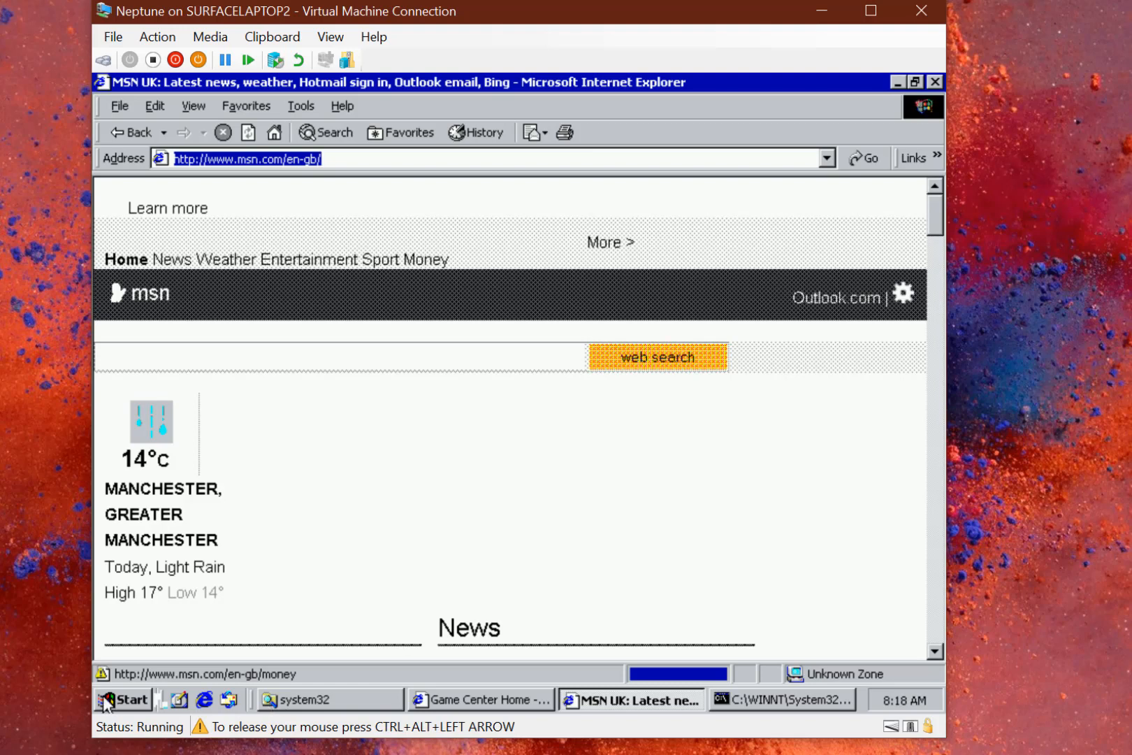
click(123, 699)
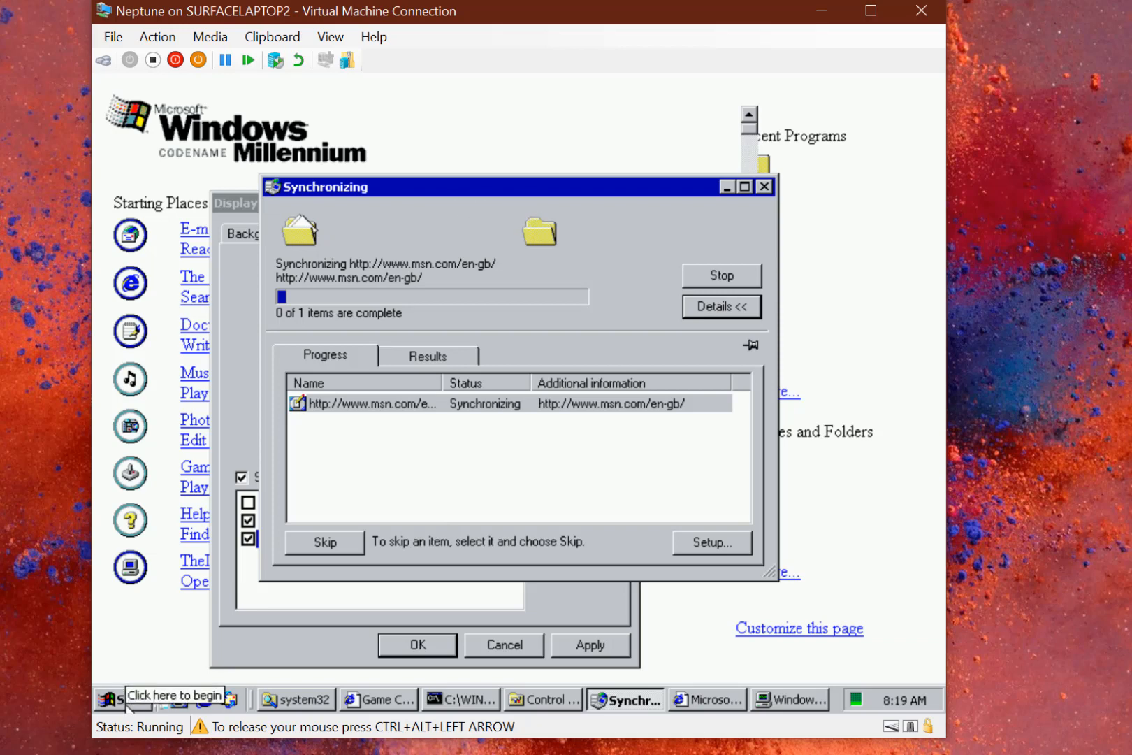
click(124, 699)
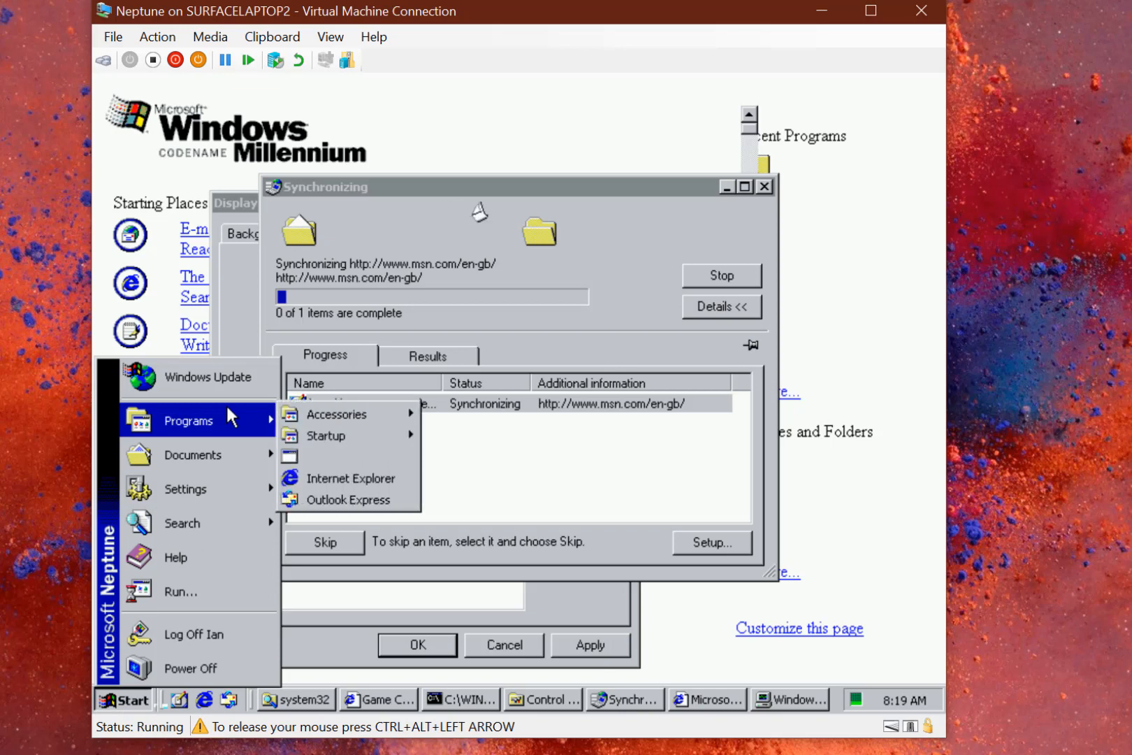
click(621, 186)
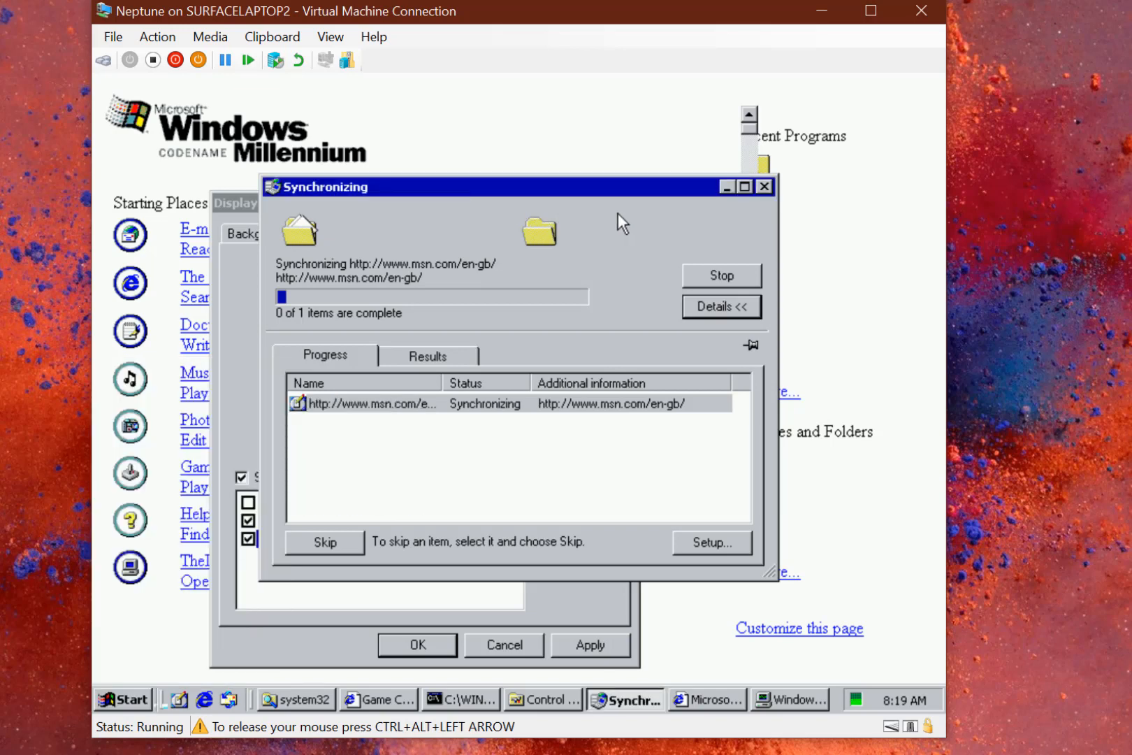
mouse_move(723, 200)
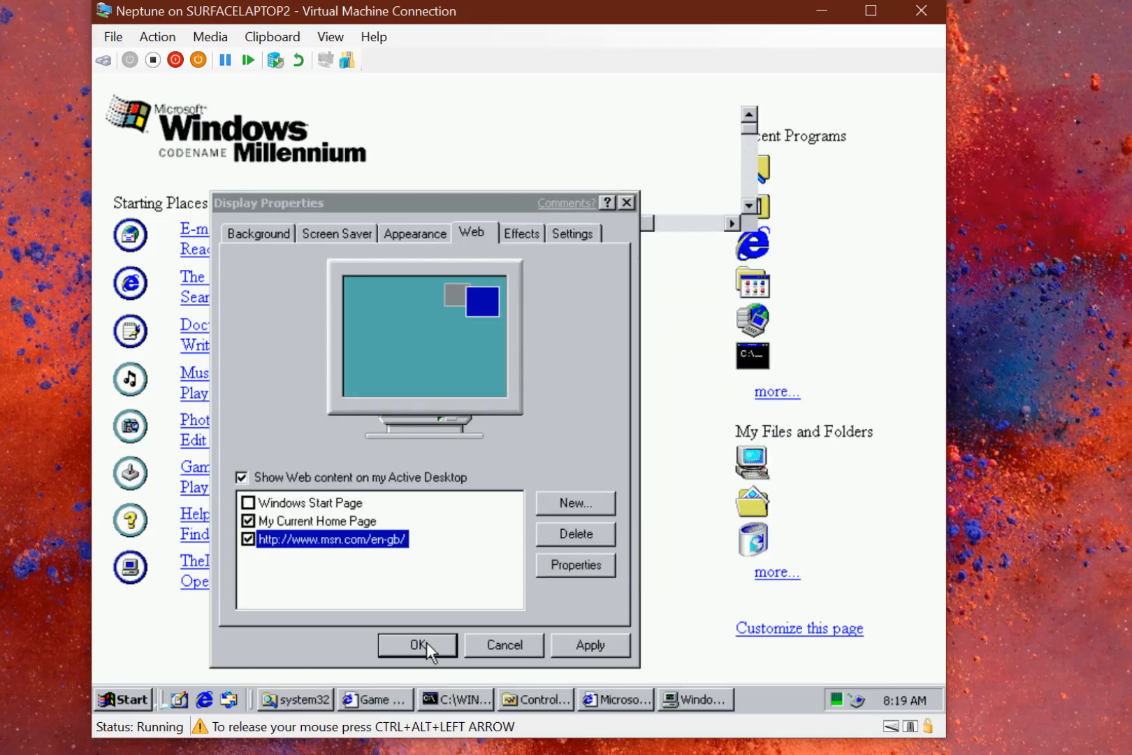
click(416, 644)
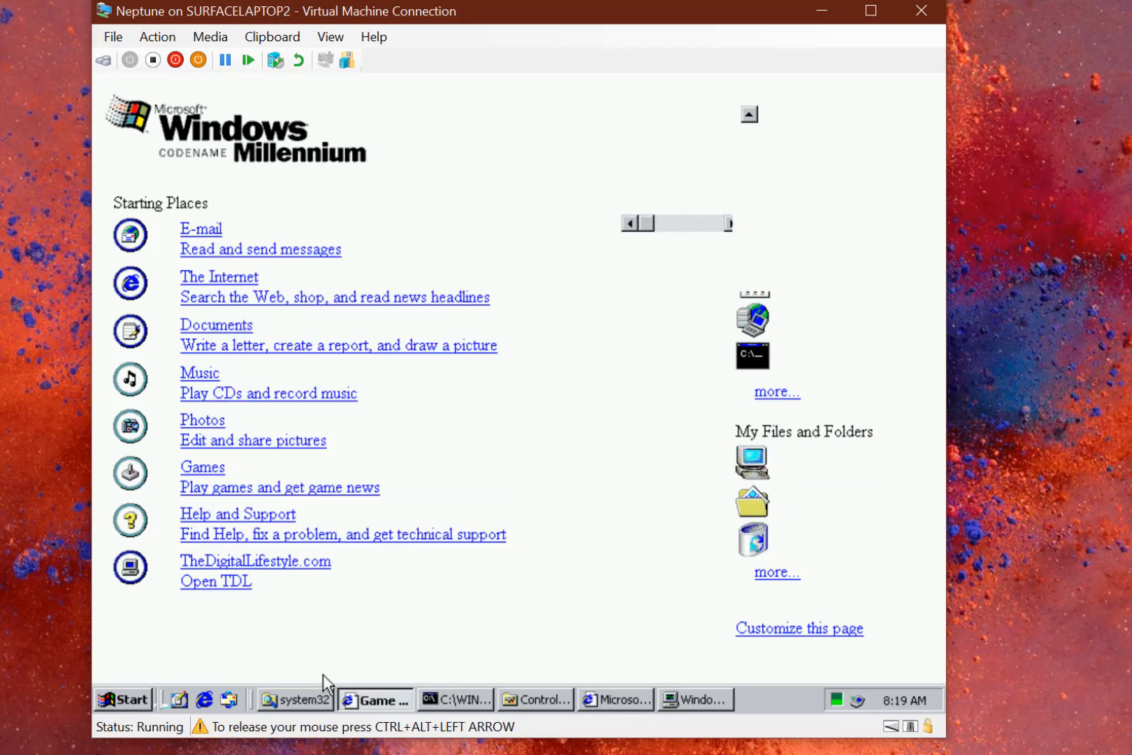
click(123, 698)
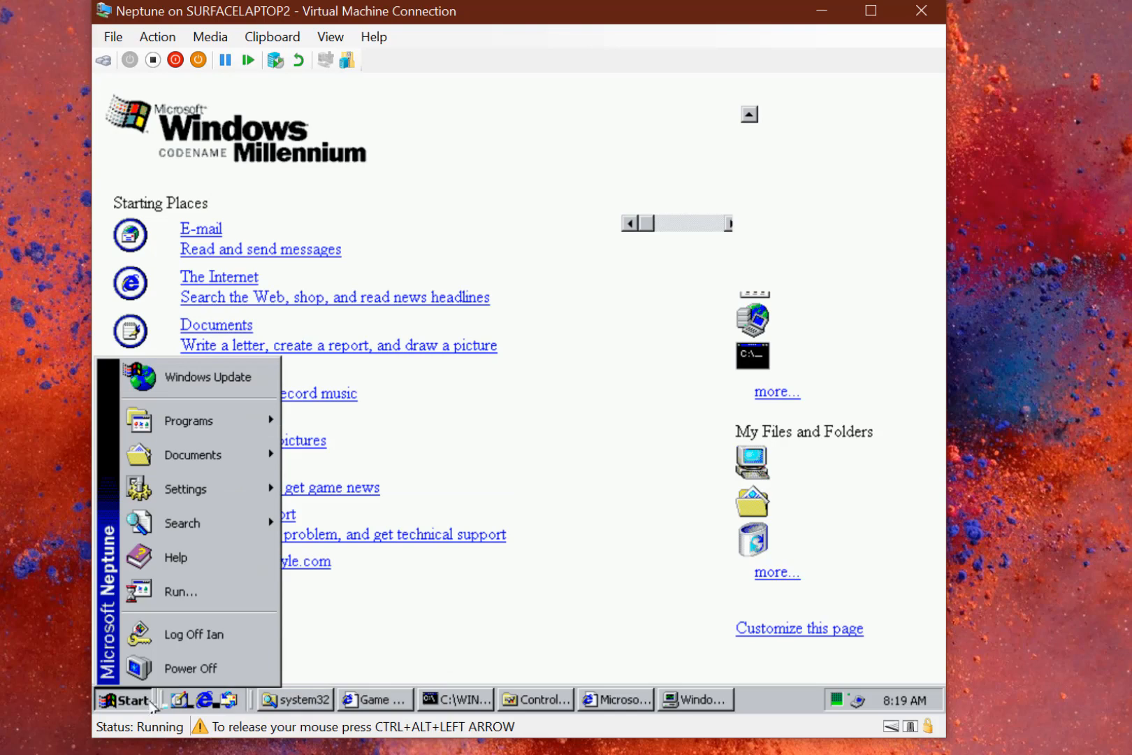